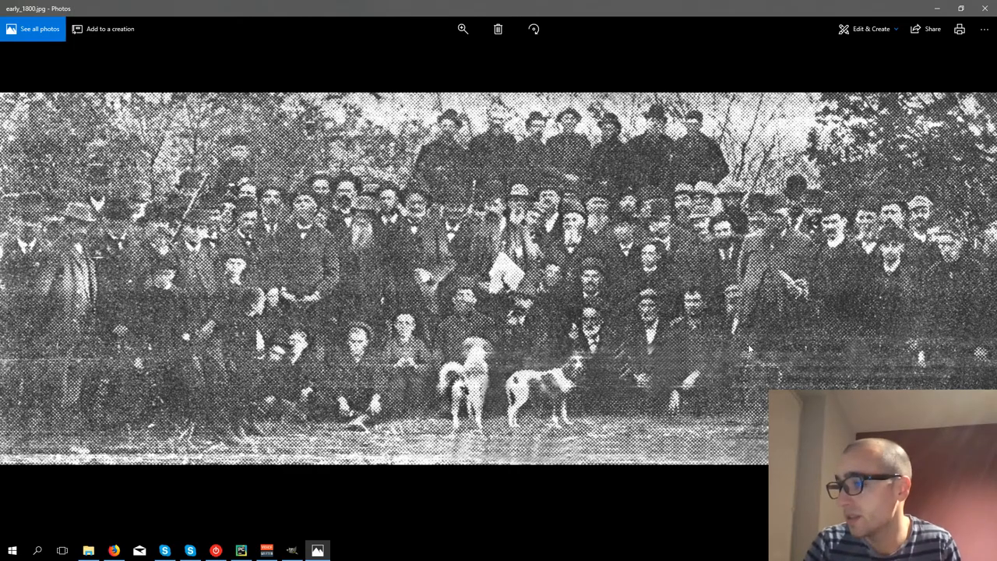
# - Zoom into the group photograph's grain, then advance Photos to apple.jpg
pyautogui.click(462, 28)
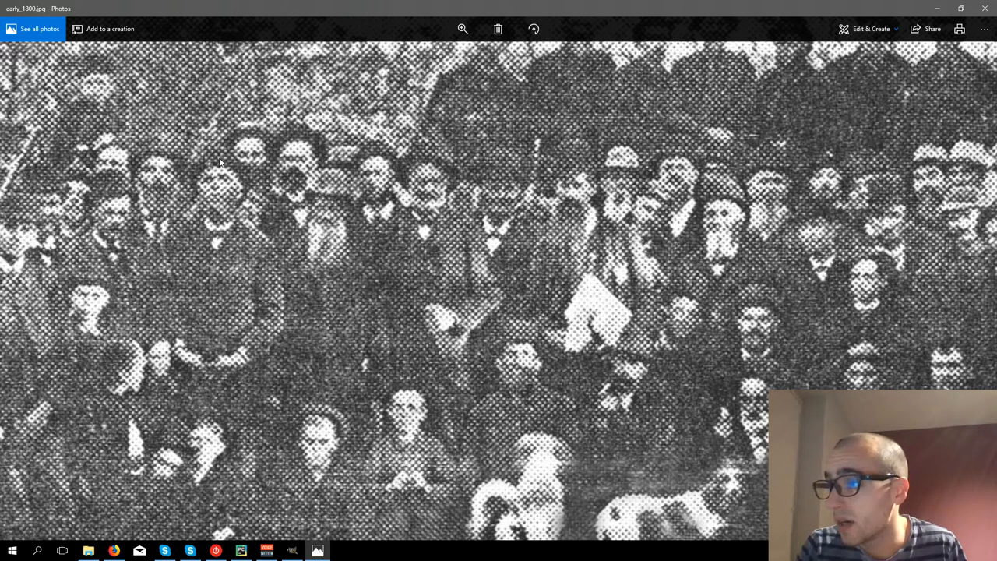
pyautogui.moveTo(236, 150)
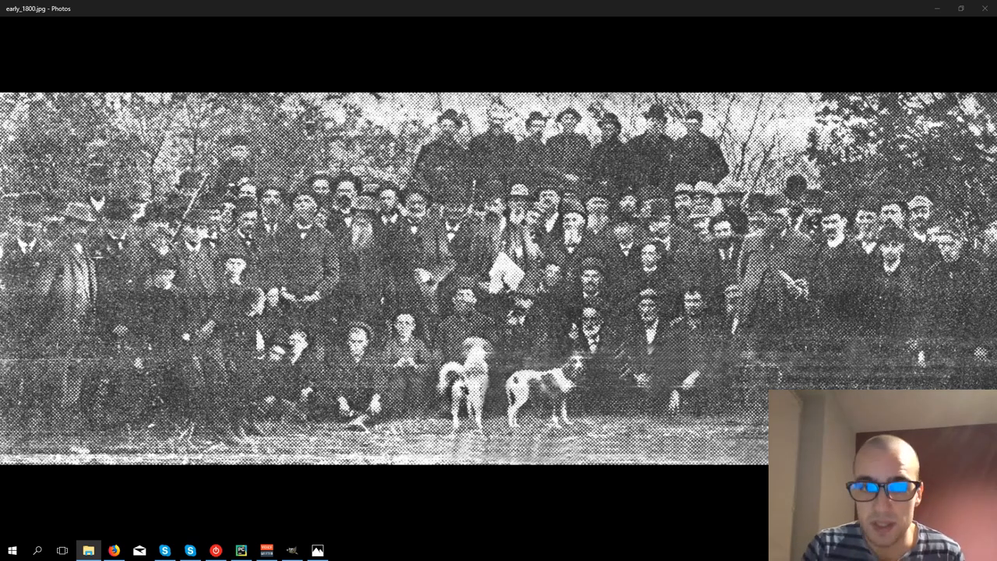
pyautogui.click(971, 278)
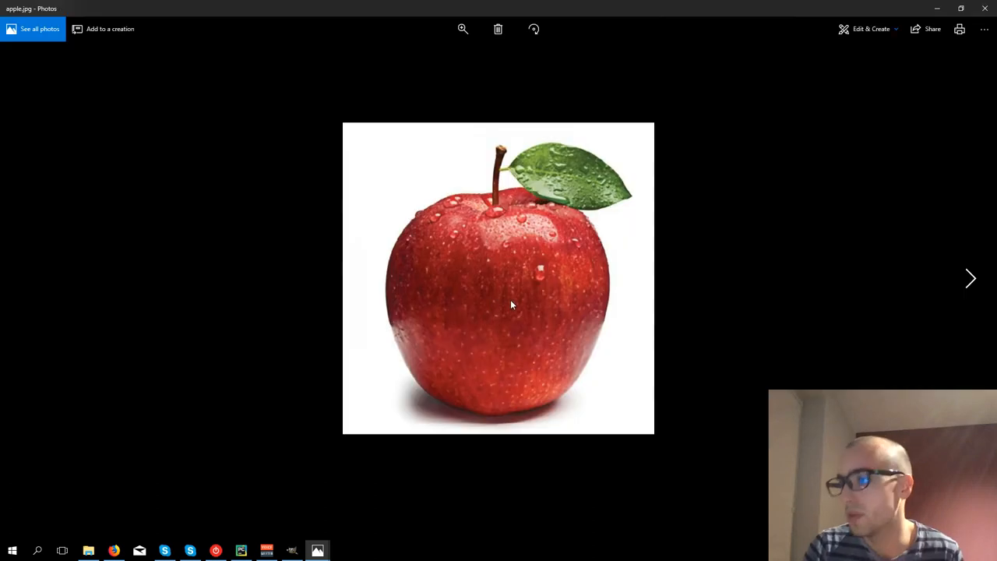
pyautogui.moveTo(527, 190)
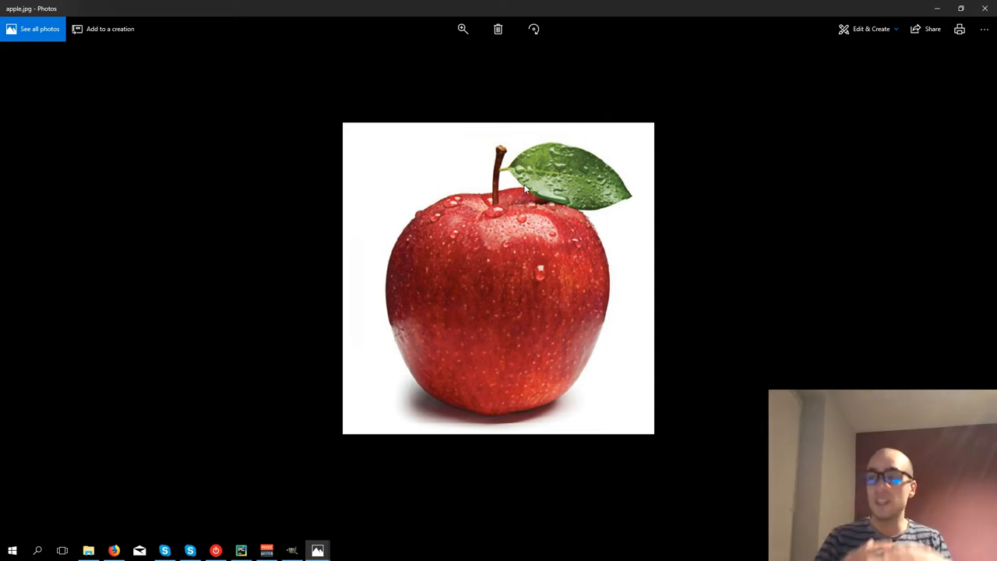
pyautogui.moveTo(479, 451)
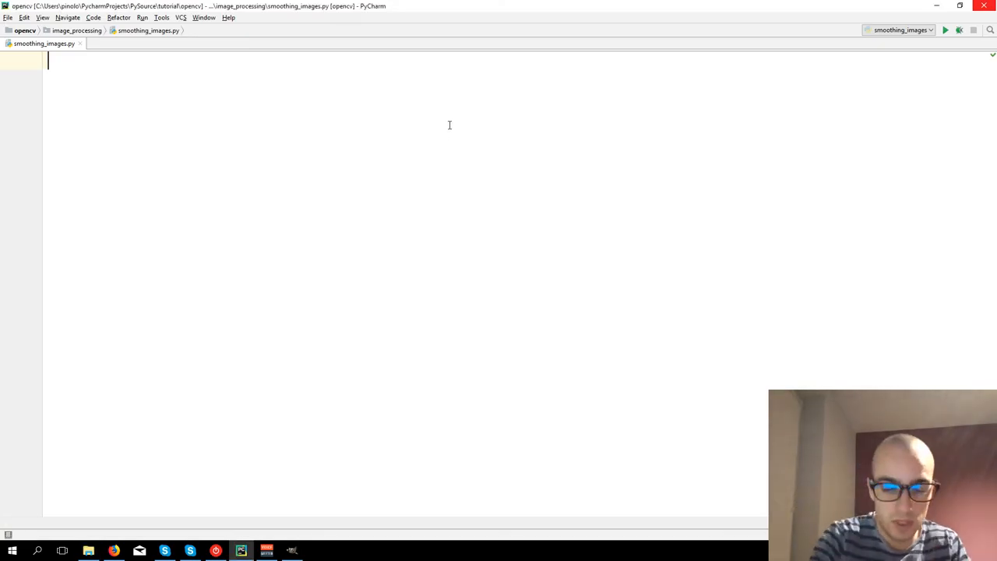
# - Import cv2 and numpy and load early_1800.jpg into img with cv2.imread
pyautogui.write('improt c')
pyautogui.write('import numpy as n')
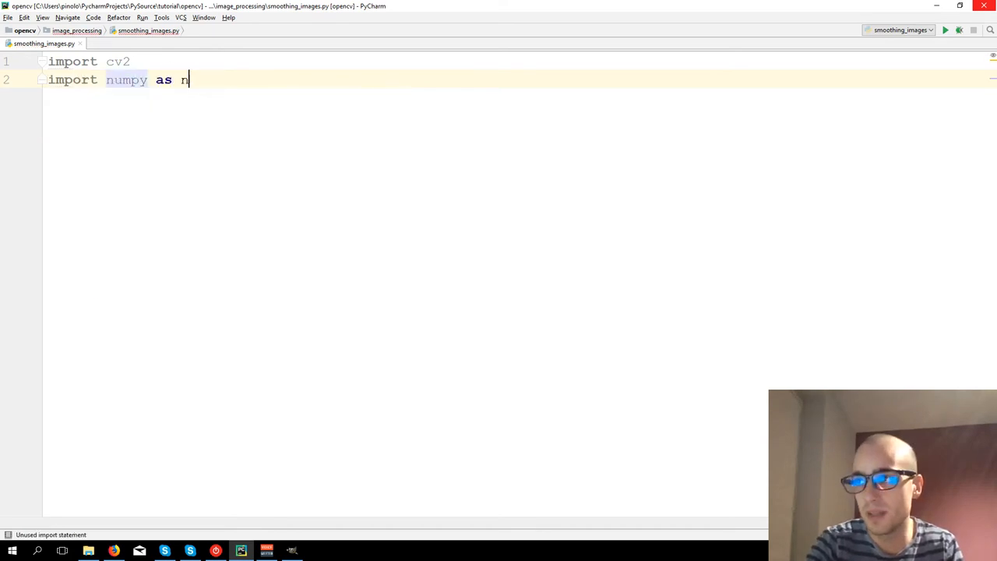
pyautogui.press('enter')
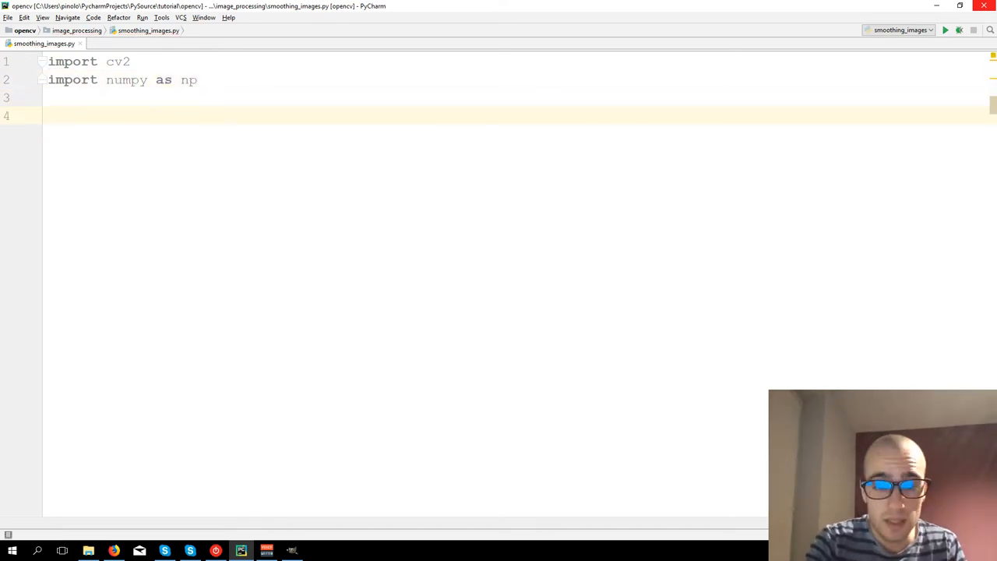
pyautogui.write('img')
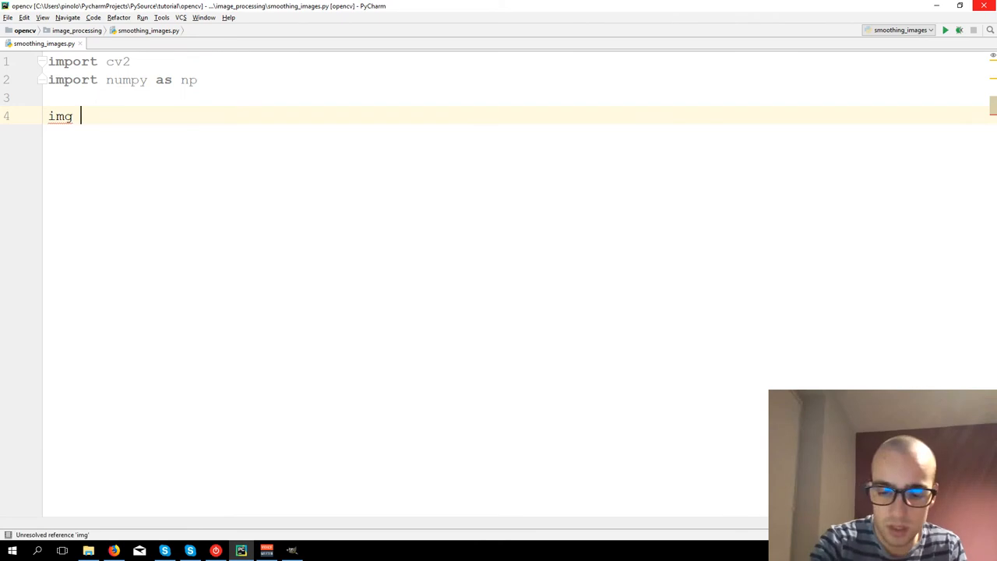
pyautogui.write('= cv2')
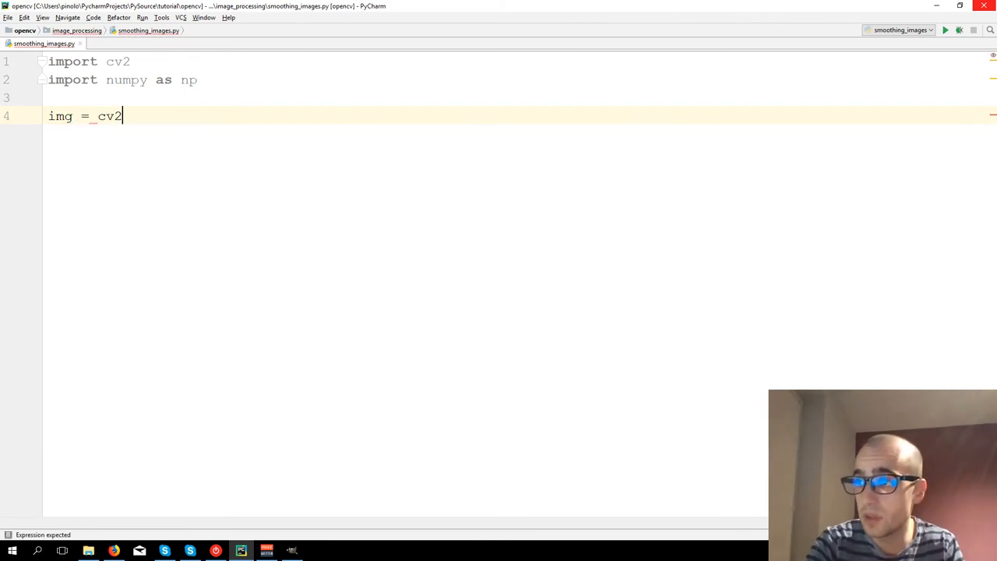
pyautogui.write('.imread("')
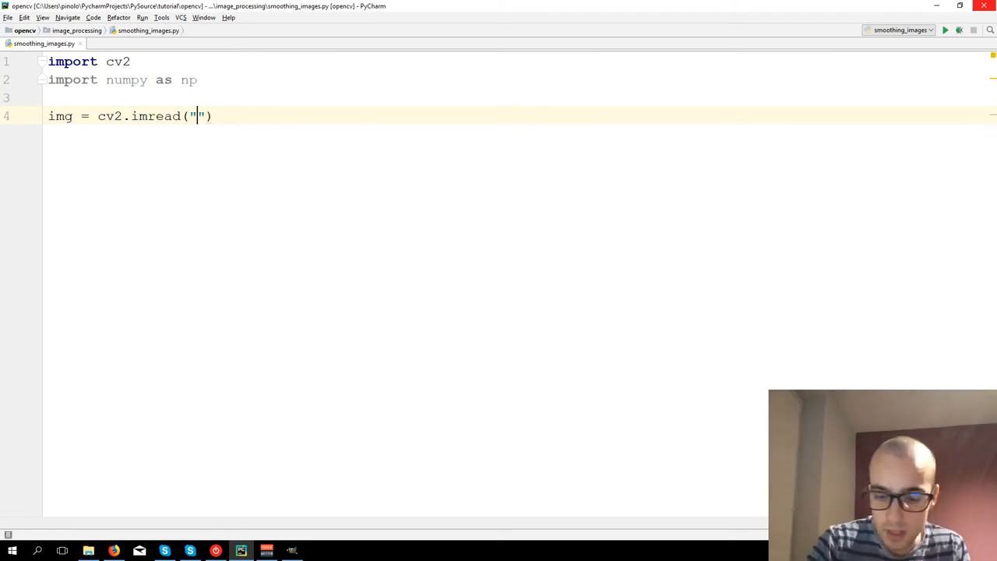
pyautogui.write('early_')
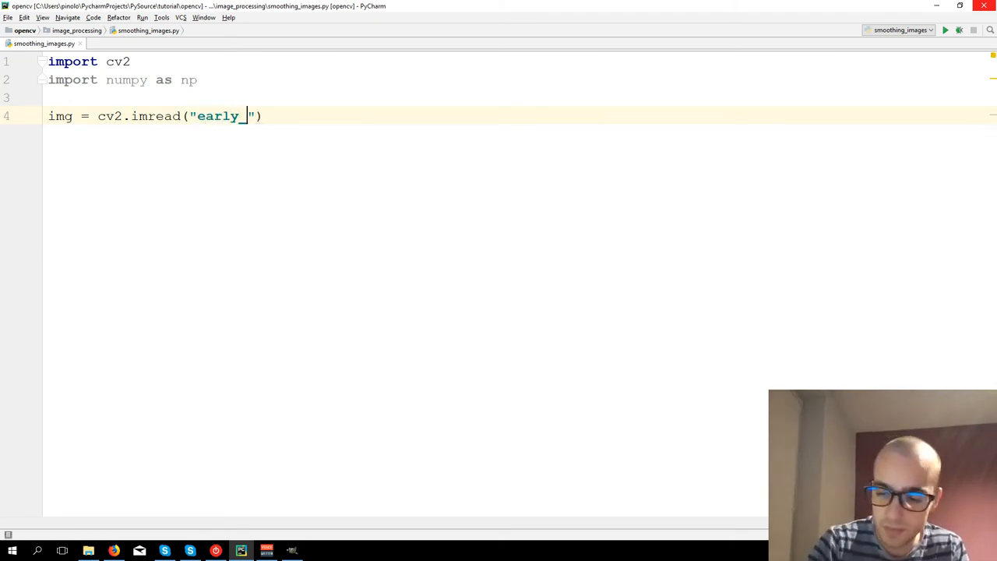
pyautogui.write('1800')
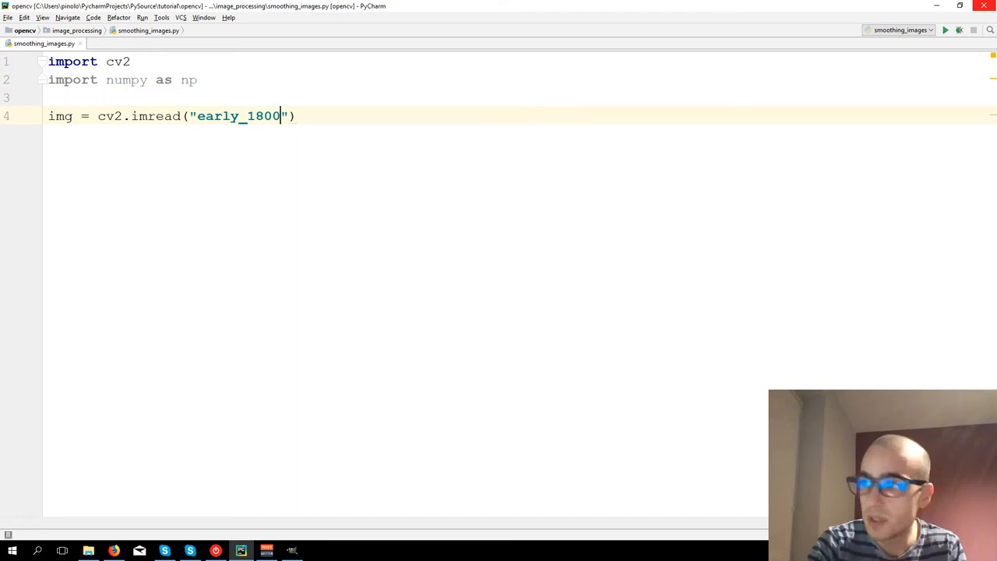
pyautogui.write('.jpg')
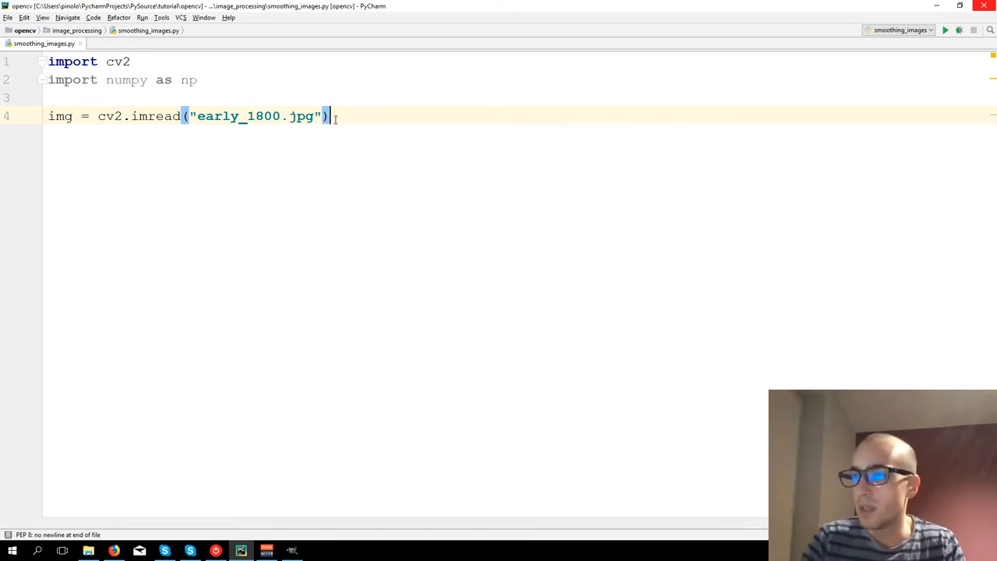
pyautogui.press('enter')
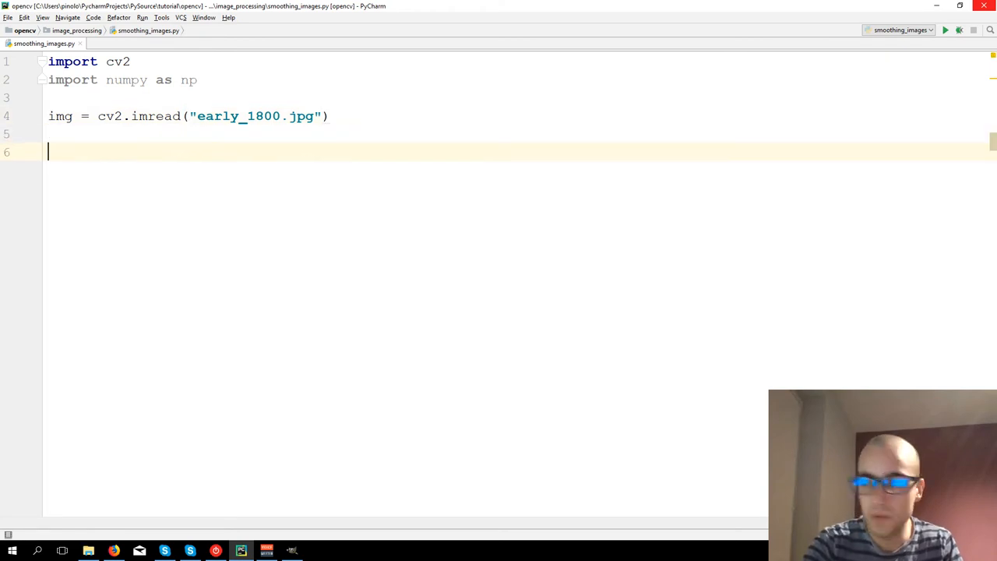
# - Display img in a window titled 'Early 1800 Original image' with cv2.imshow
pyautogui.write('cv2.imshow(')
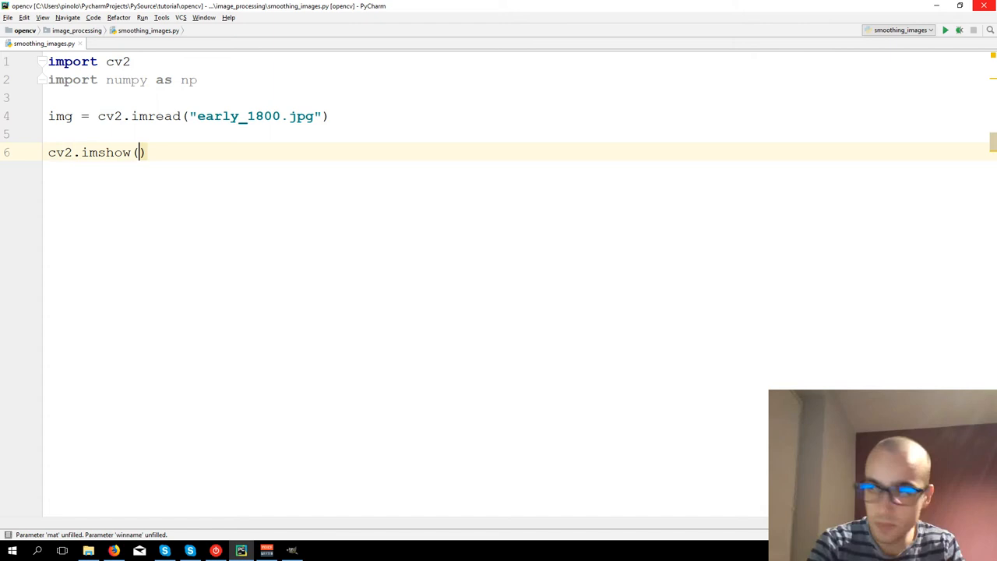
pyautogui.write('"Early"')
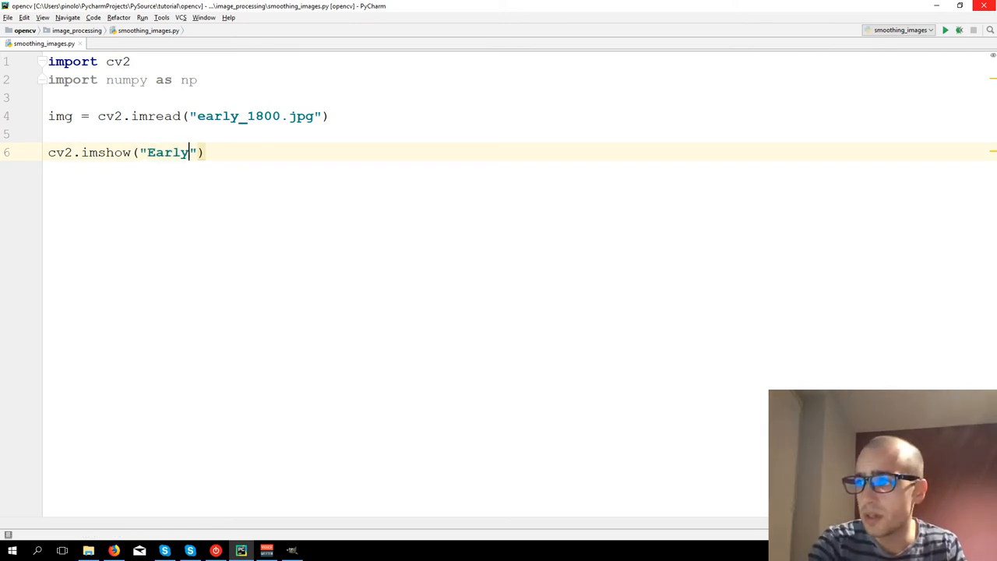
pyautogui.write('1800')
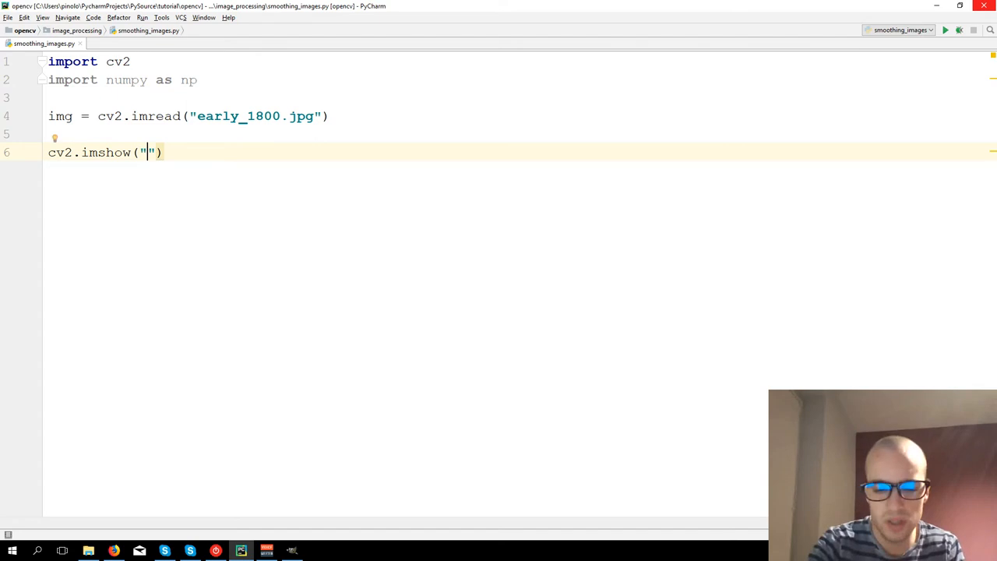
pyautogui.write('Original image')
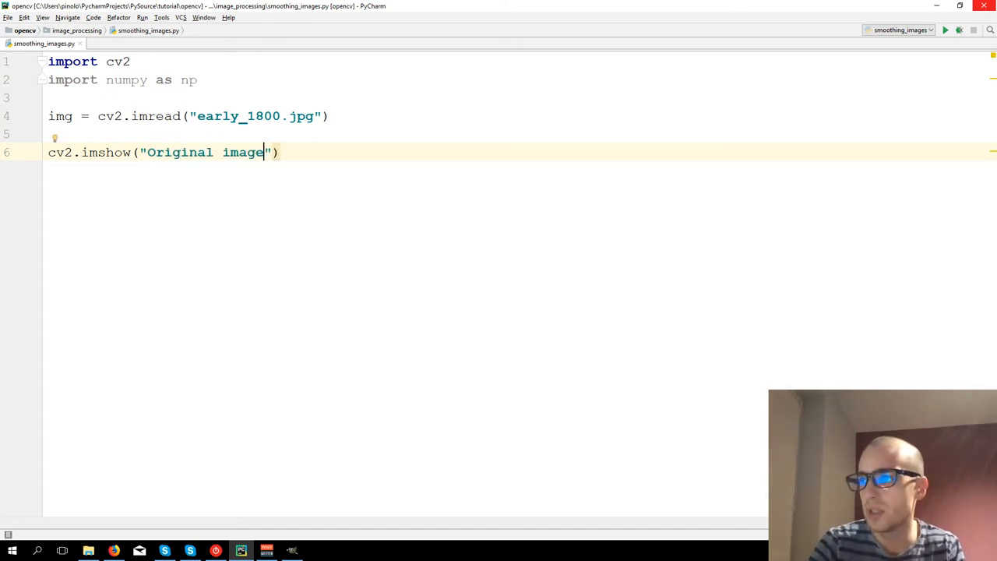
pyautogui.write(', img')
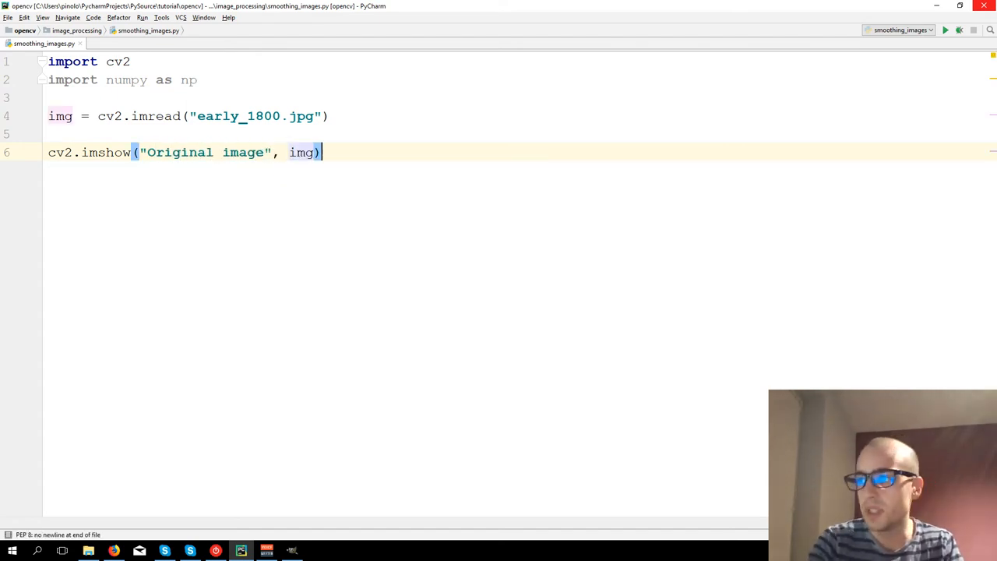
# - Add cv2.waitKey(0) and cv2.destroyAllWindows(), then run the script
pyautogui.write('cv2.')
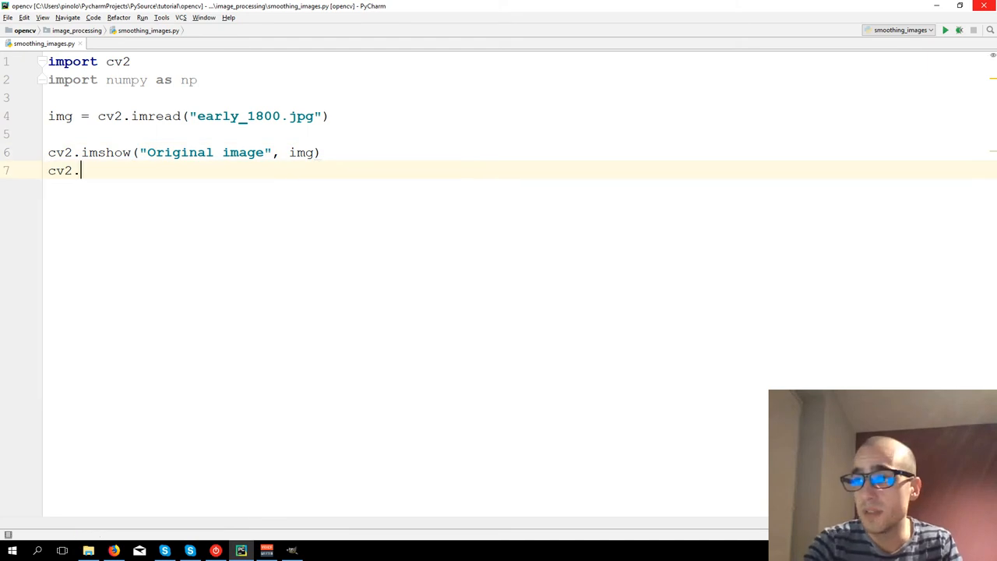
pyautogui.write('waitKey()')
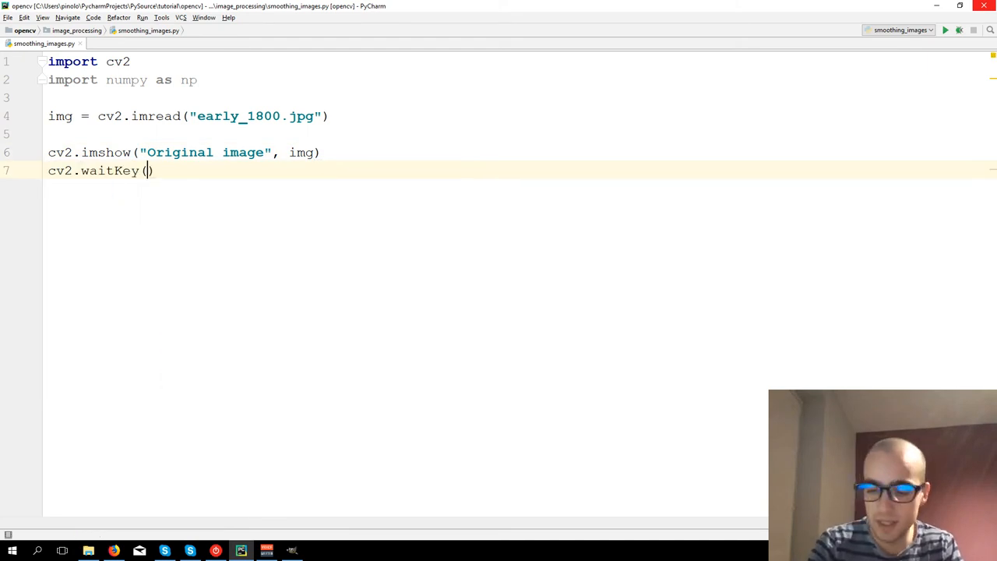
pyautogui.write('0)')
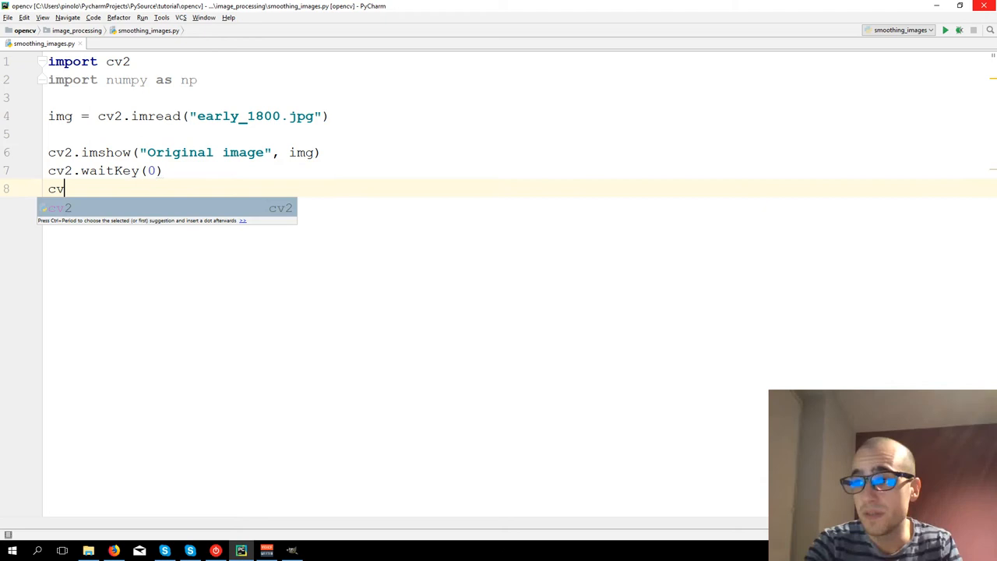
pyautogui.write('2.destroyAl')
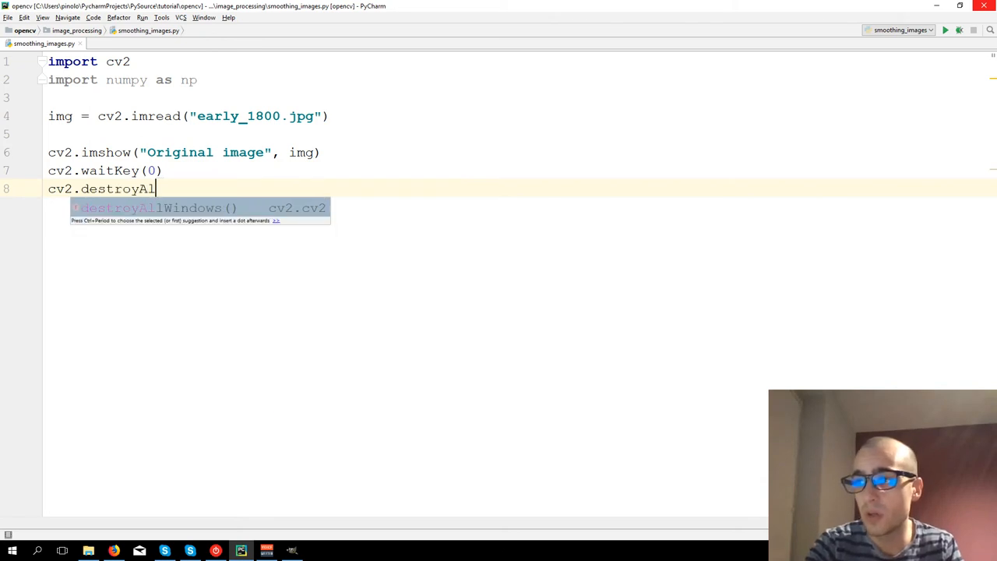
pyautogui.write('lWindows')
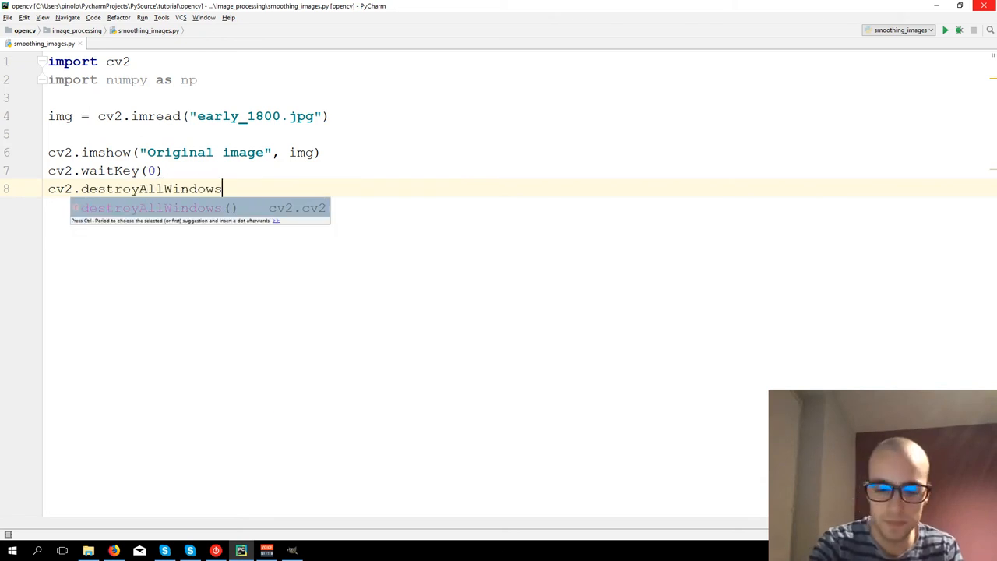
pyautogui.press('Tab')
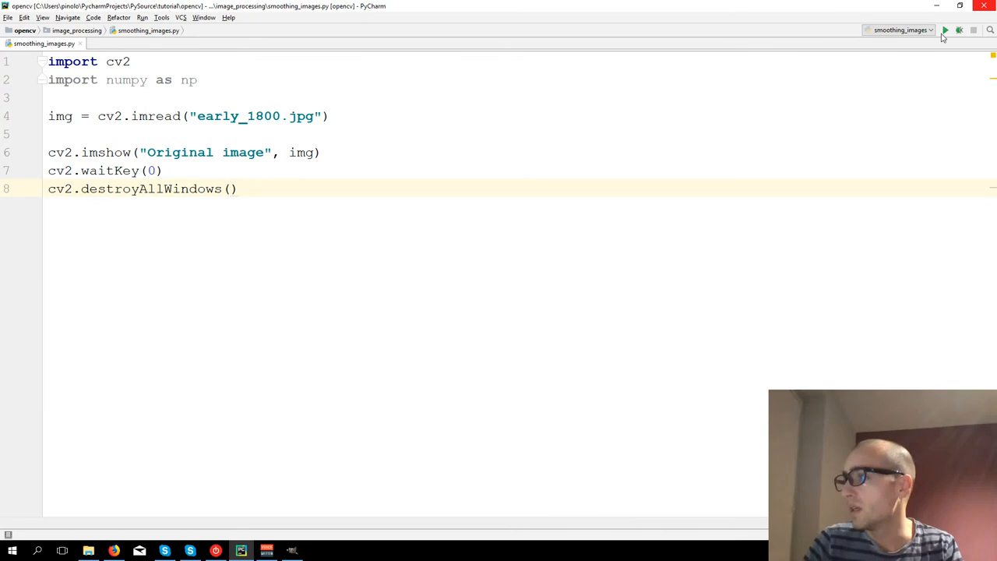
pyautogui.click(946, 31)
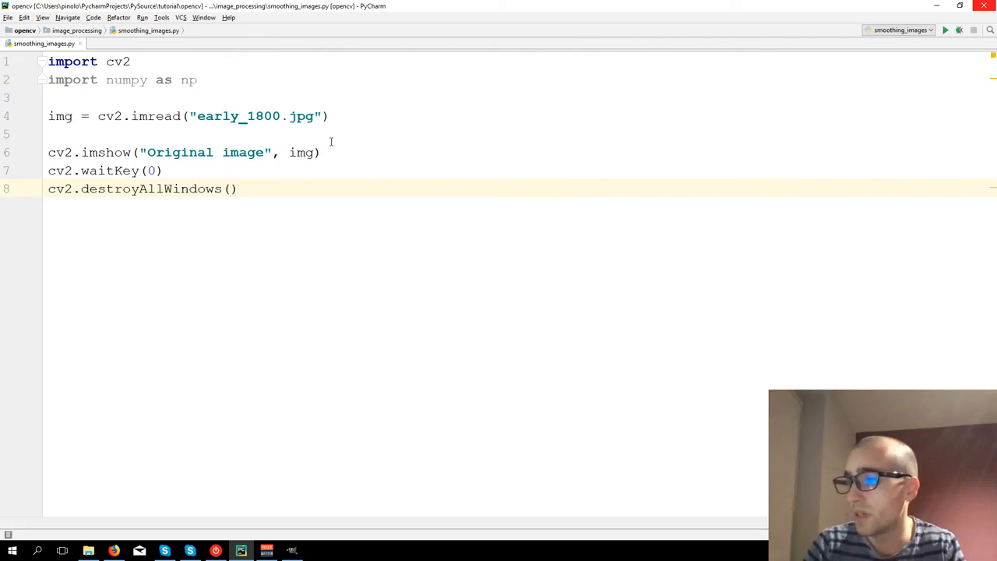
# - Add averaging = cv2.blur(img, (5, 5)) above the display code and run the script
pyautogui.press('enter')
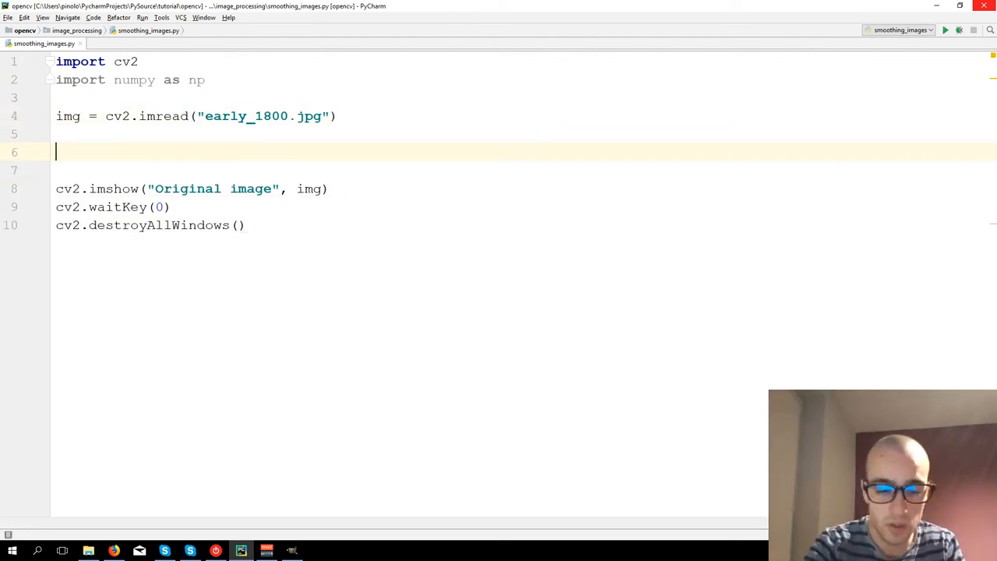
pyautogui.write('ava')
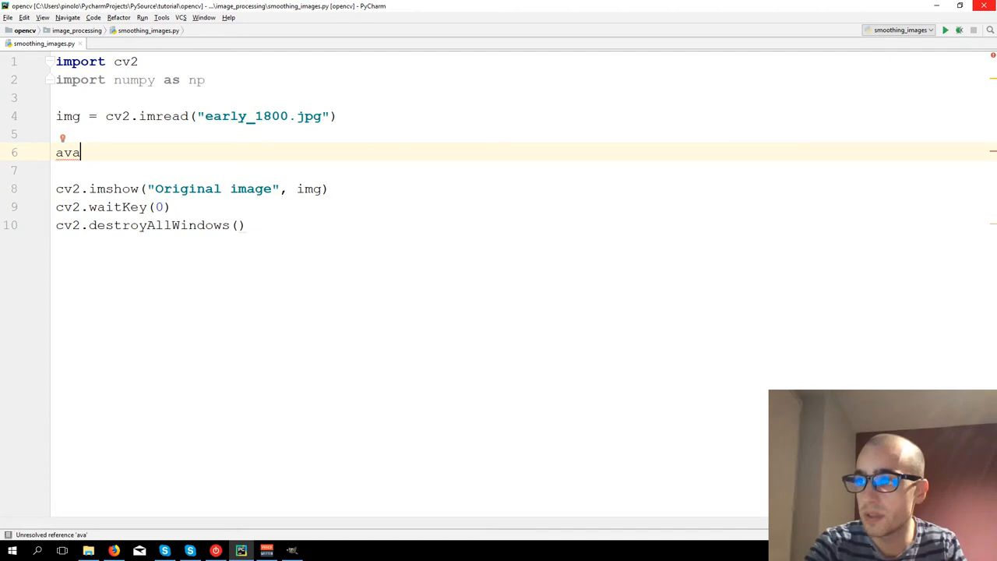
pyautogui.write('raging')
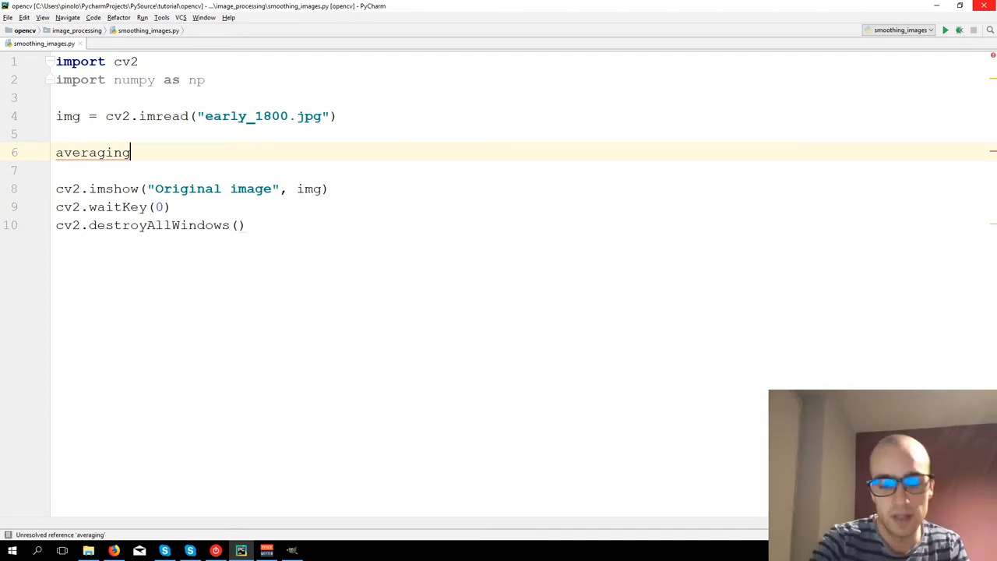
pyautogui.write('= cv')
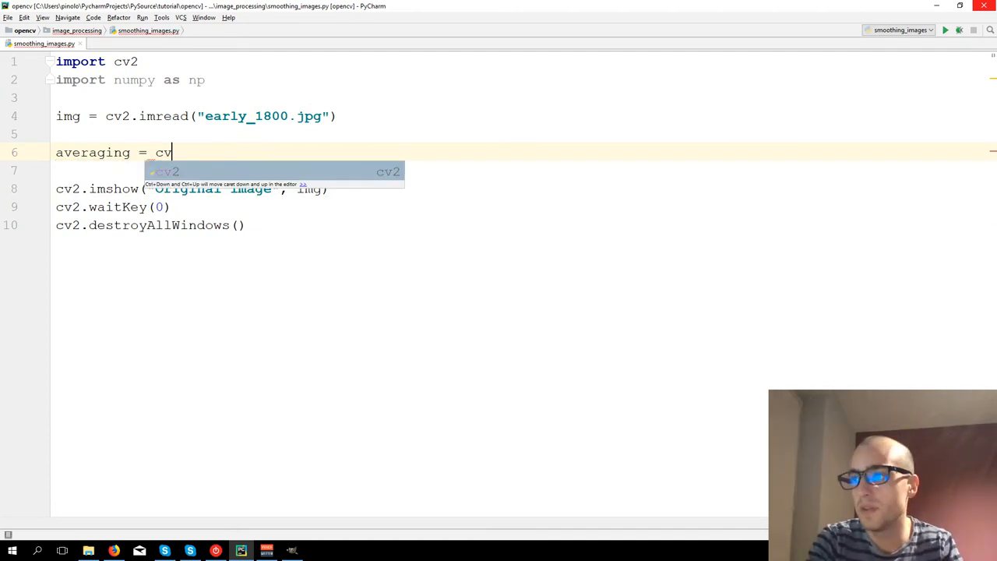
pyautogui.write('.blur(')
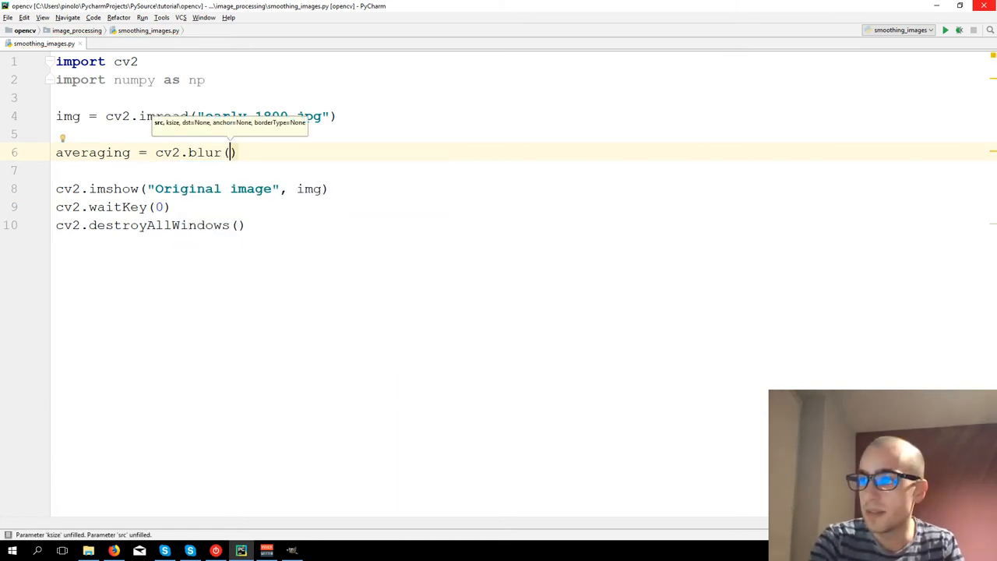
pyautogui.write('img,')
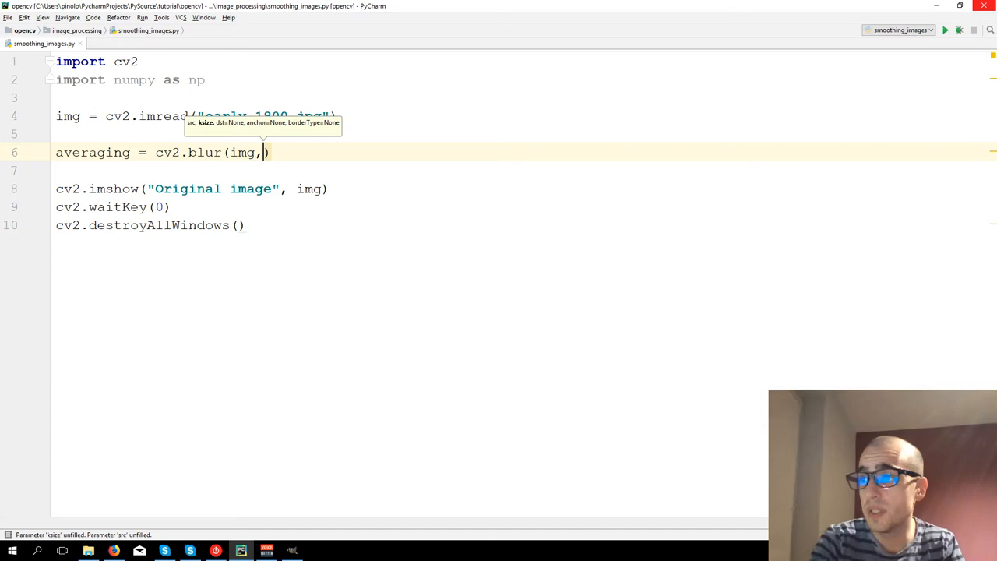
pyautogui.write('" "')
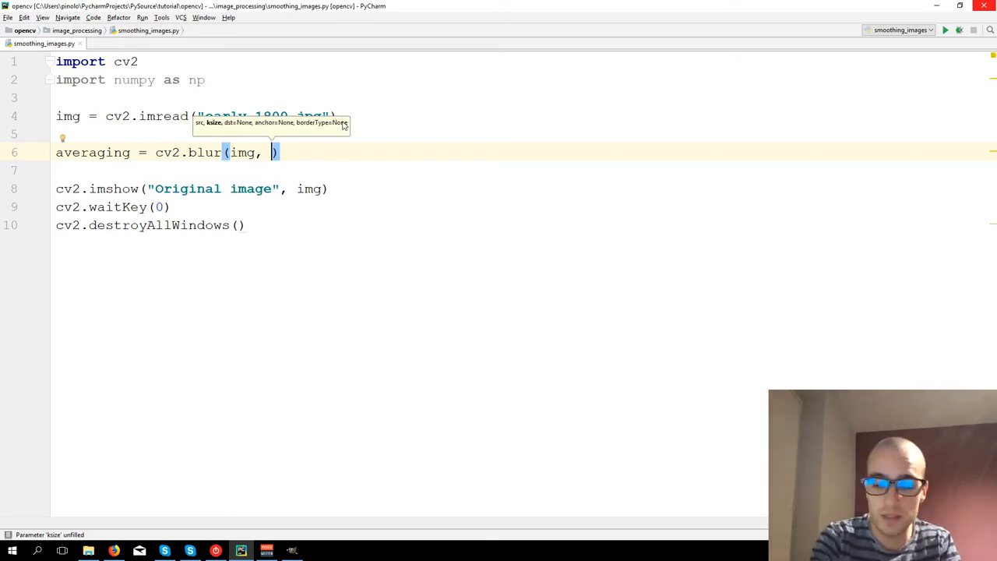
pyautogui.write('(5,')
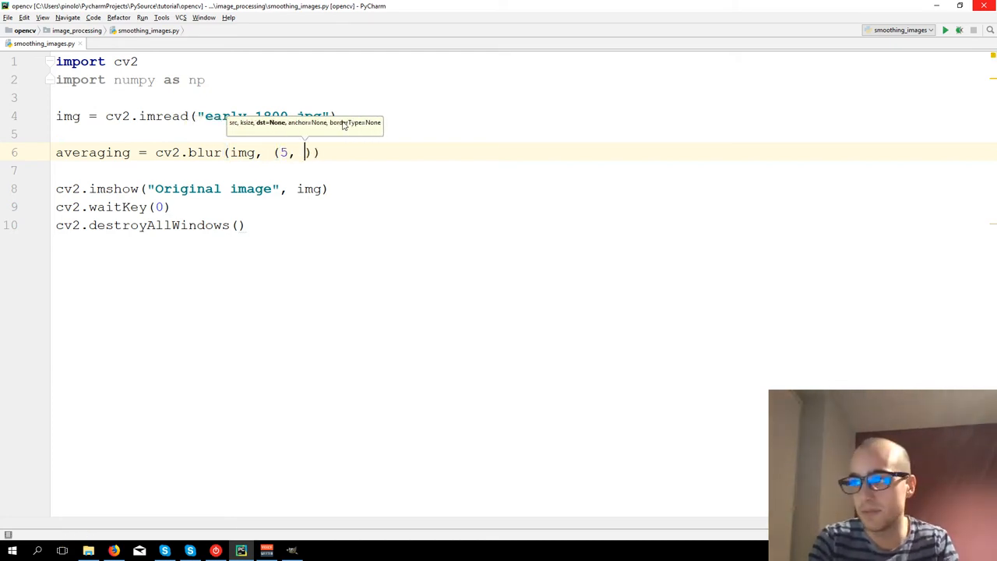
pyautogui.write('5')
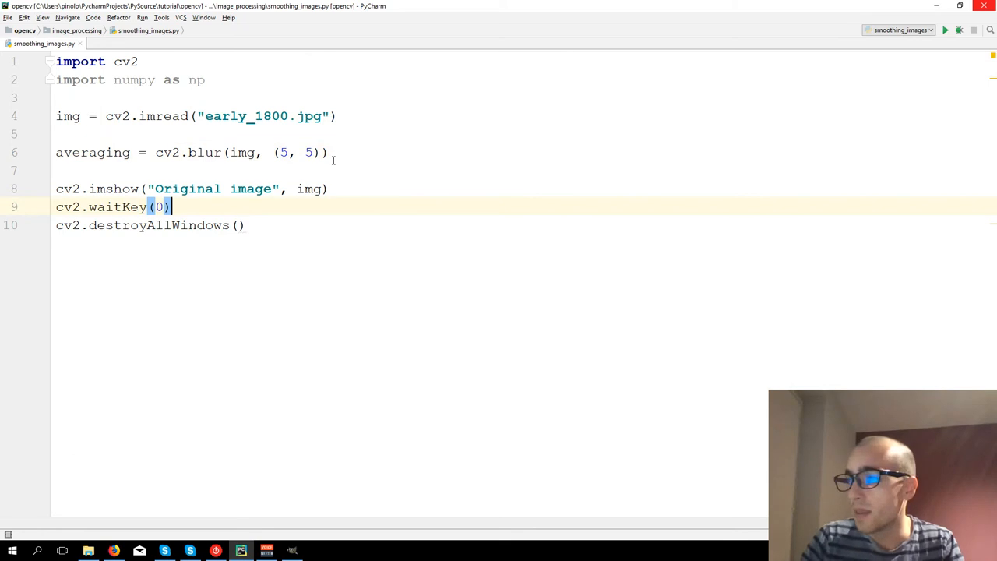
pyautogui.click(946, 31)
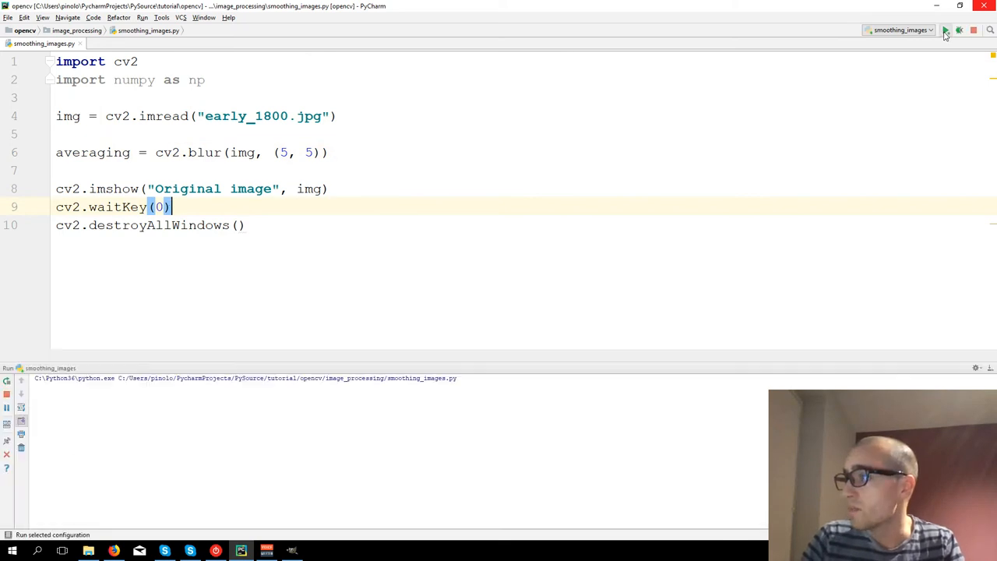
pyautogui.click(945, 31)
pyautogui.write('cv2.imshow("')
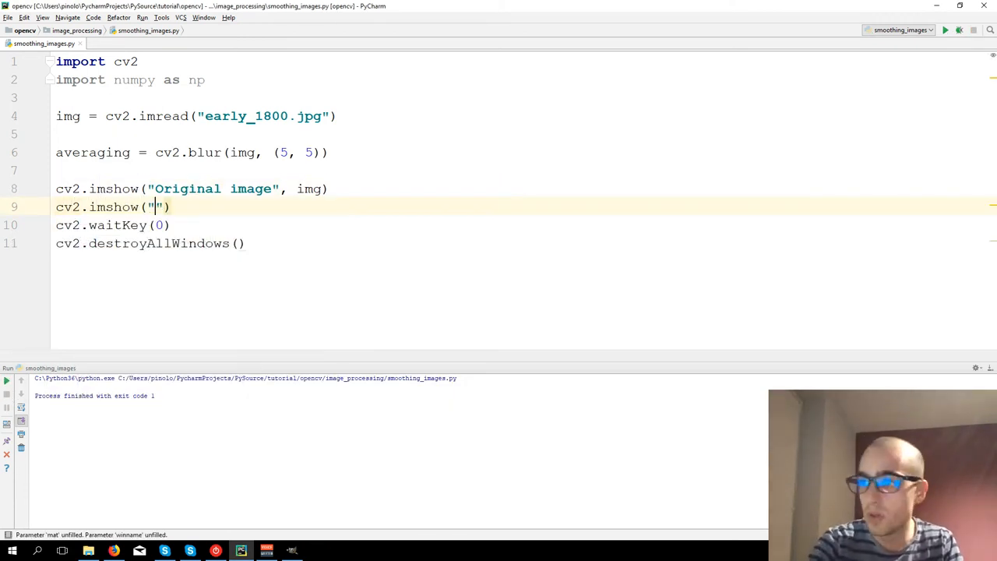
# - Show averaging in an 'Averaging' window, run, and place it under the original for comparison
pyautogui.write('Ave')
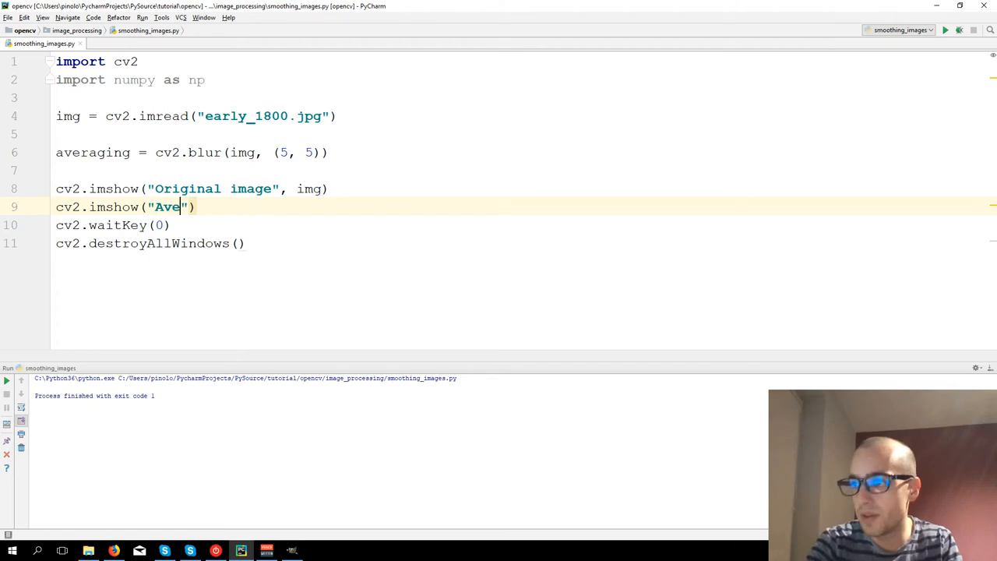
pyautogui.write('raging')
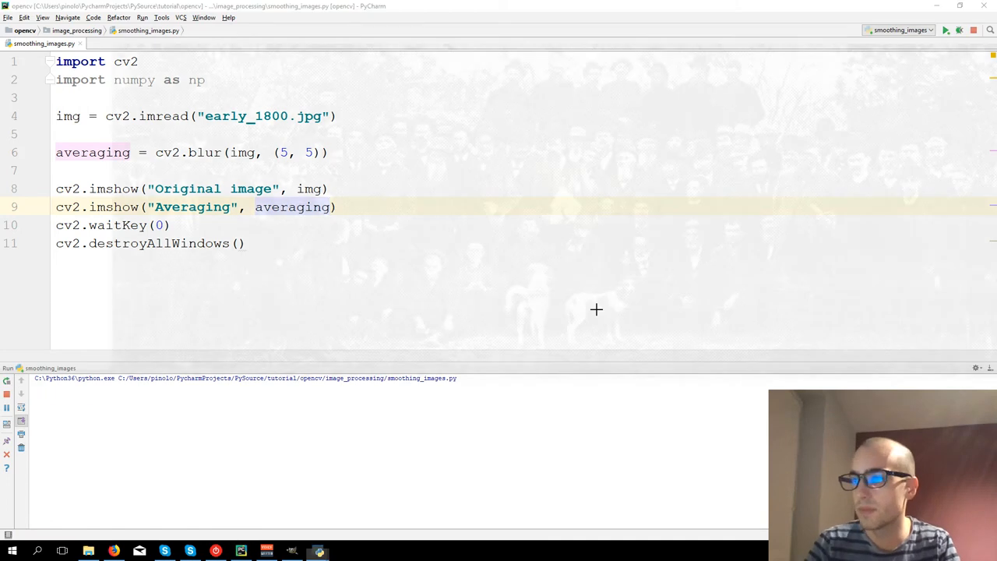
pyautogui.click(945, 30)
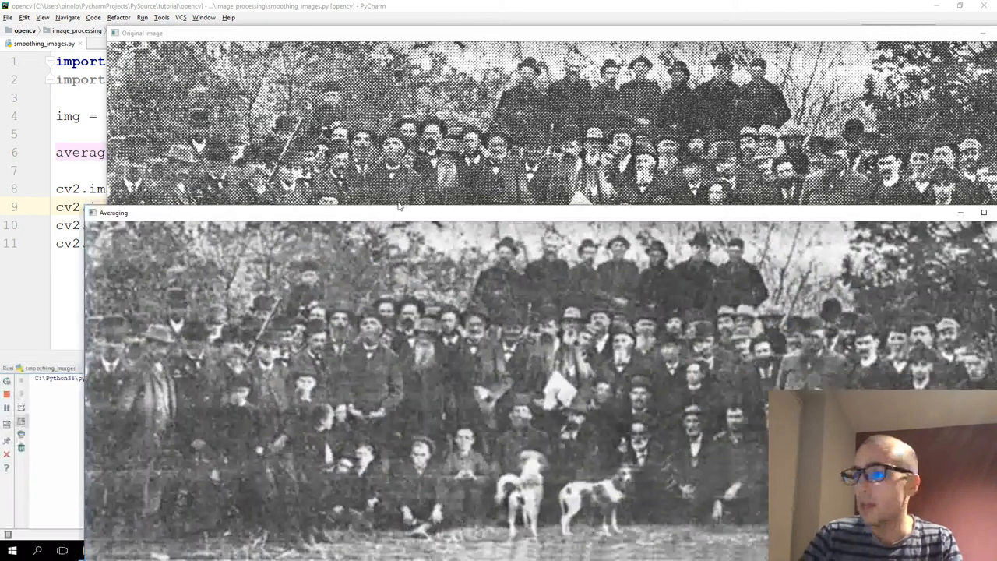
pyautogui.moveTo(112, 212); pyautogui.dragTo(59, 173)
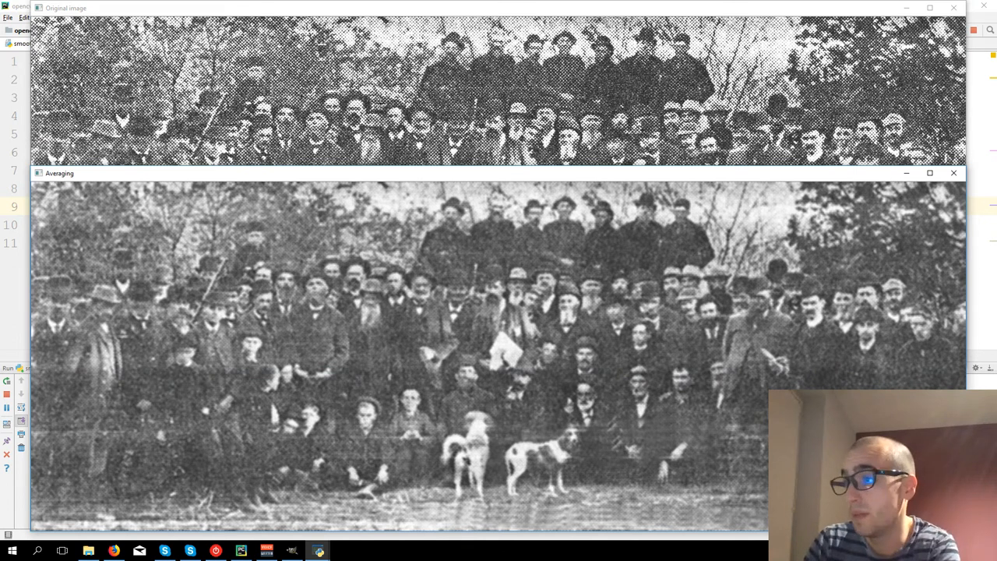
pyautogui.moveTo(358, 240)
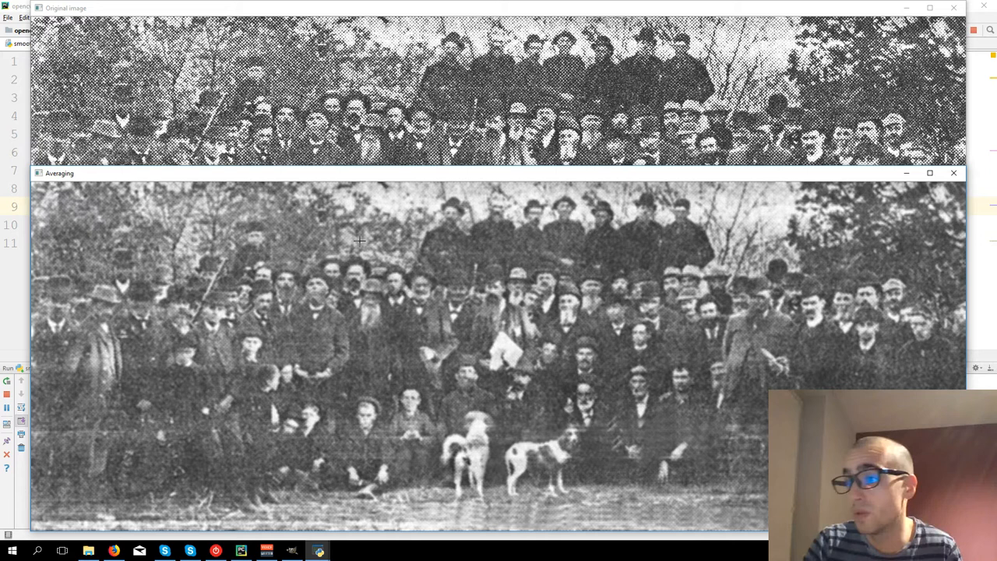
pyautogui.moveTo(290, 274)
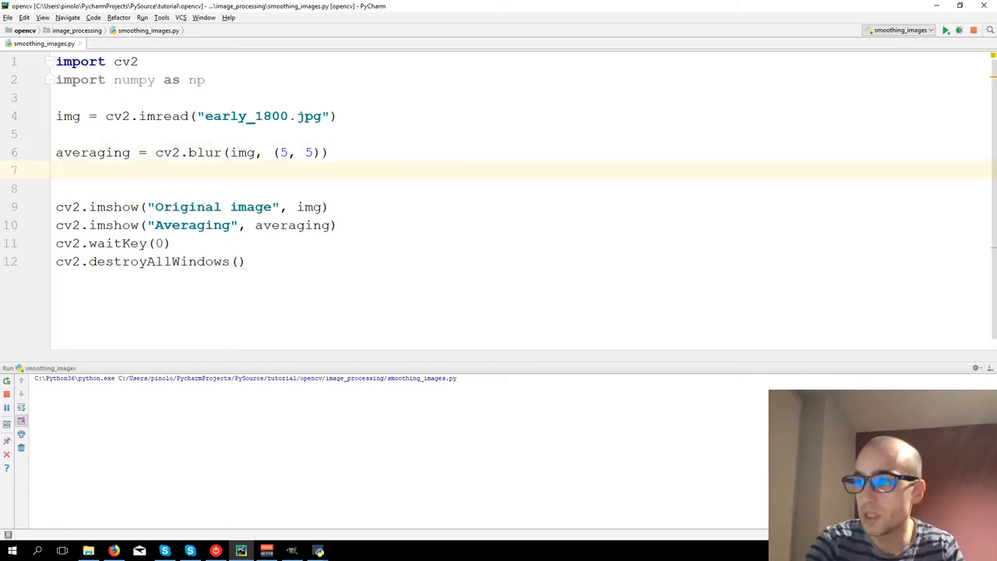
# - Add gaussian = cv2.GaussianBlur(img, (5, 5), 0) after the averaging step
pyautogui.write('gaus')
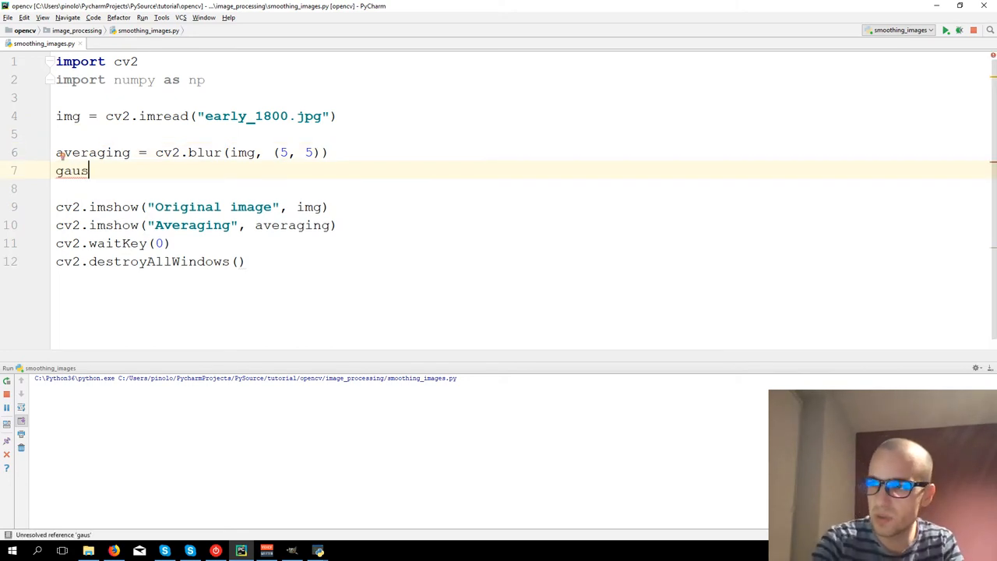
pyautogui.write('sian')
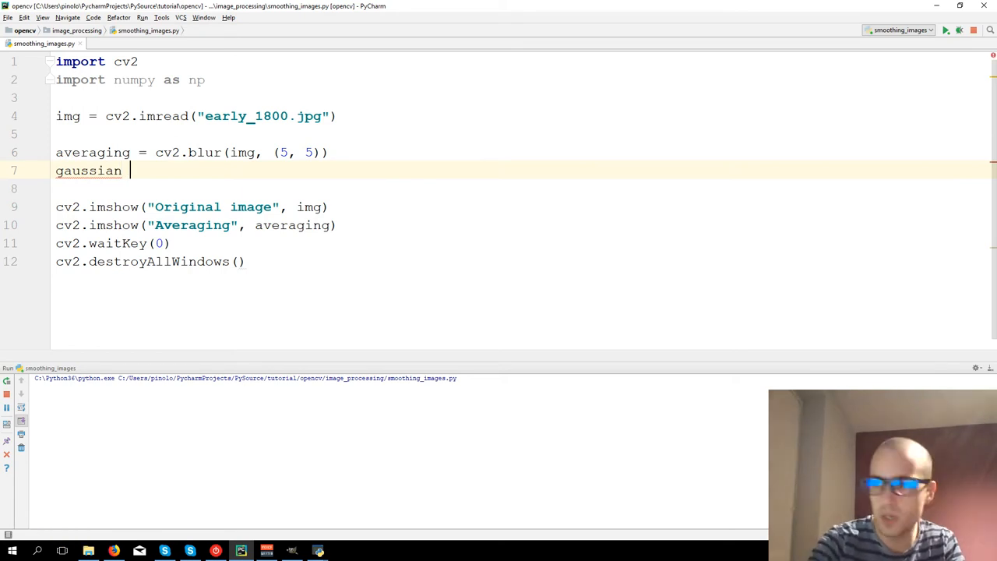
pyautogui.write('= cv2.Ga')
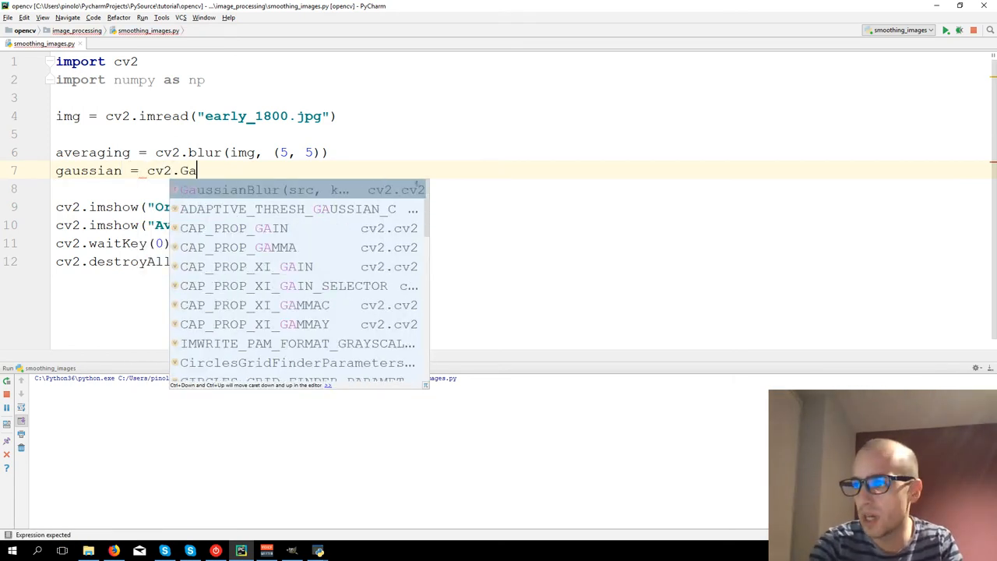
pyautogui.write('ussianBlu')
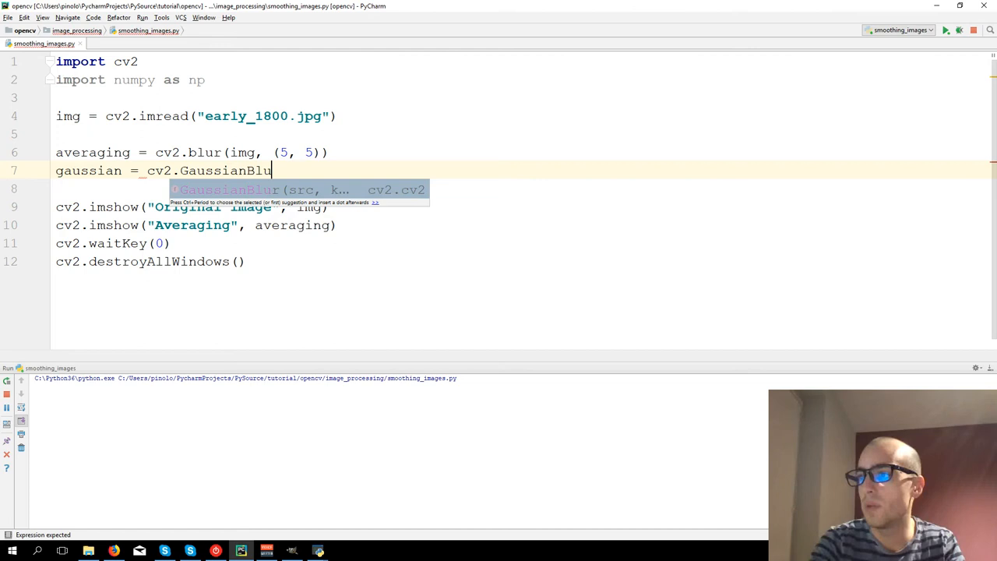
pyautogui.press('Tab')
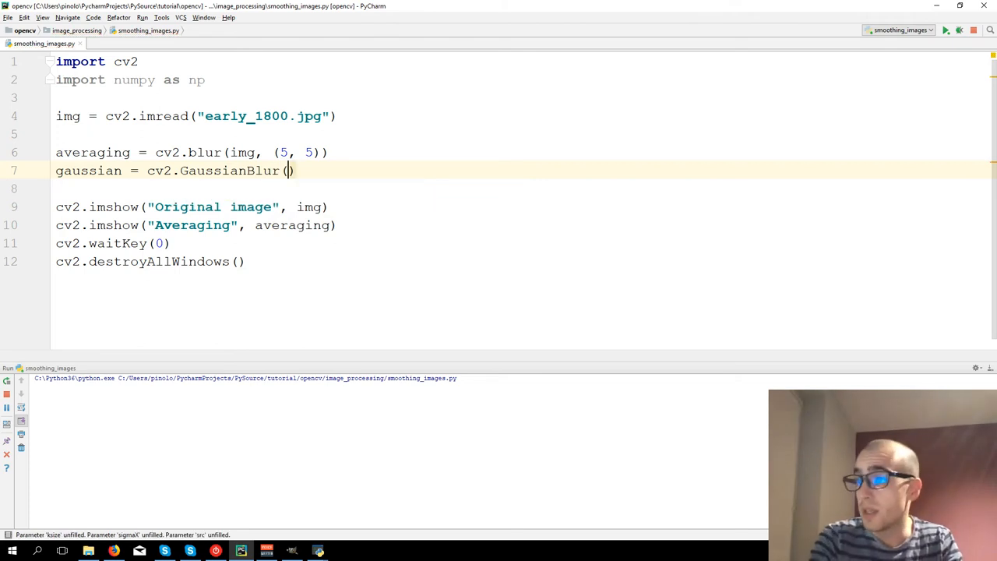
pyautogui.write('i')
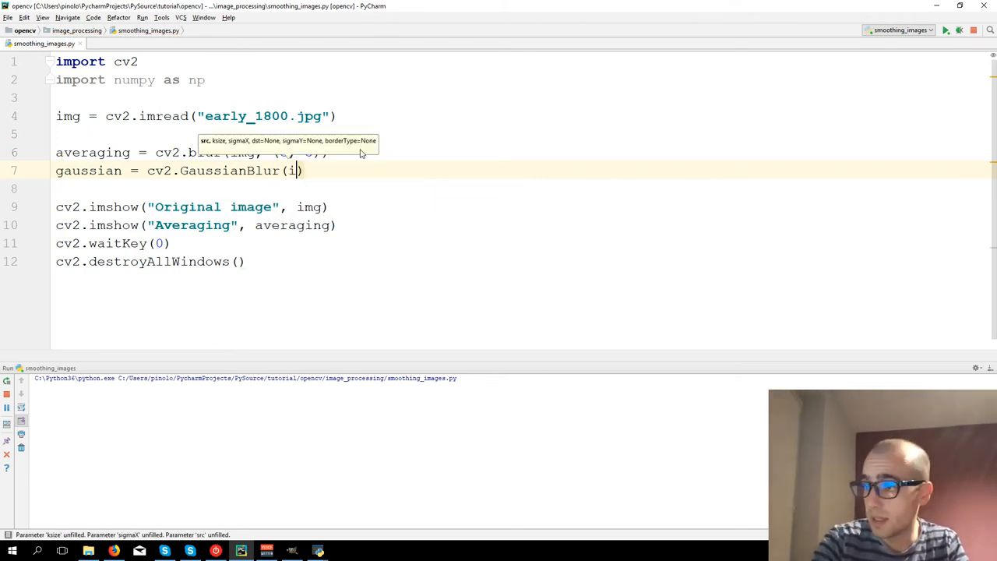
pyautogui.write('img,')
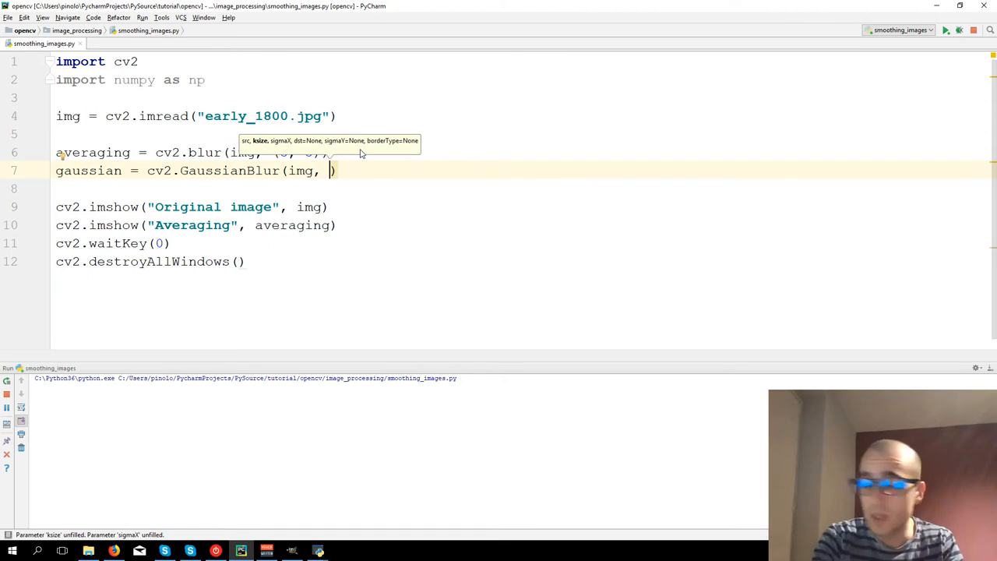
pyautogui.write('(')
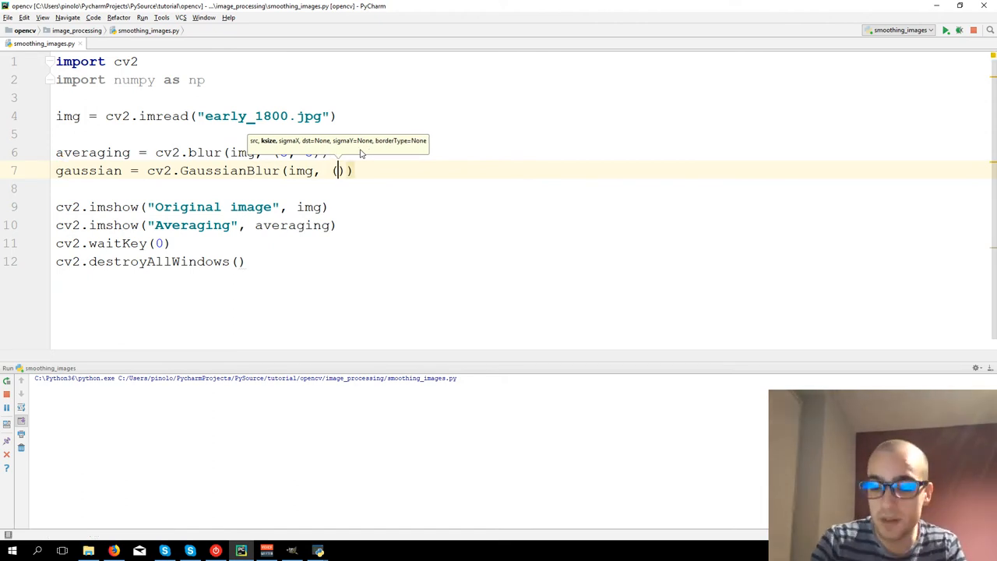
pyautogui.write('5, 5')
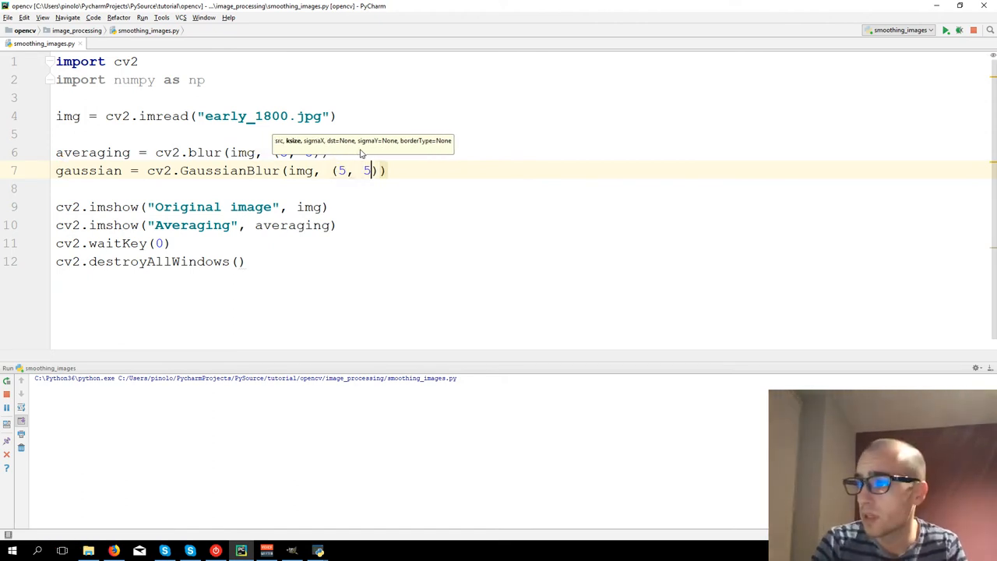
pyautogui.write(',')
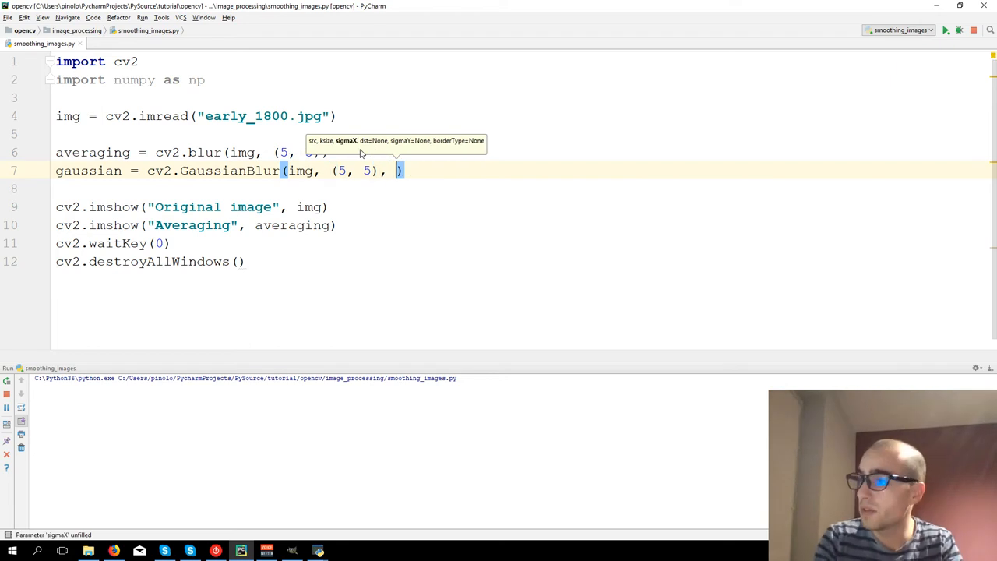
pyautogui.write('0')
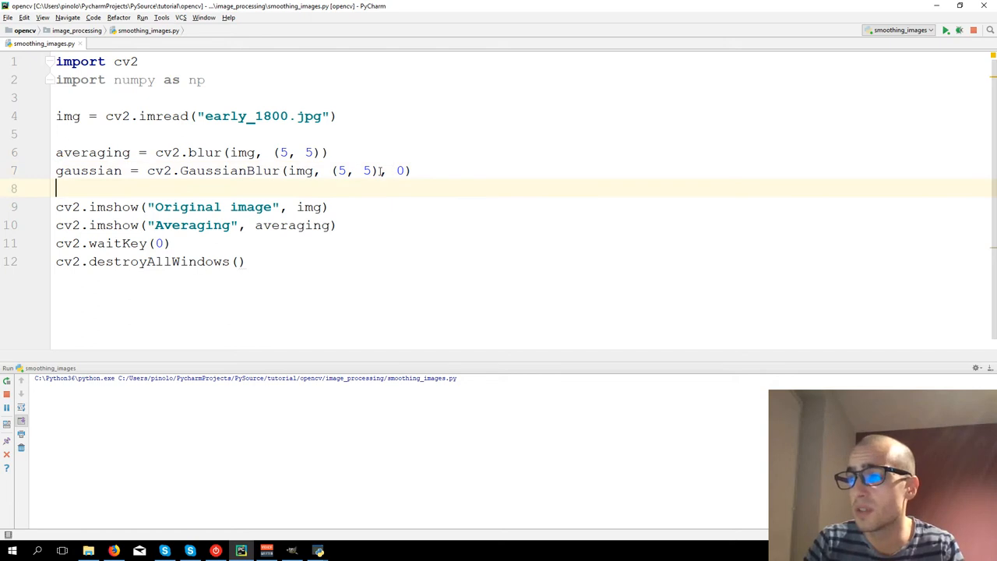
pyautogui.doubleClick(352, 169)
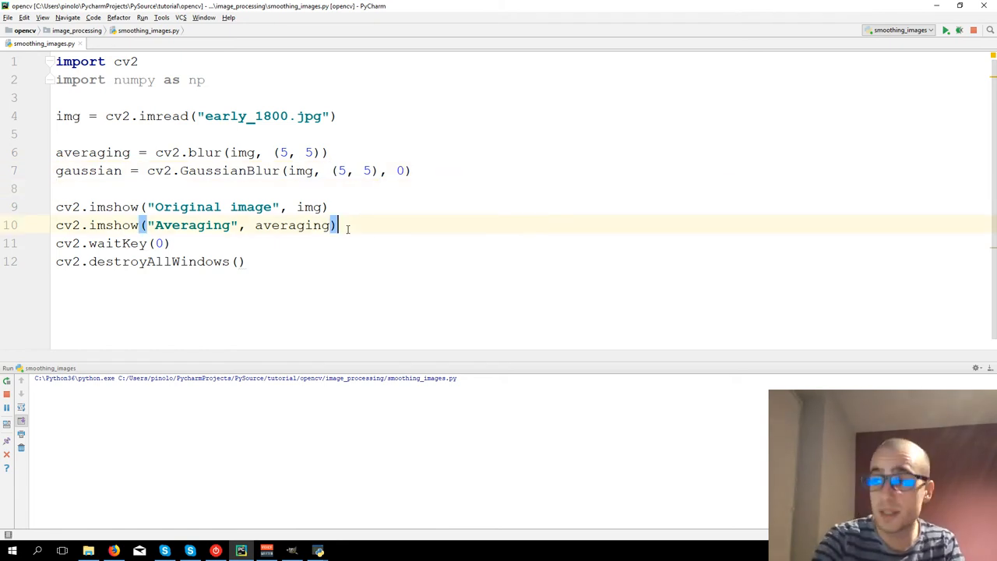
# - Add cv2.imshow("Gaussian", gaussian) after the Averaging display line
pyautogui.write('cv2.imshow(')
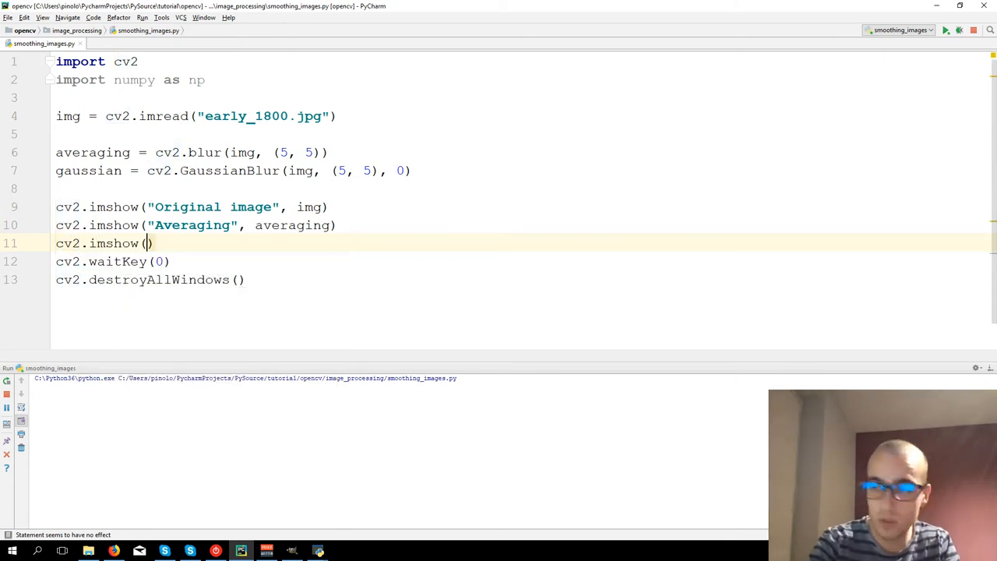
pyautogui.write('"Gaussia"')
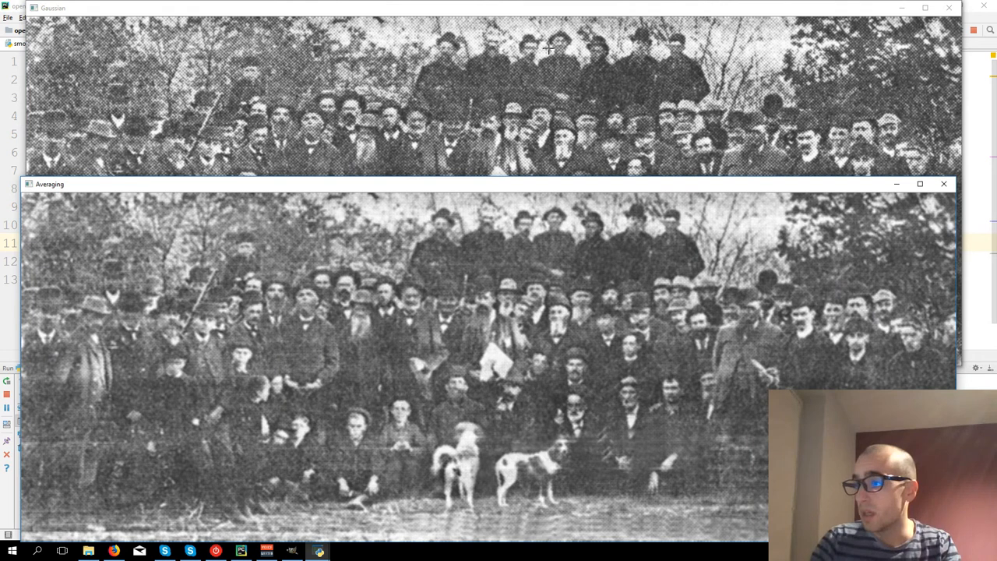
# - Rearrange the Gaussian and Averaging windows to compare them, then close the results
pyautogui.moveTo(50, 184); pyautogui.dragTo(49, 209)
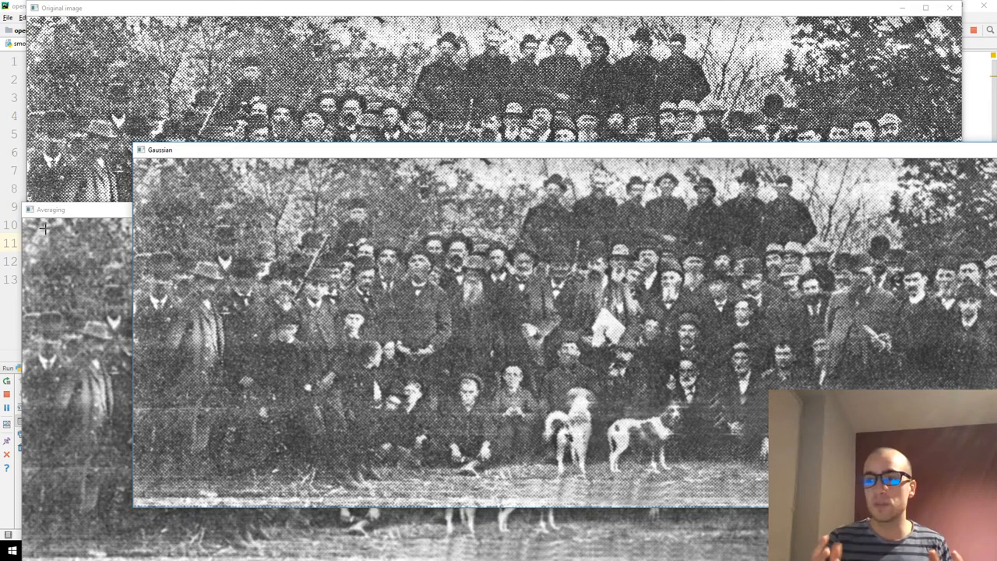
pyautogui.moveTo(502, 184)
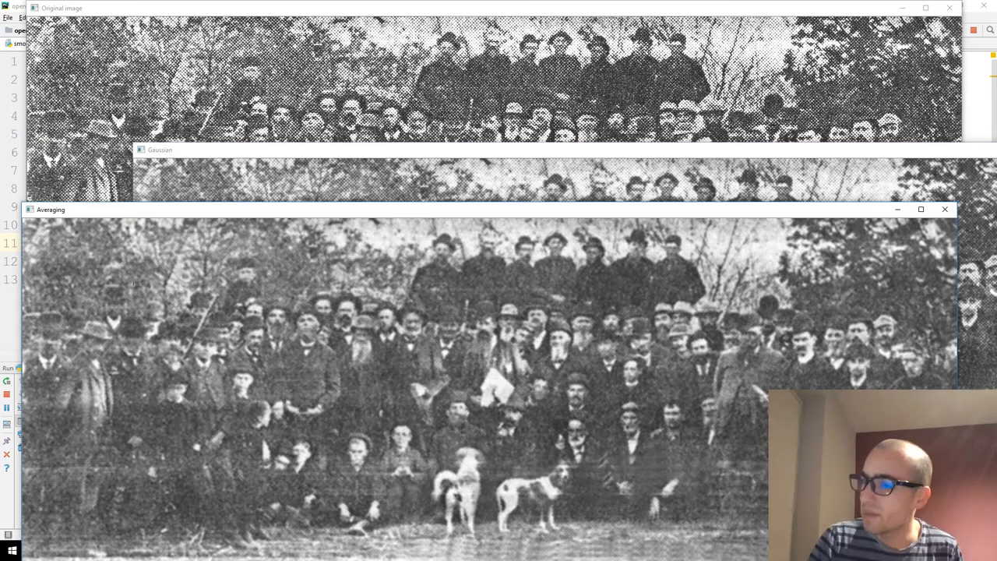
pyautogui.click(159, 149)
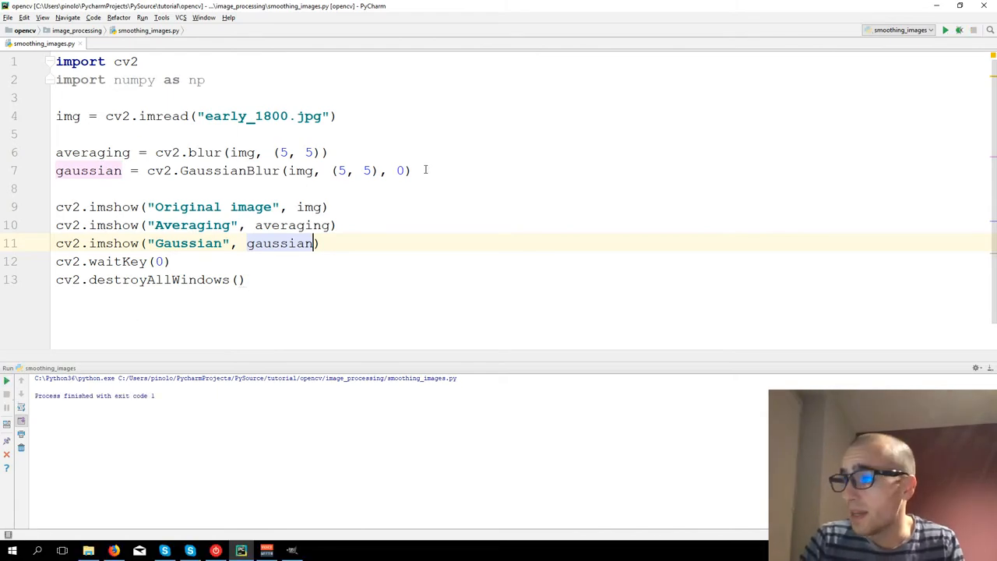
# - Add median = cv2.medianBlur(img, 5), correcting the (5, 5) tuple after the TypeError
pyautogui.press('enter')
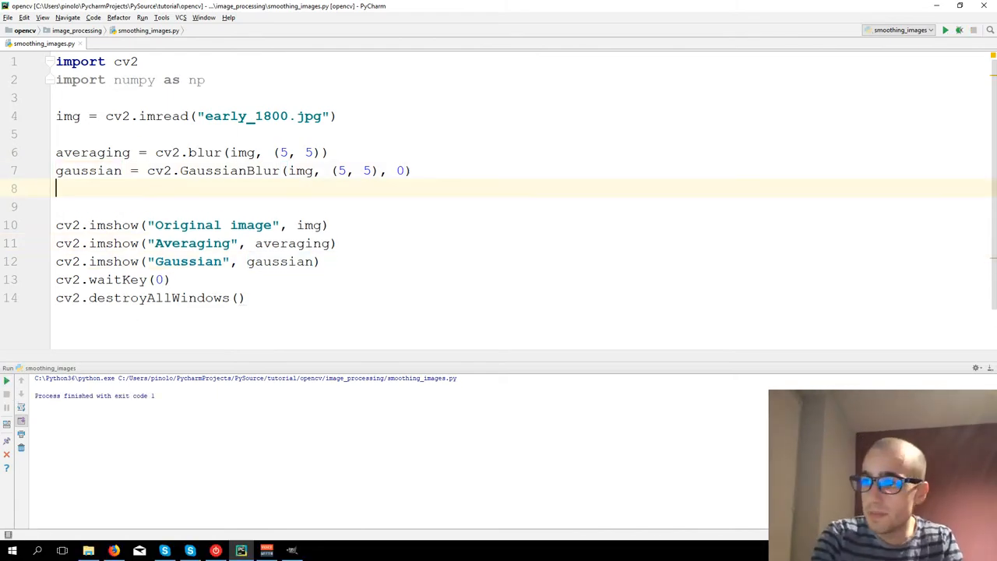
pyautogui.write('median')
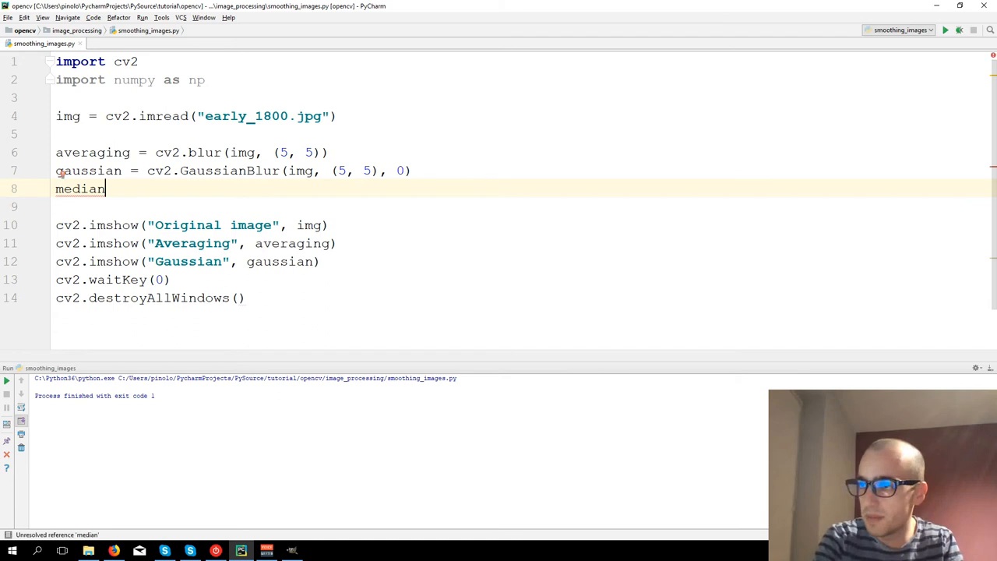
pyautogui.write('" "')
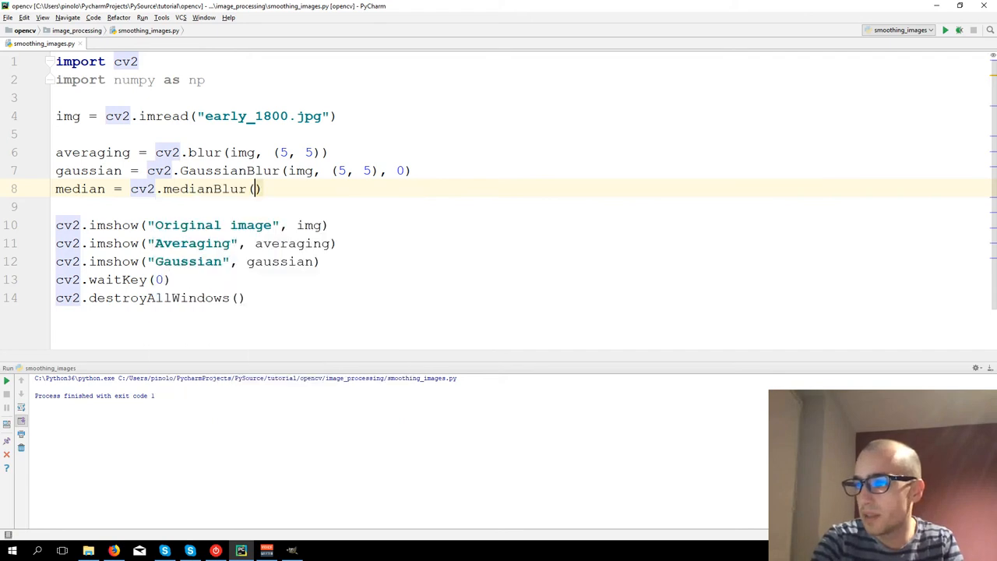
pyautogui.write('img,')
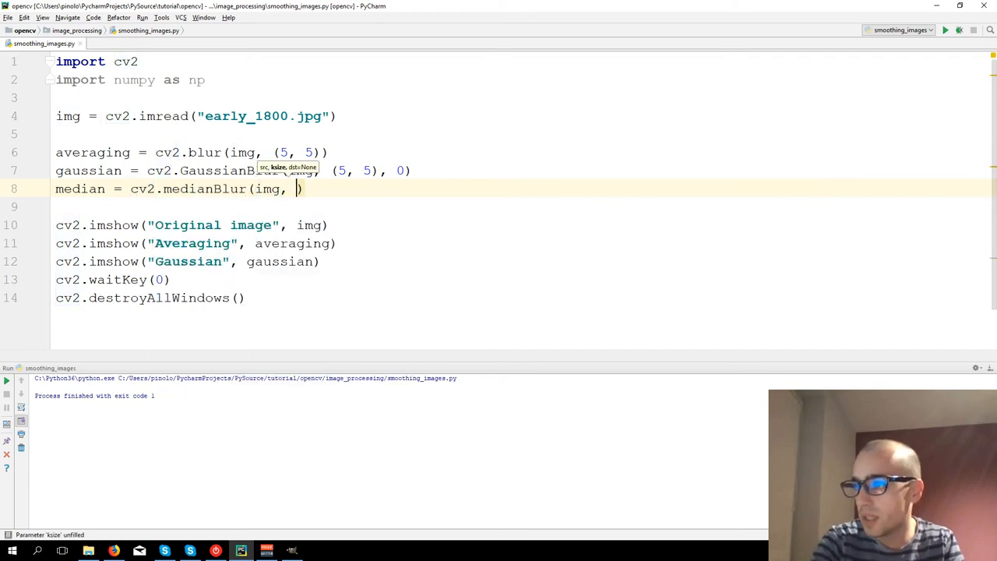
pyautogui.write('5')
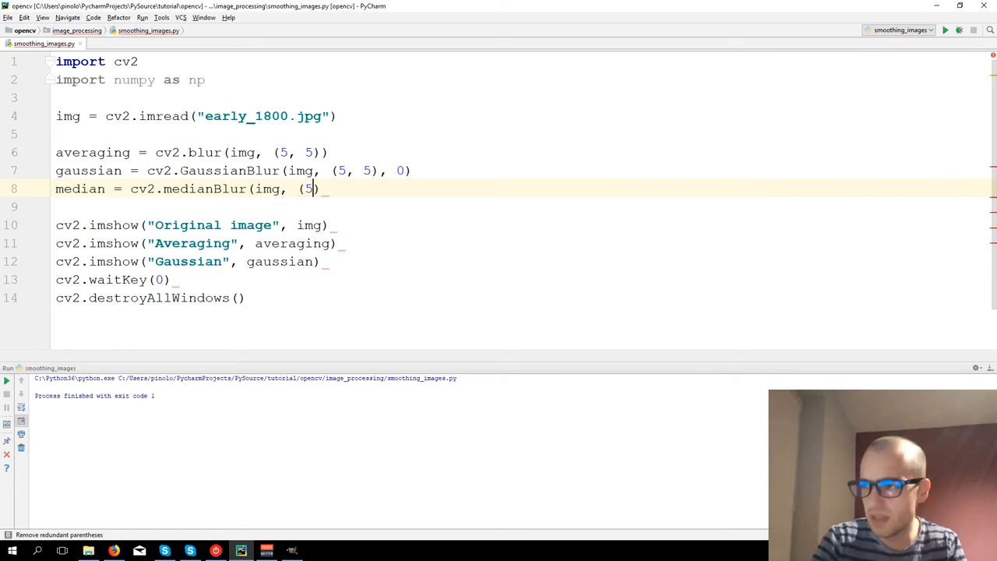
pyautogui.write(', 5)')
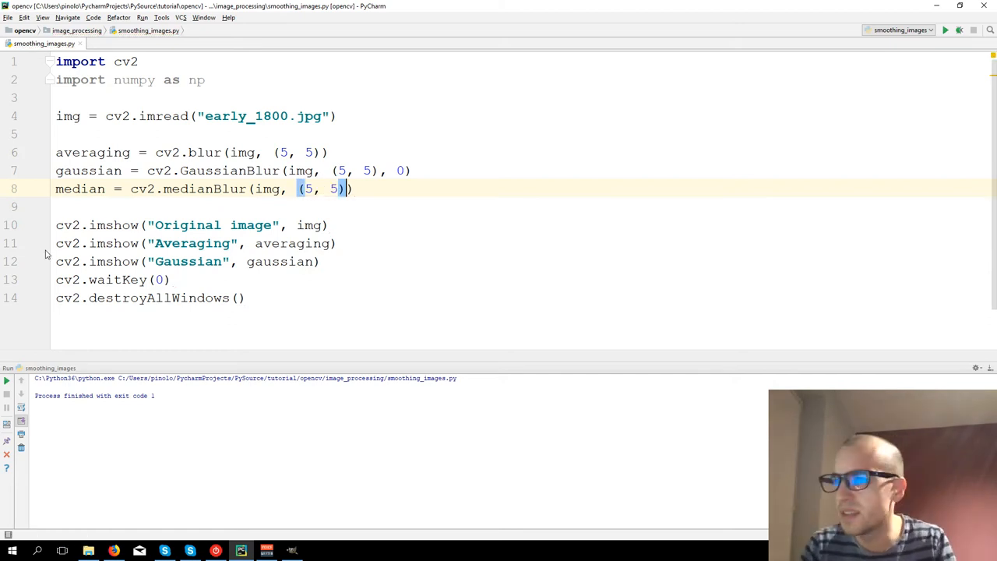
pyautogui.click(944, 30)
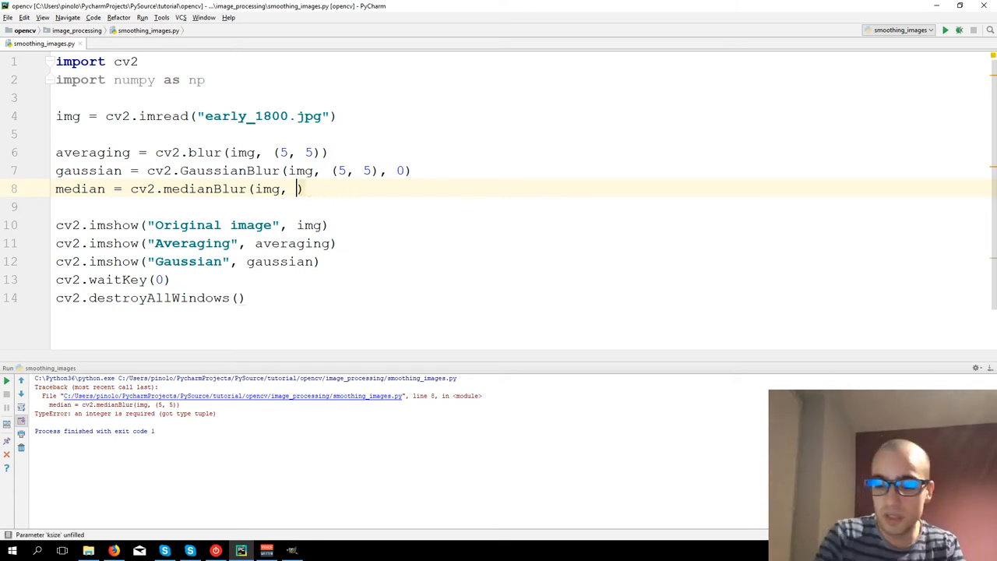
pyautogui.write('5')
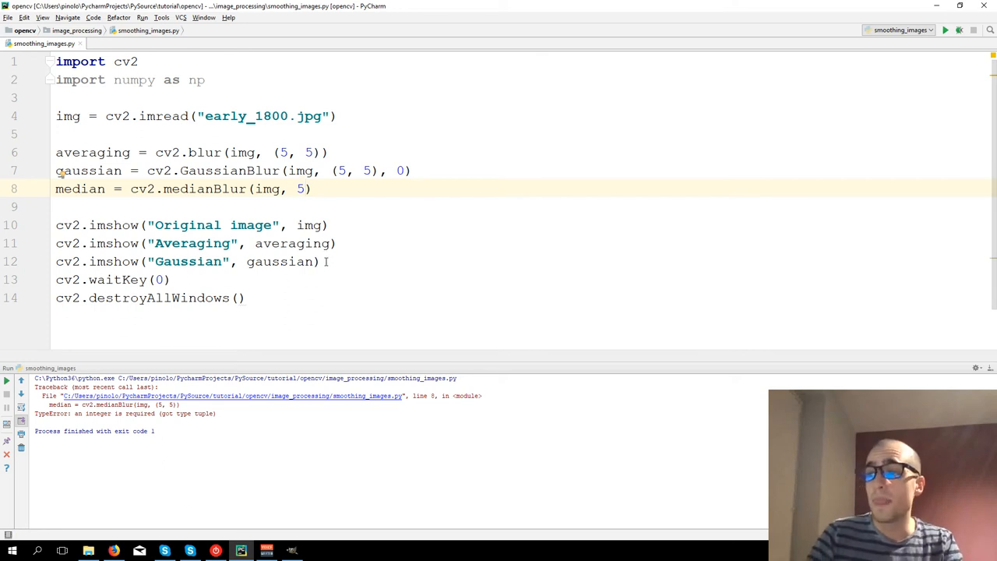
# - Add cv2.imshow("Median", median) to display the median-filtered result
pyautogui.write('cv')
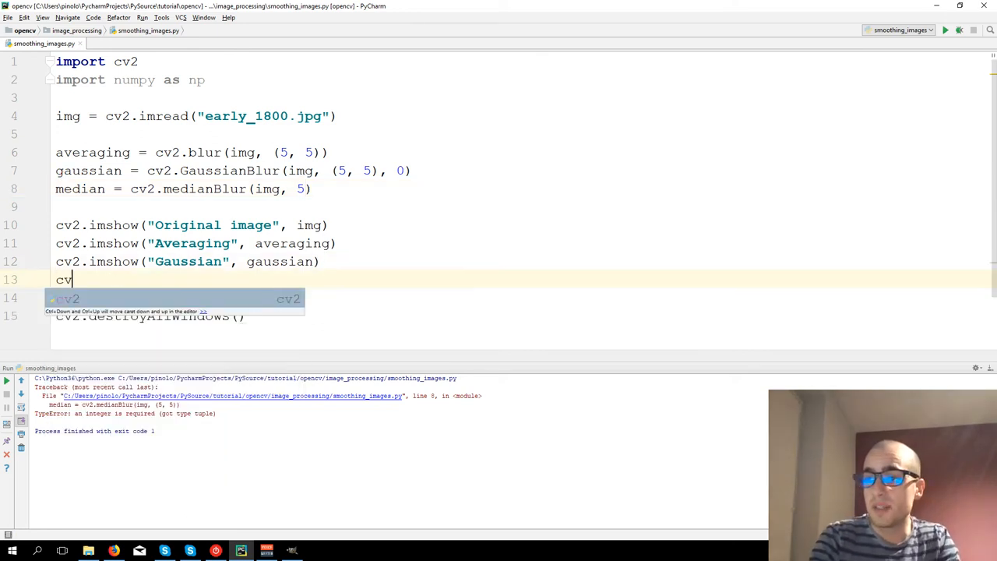
pyautogui.write('me')
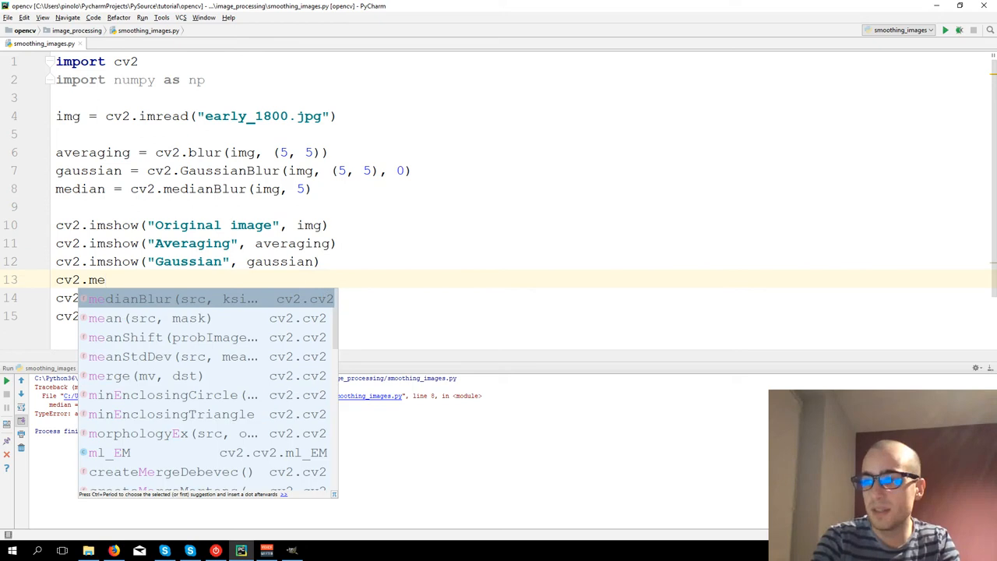
pyautogui.press('BackSpace')
pyautogui.write('imshow(')
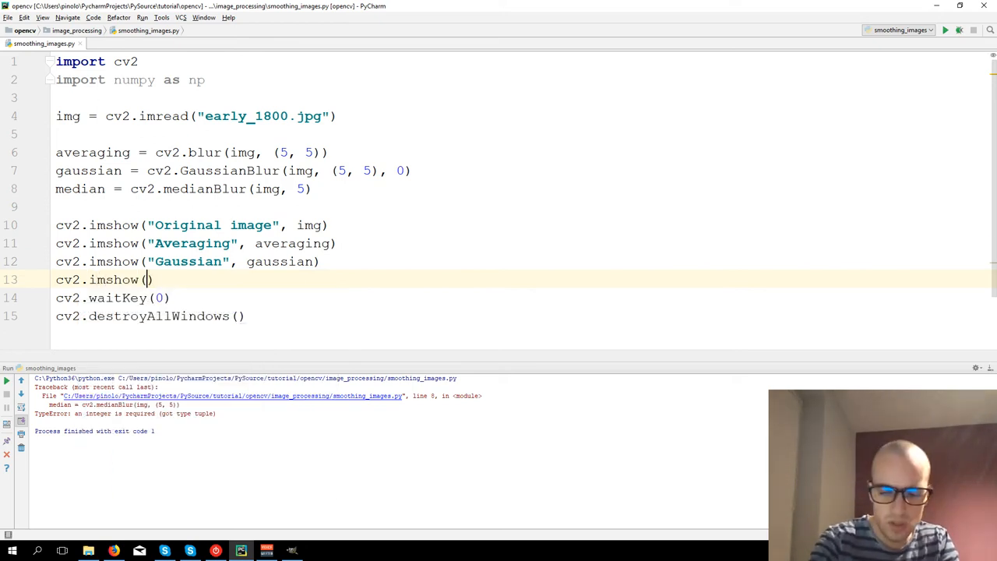
pyautogui.write('"Med"')
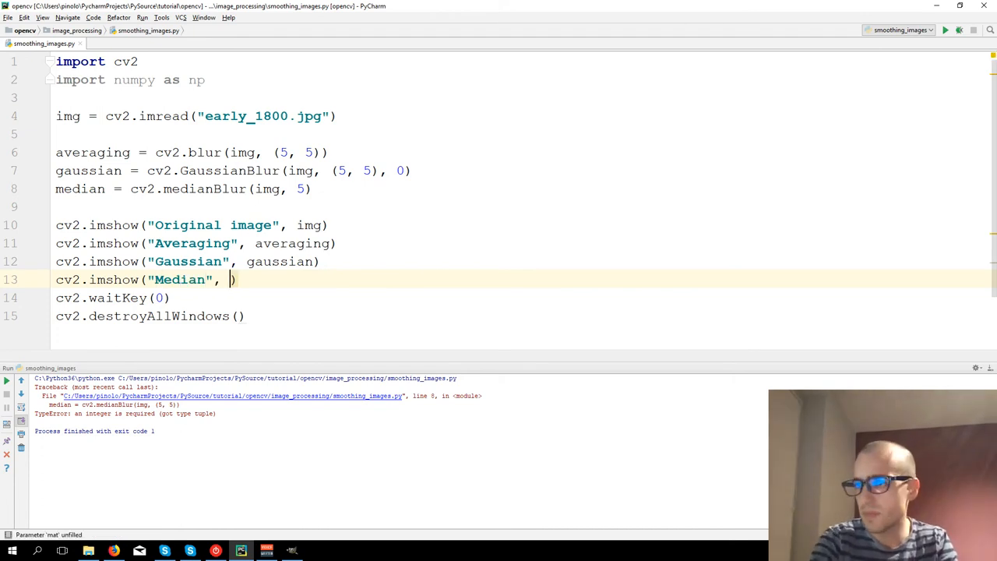
pyautogui.write('median')
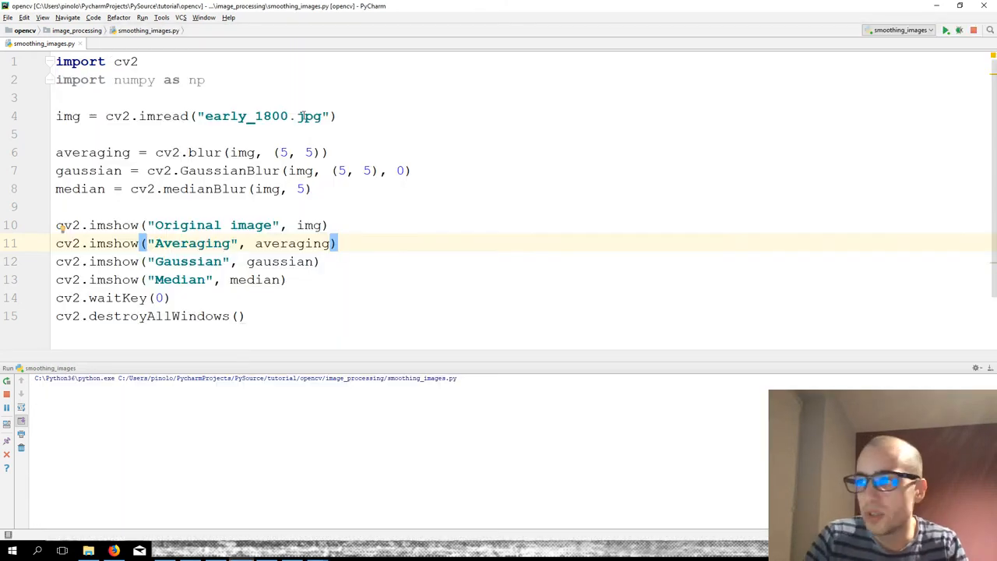
# - Load balloons_noisy.png instead, comment out the Averaging and Gaussian displays, and run
pyautogui.doubleClick(225, 116)
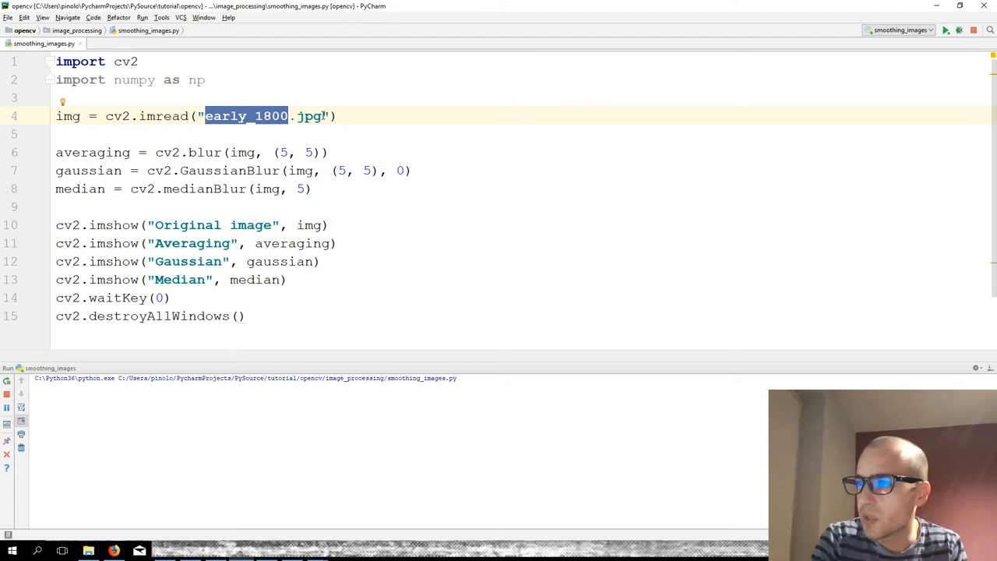
pyautogui.write('balloon')
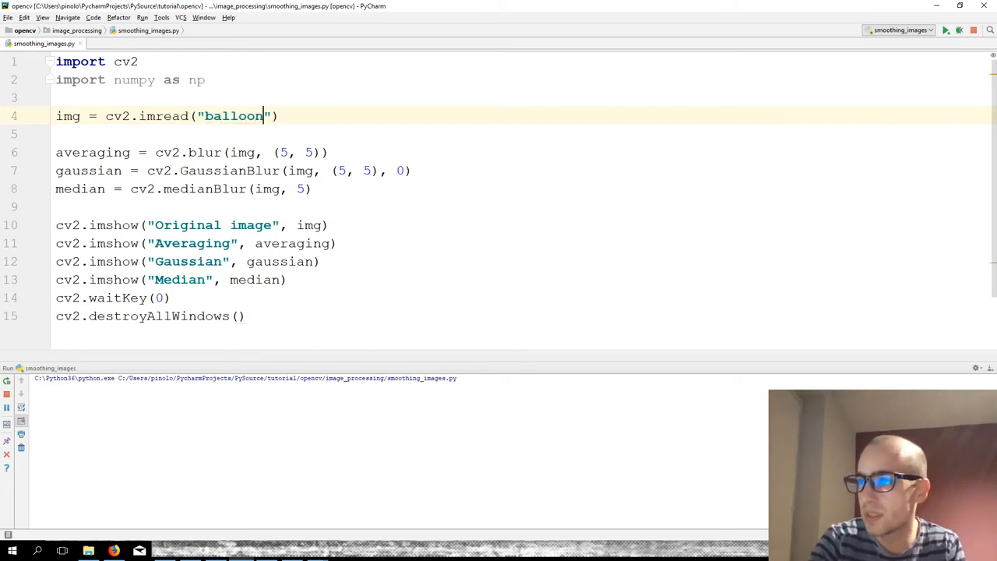
pyautogui.write('s_noisy')
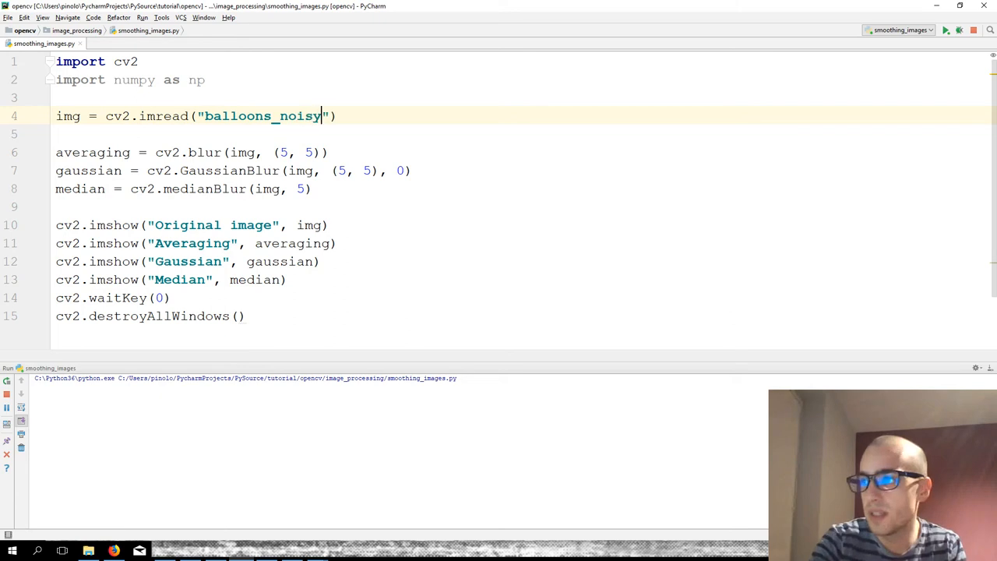
pyautogui.write('.png')
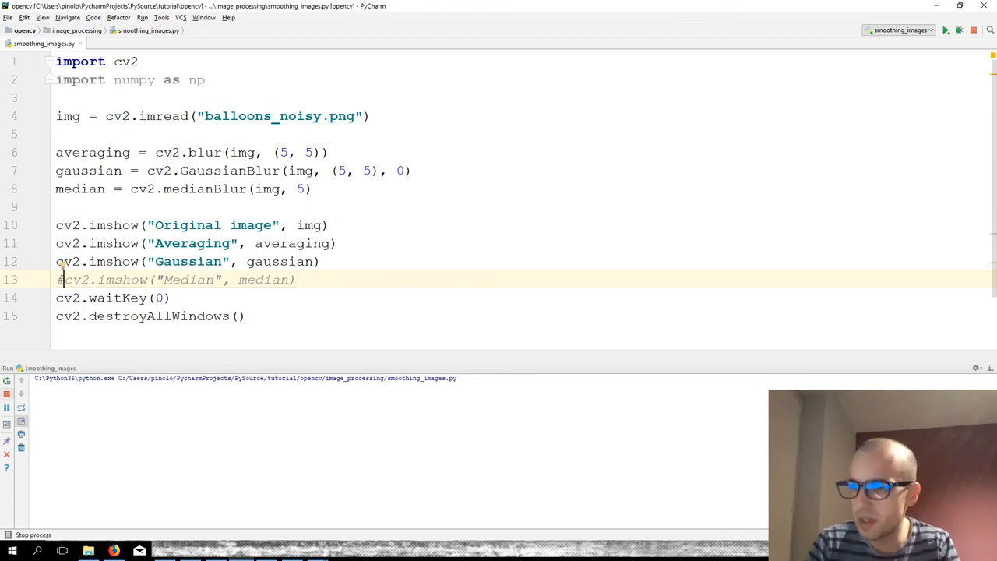
pyautogui.click(944, 31)
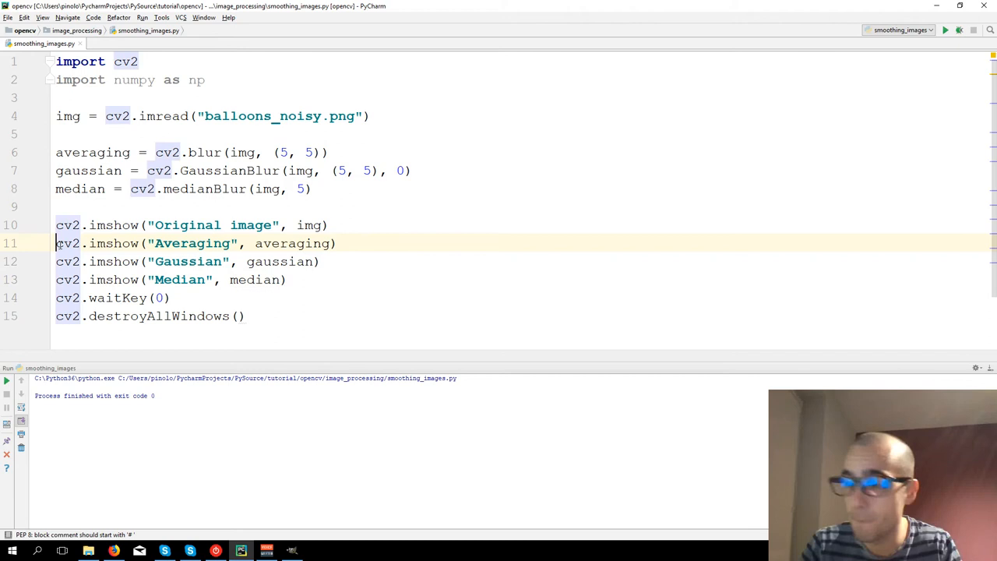
pyautogui.write('#')
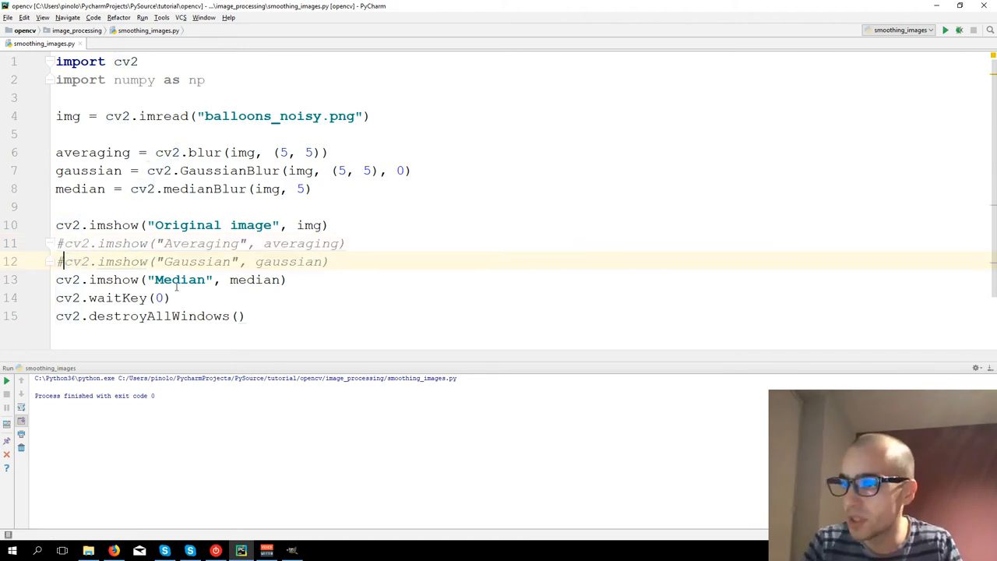
pyautogui.click(944, 29)
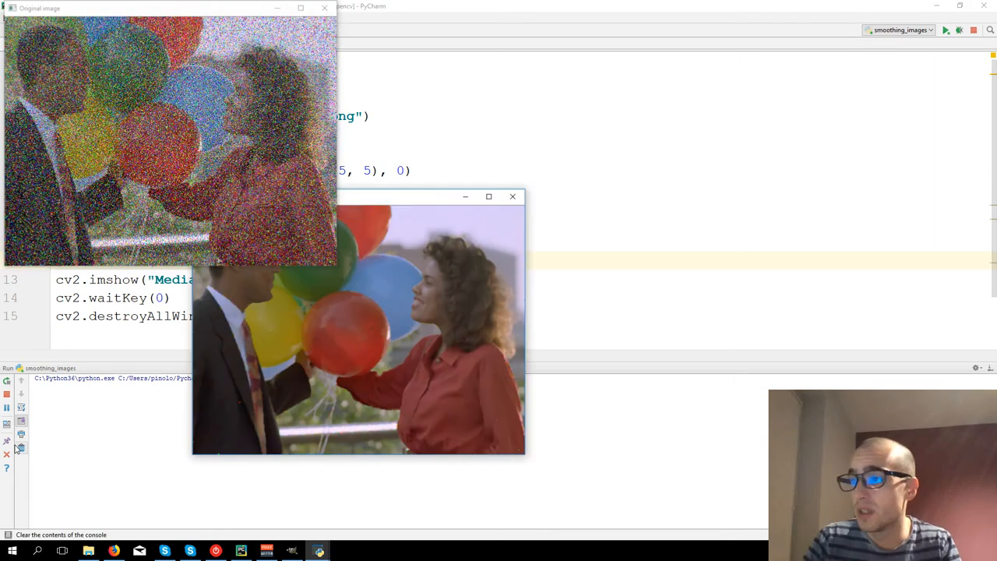
# - Drag the Median window beside the Original window and line them up
pyautogui.moveTo(359, 197); pyautogui.dragTo(558, 8)
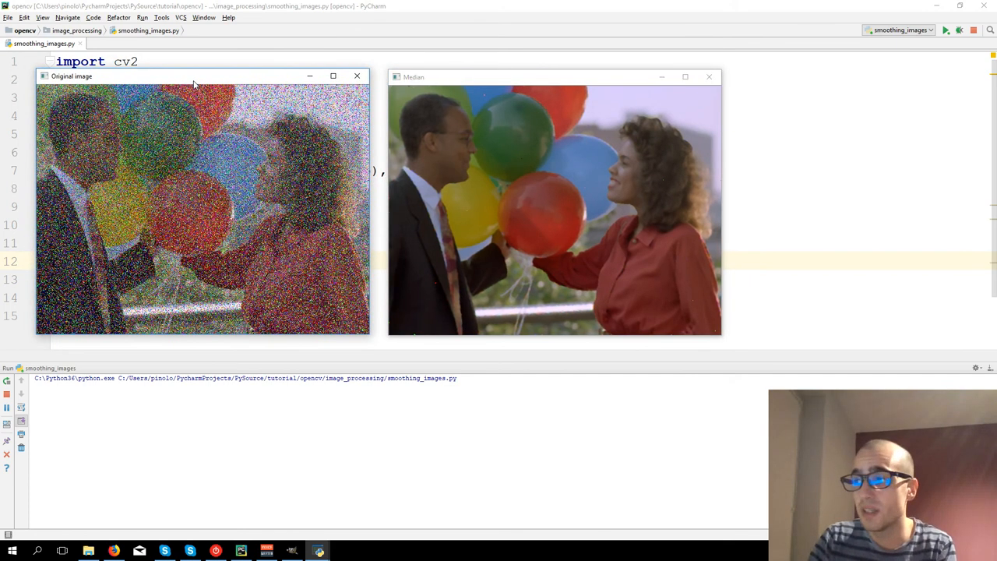
pyautogui.moveTo(554, 76); pyautogui.dragTo(570, 106)
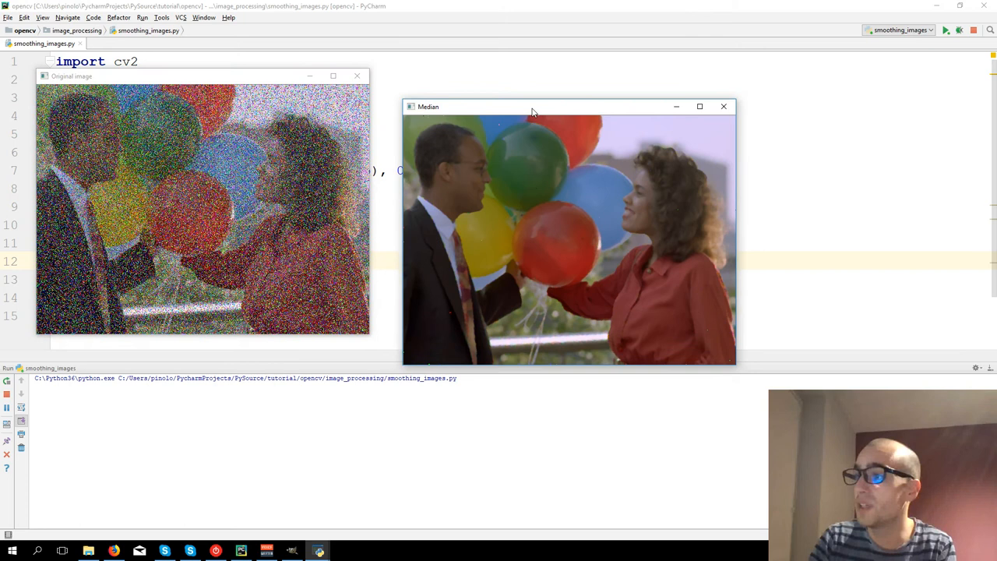
pyautogui.moveTo(533, 106); pyautogui.dragTo(553, 75)
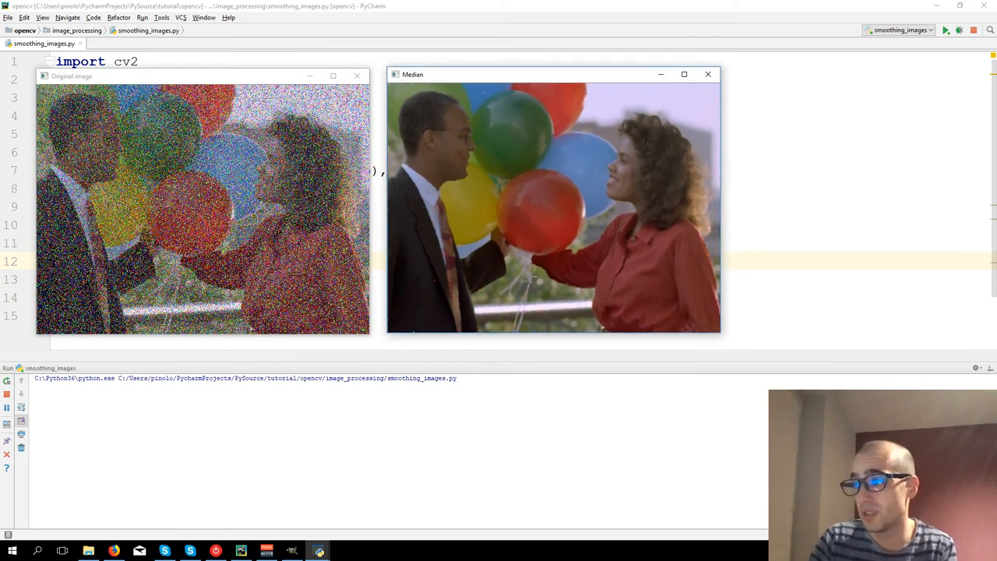
pyautogui.moveTo(550, 203)
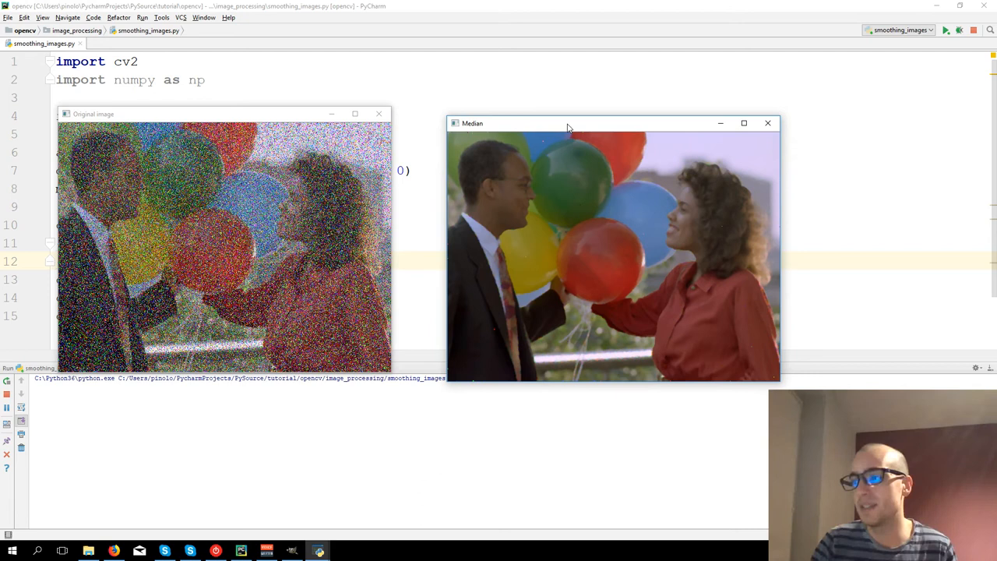
pyautogui.moveTo(684, 204)
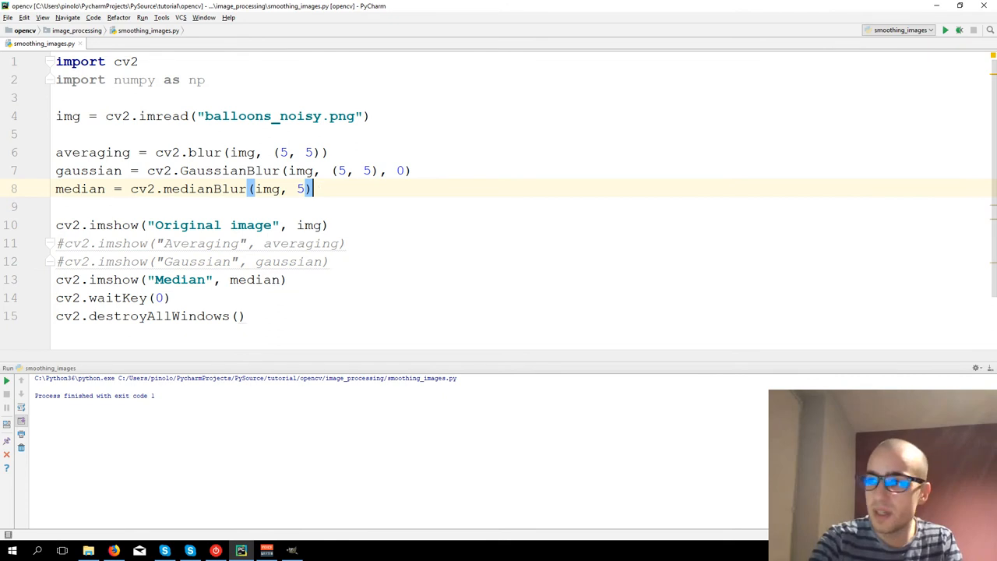
# - Write bilateral = cv2.bilateralFilter(img, 5, 75, 75) on line 9
pyautogui.write('bilateral =')
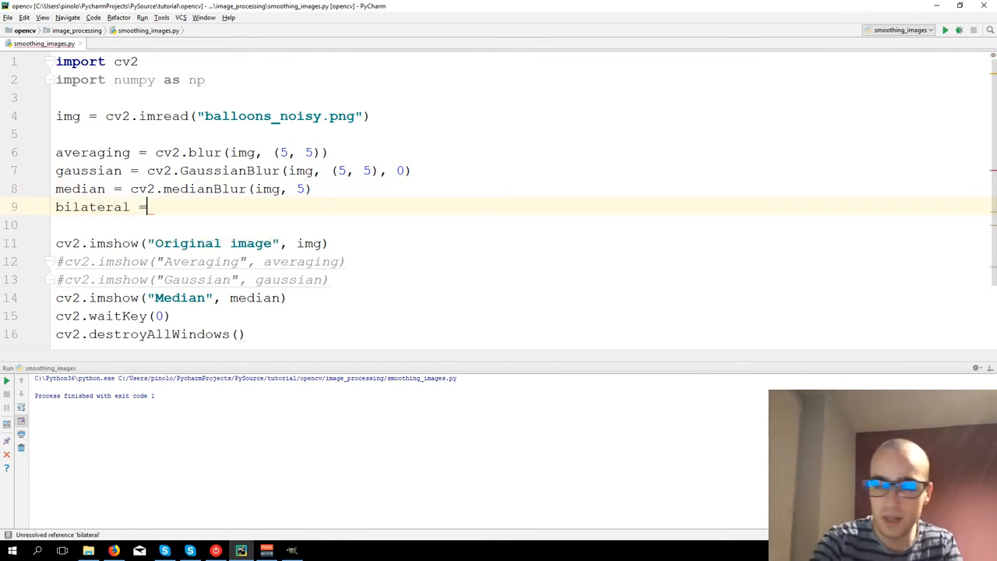
pyautogui.write('cv2.')
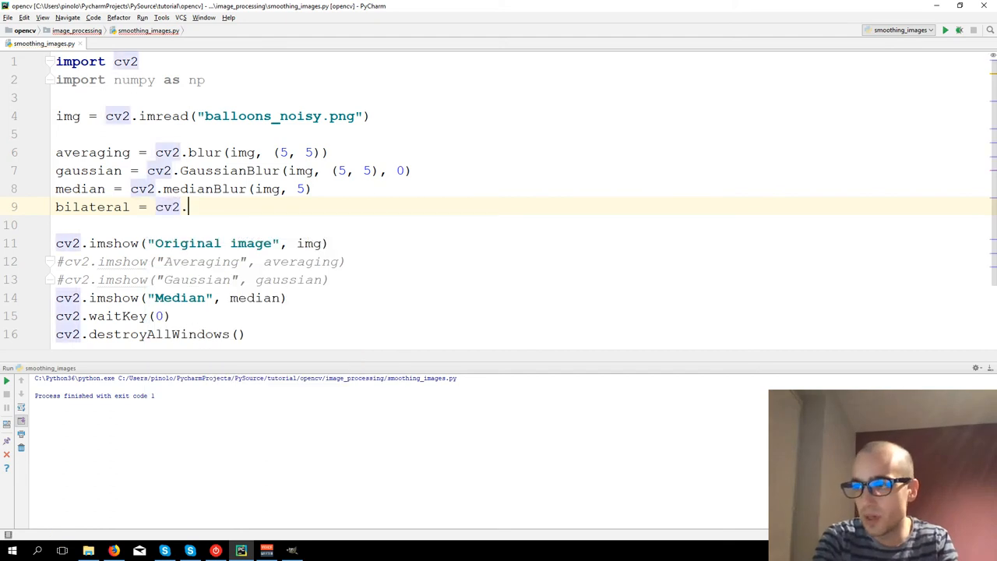
pyautogui.write('bilateralFilter(')
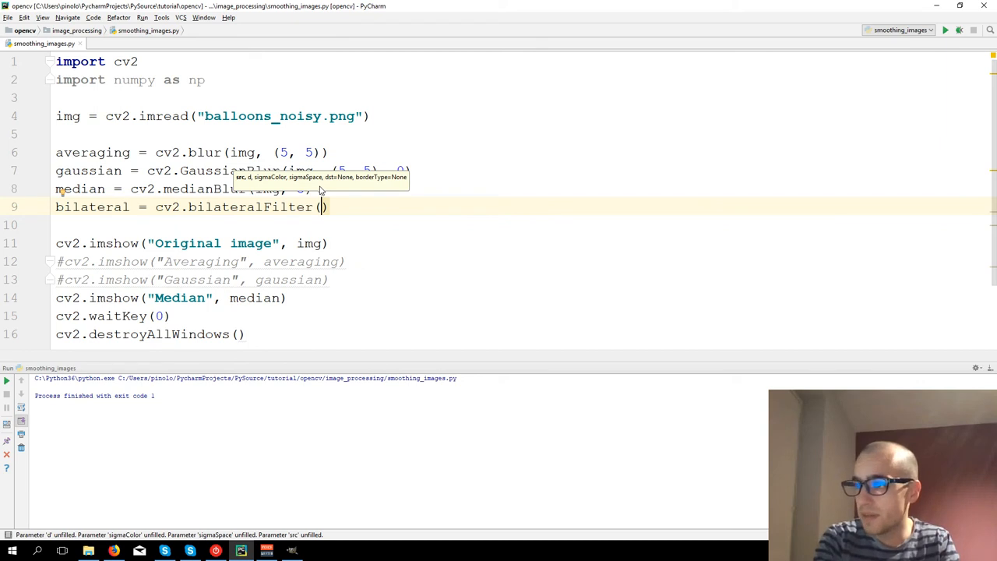
pyautogui.write('img, 5')
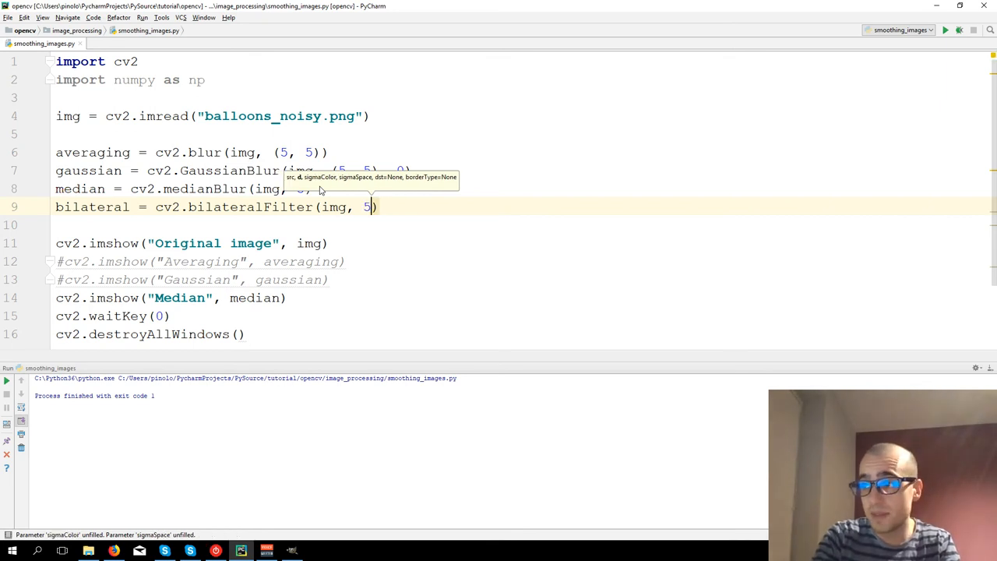
pyautogui.write(',')
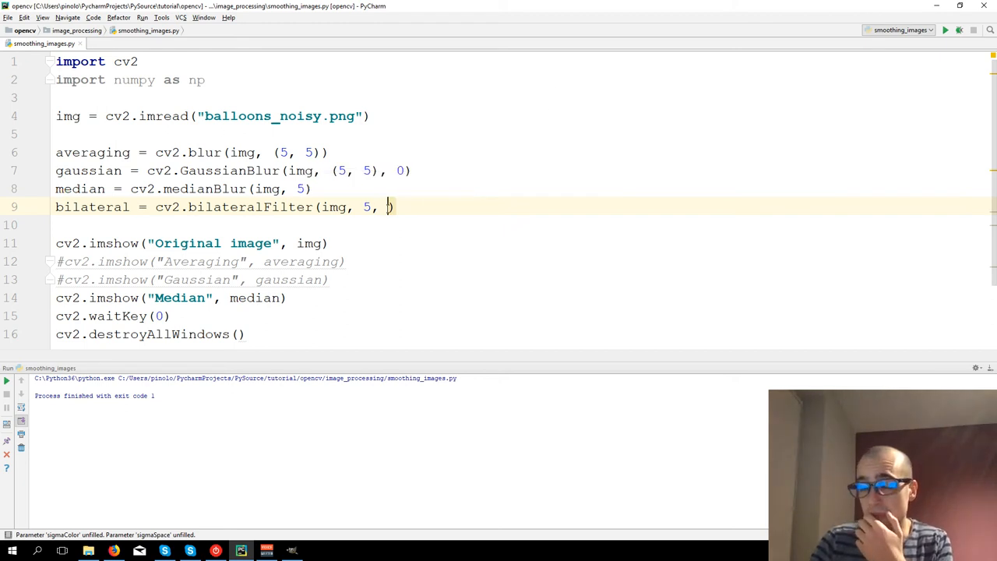
pyautogui.write('75, 75')
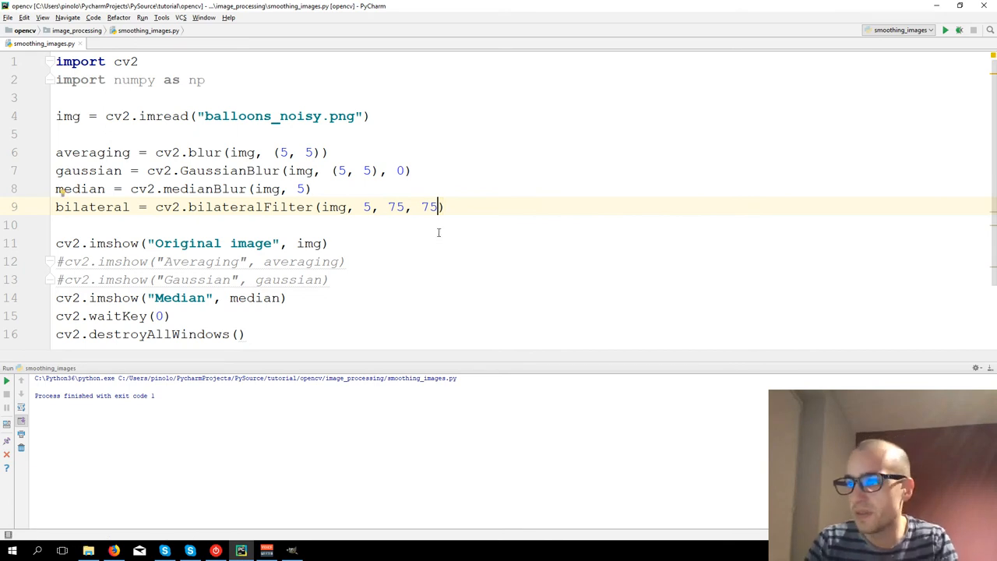
pyautogui.moveTo(75, 280)
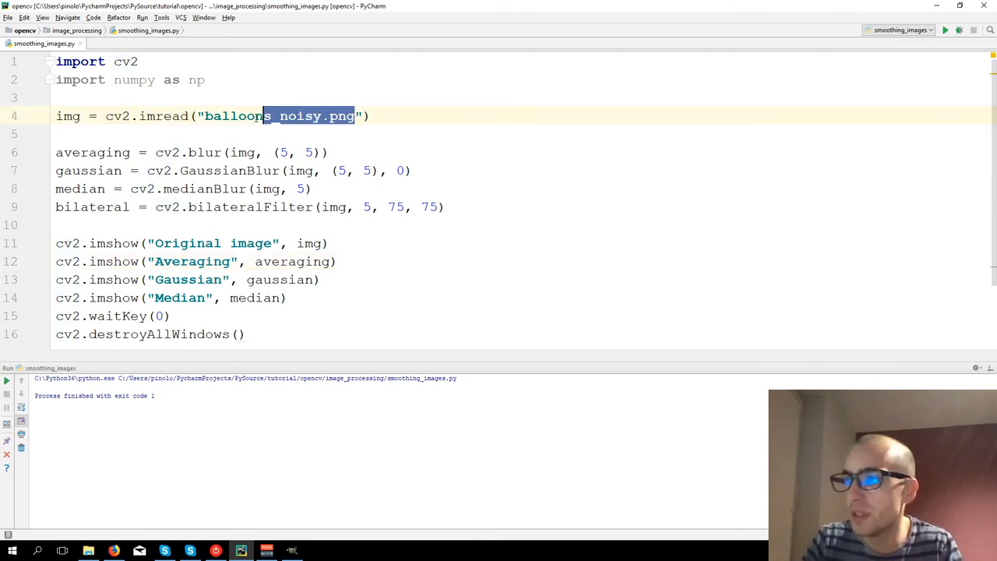
# - Change the imread file name to the carpet .jpg image
pyautogui.write('carpe')
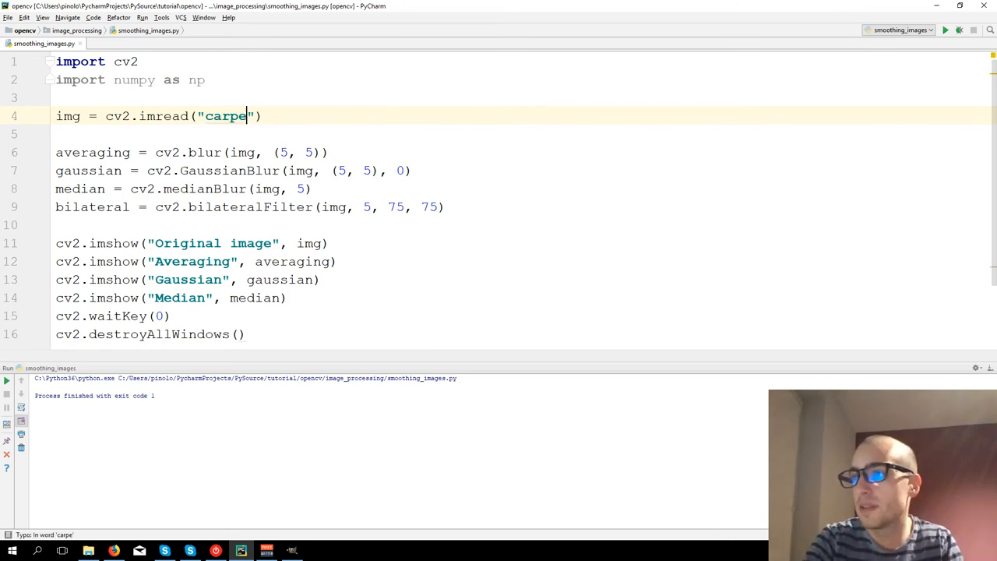
pyautogui.write('.jpg')
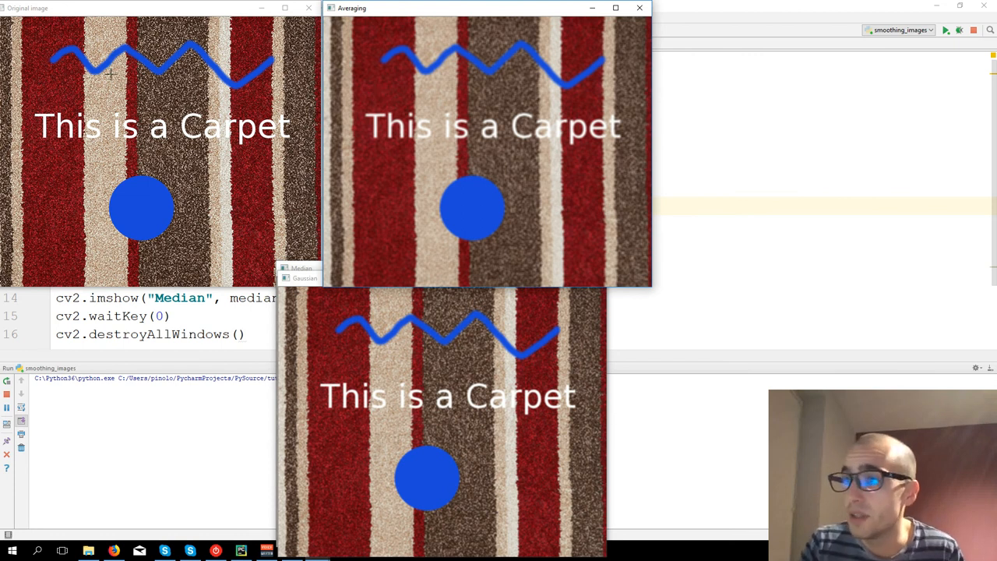
pyautogui.moveTo(47, 49)
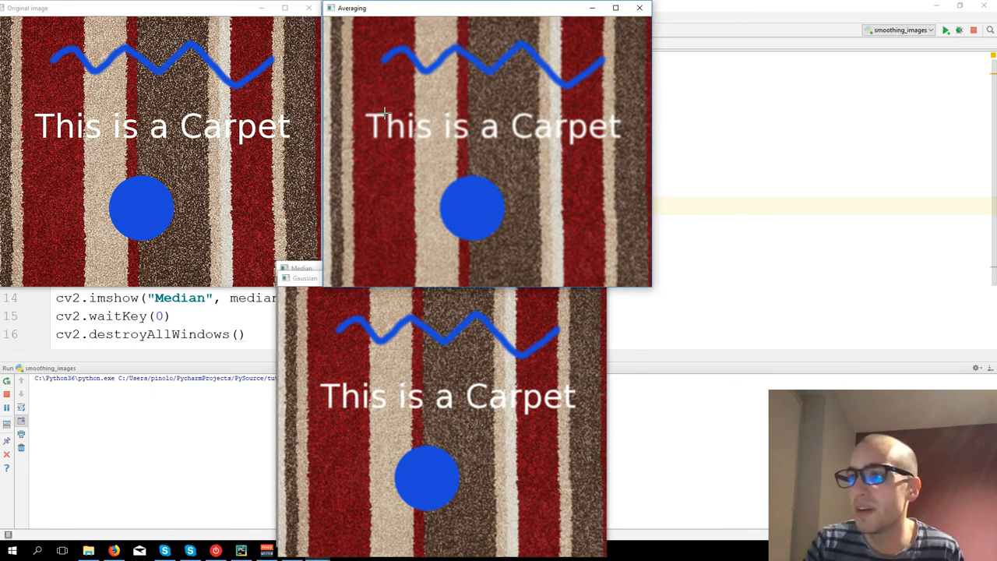
pyautogui.moveTo(471, 173)
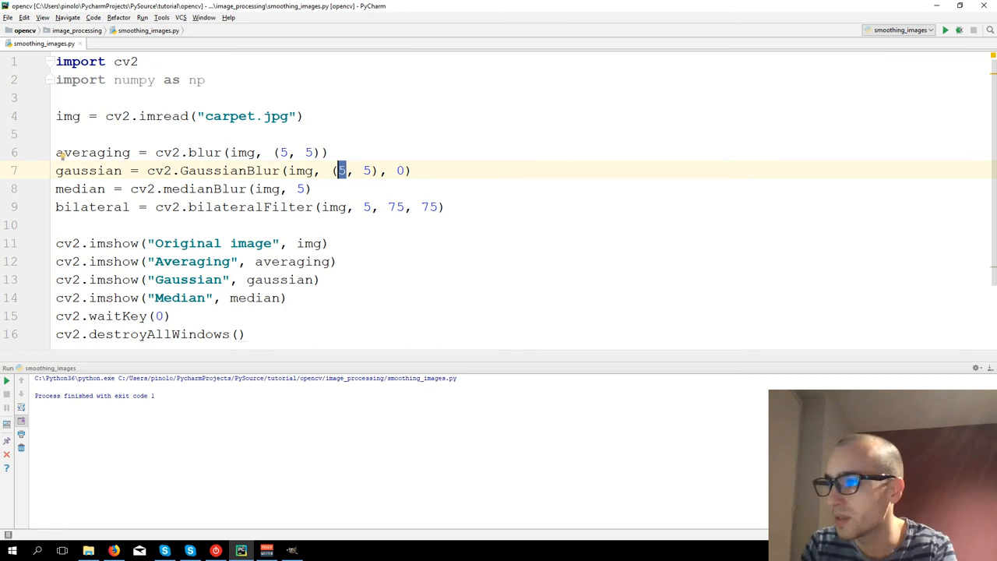
# - Set the blur and GaussianBlur kernel sizes to (21, 21) and rerun the script
pyautogui.write('21')
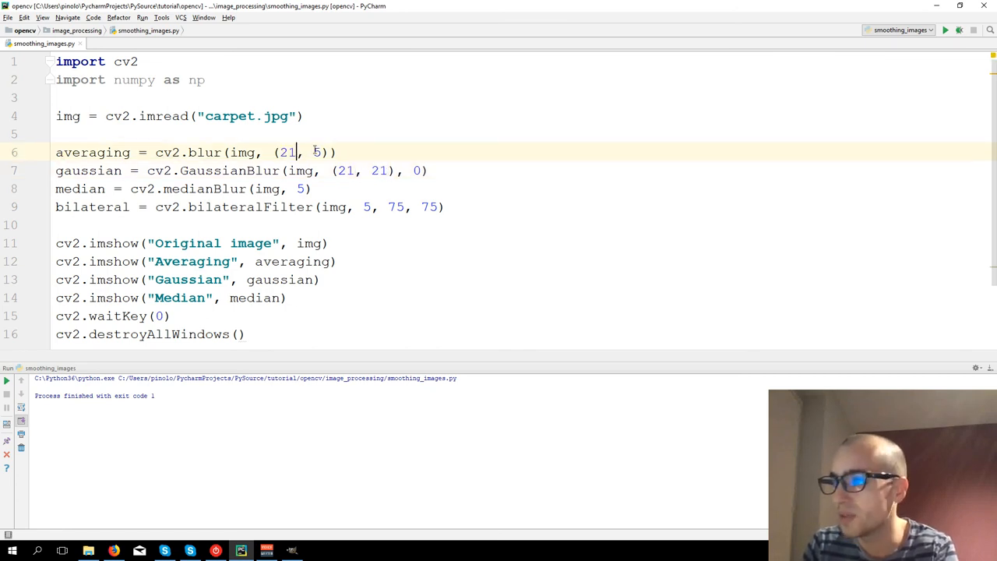
pyautogui.write('21')
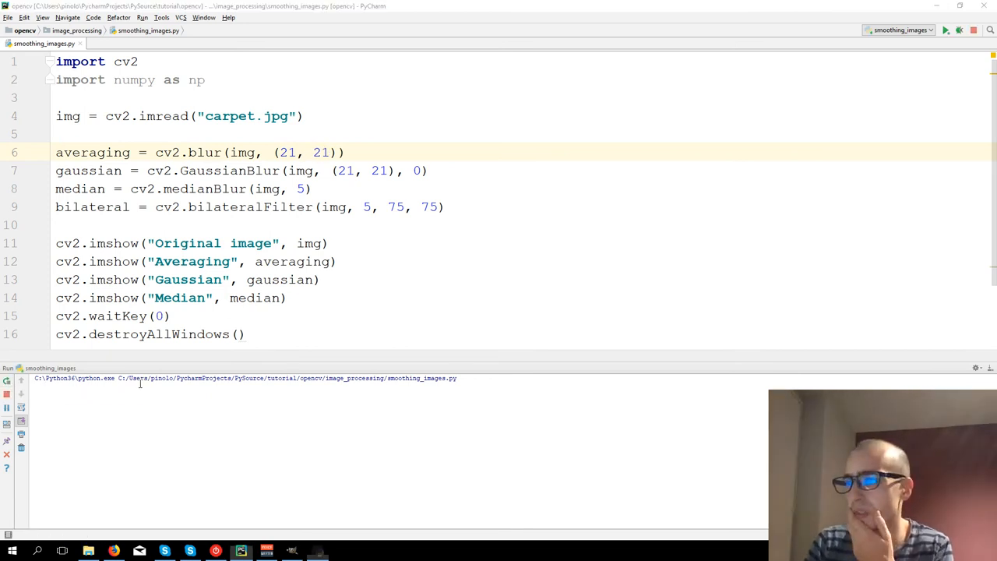
pyautogui.click(945, 30)
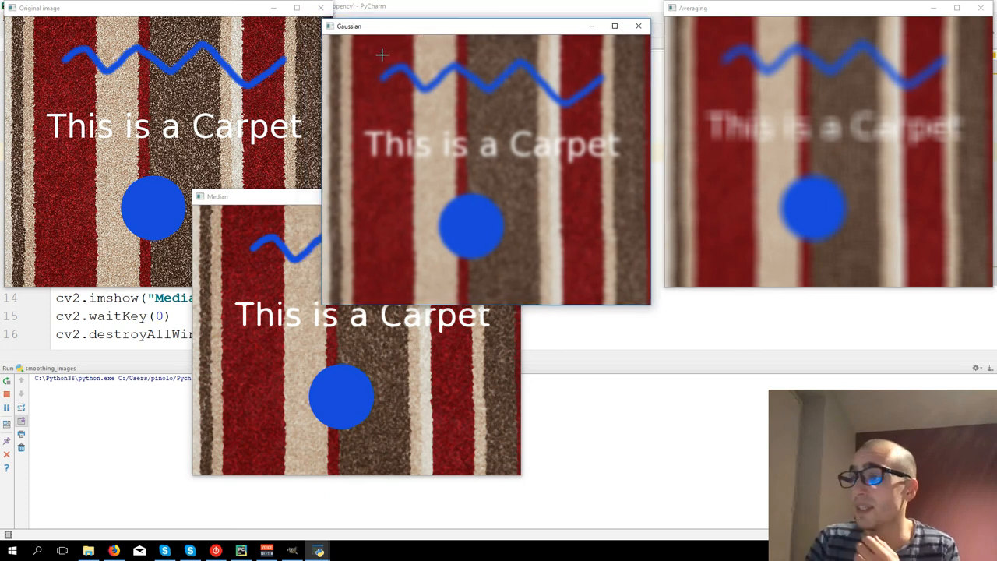
pyautogui.moveTo(381, 85)
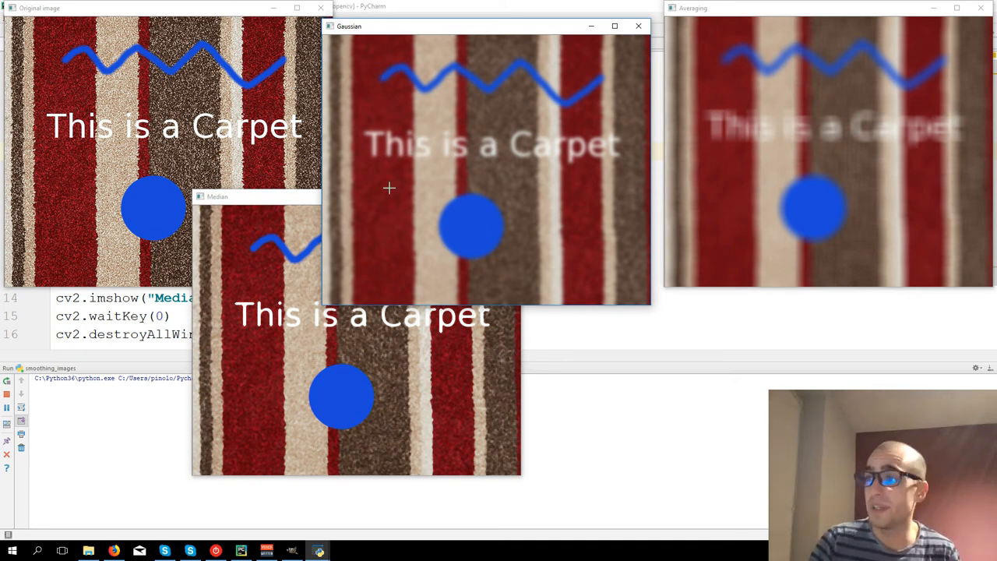
pyautogui.moveTo(433, 171)
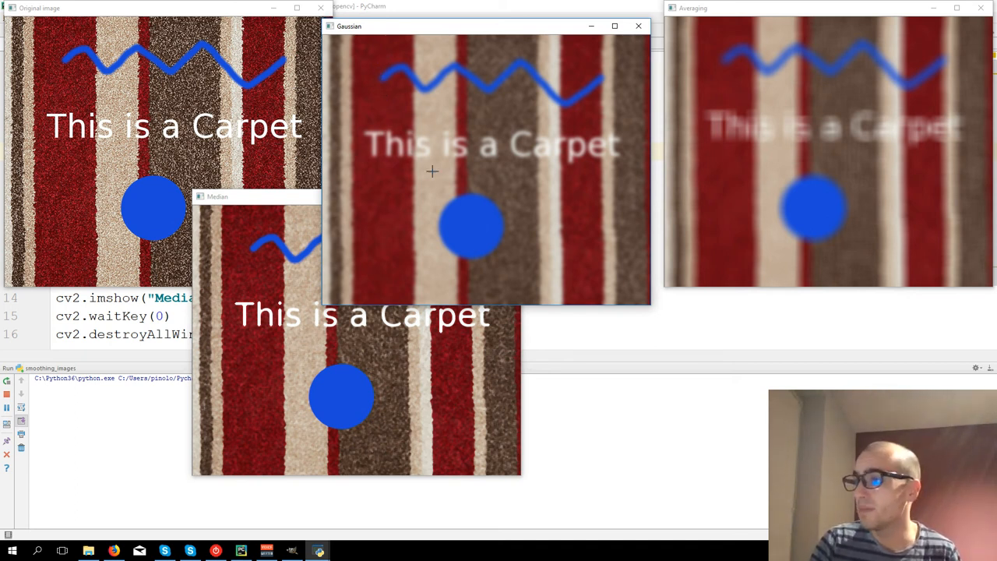
pyautogui.moveTo(413, 156)
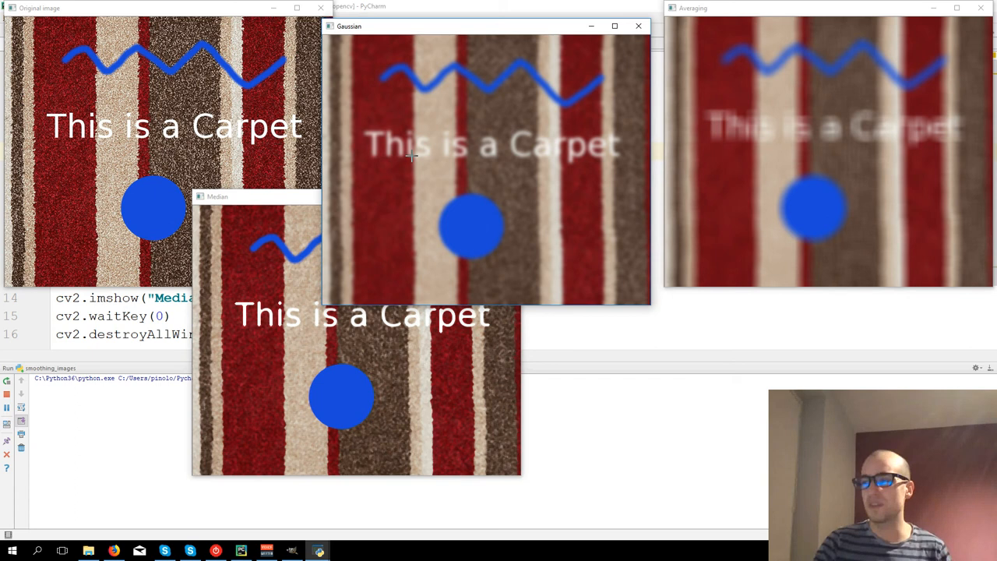
pyautogui.moveTo(793, 7)
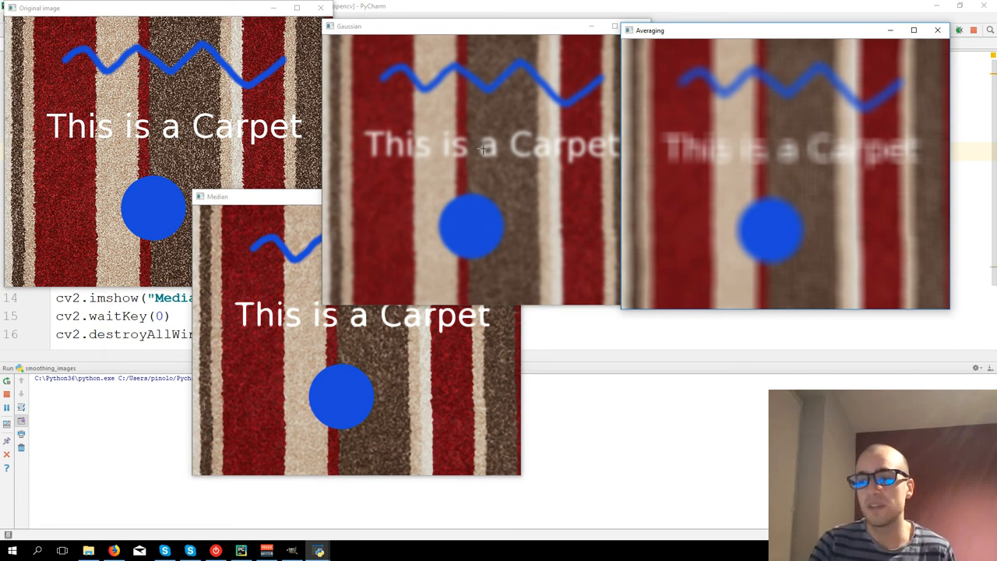
pyautogui.moveTo(324, 127)
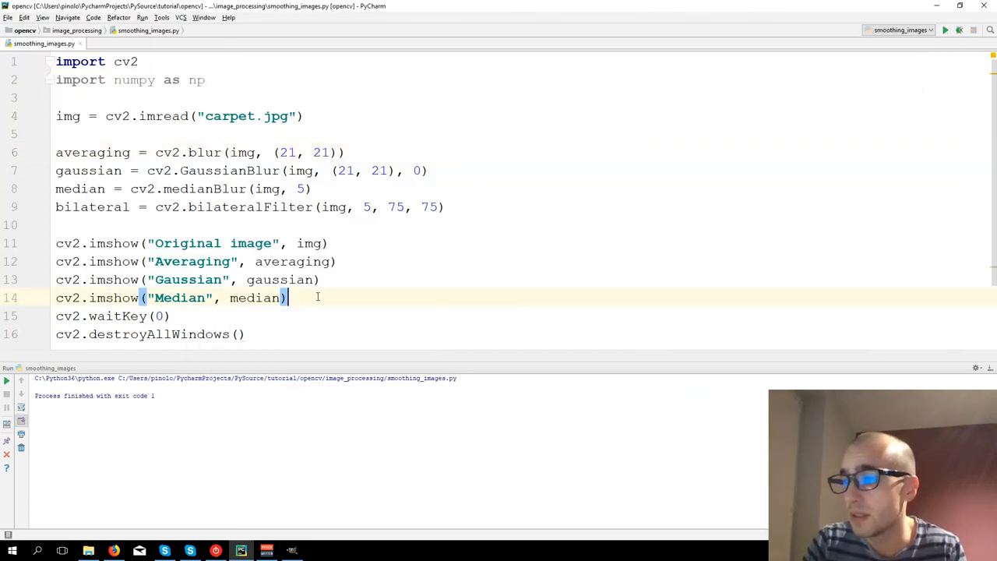
# - Add cv2.imshow("Bilateral", bilateral) to display the bilateral result
pyautogui.write('cv2.imshow("')
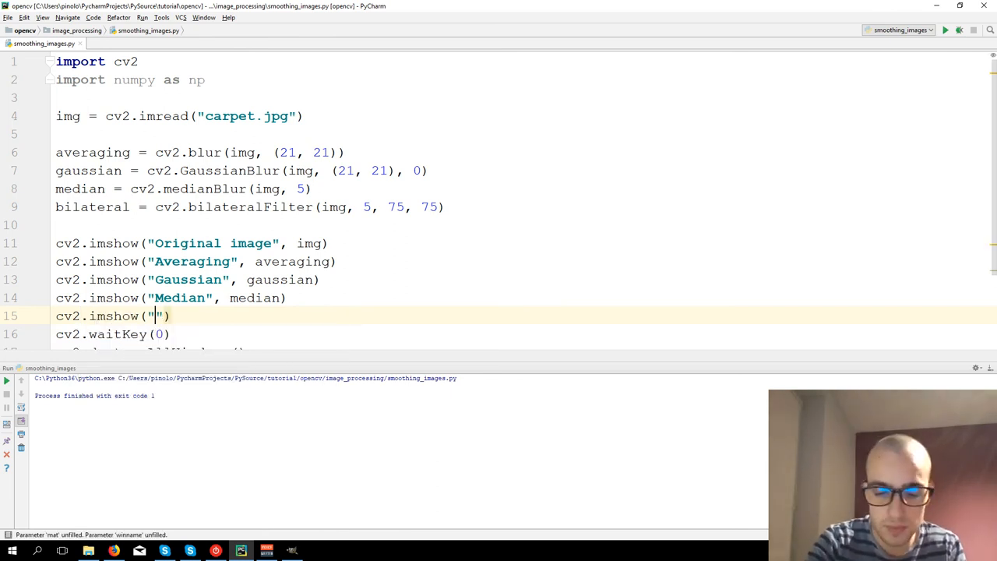
pyautogui.write('Bilateral')
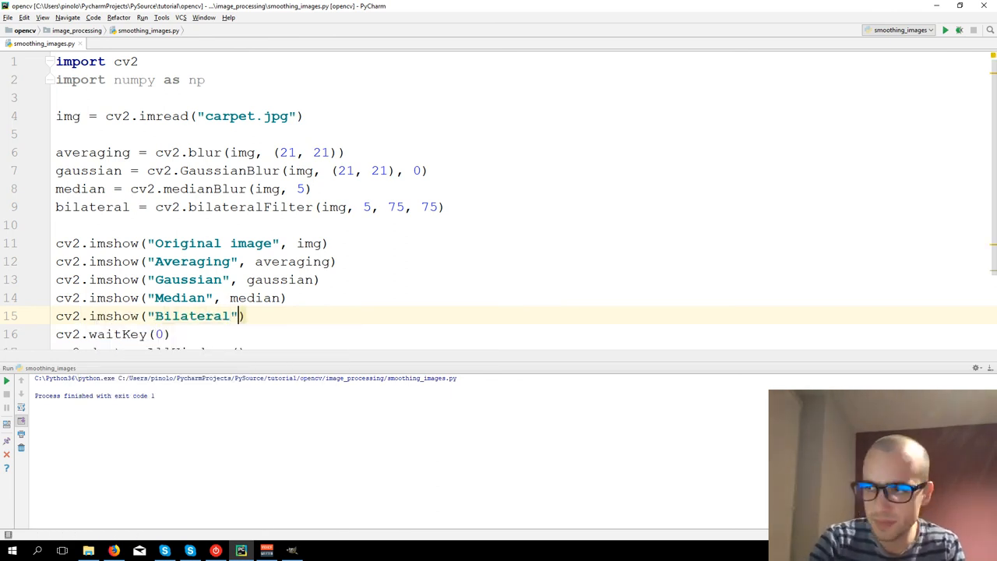
pyautogui.write('bilateral')
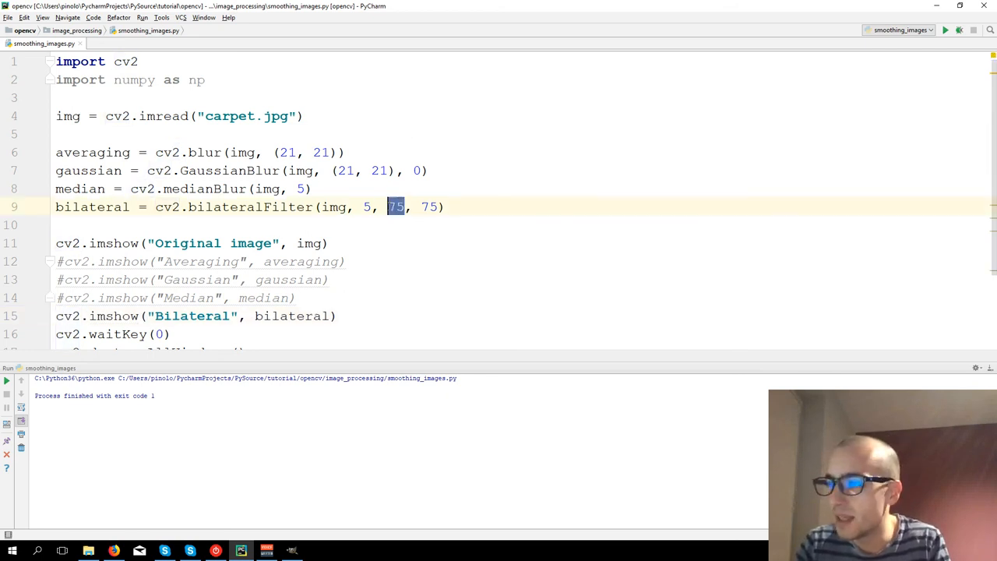
# - Set the bilateralFilter sigma values to 250 and 150 and run the script
pyautogui.write('150')
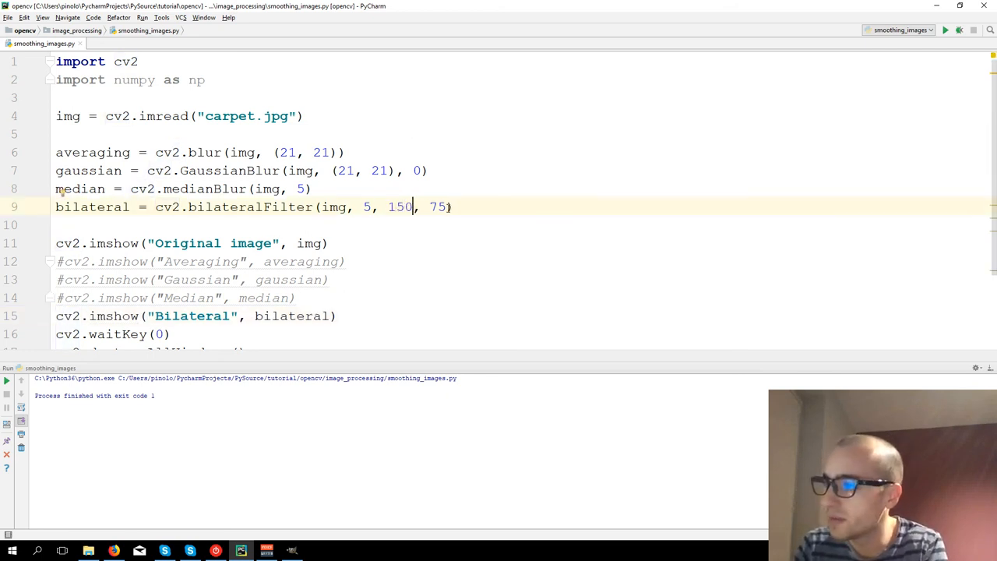
pyautogui.write('150')
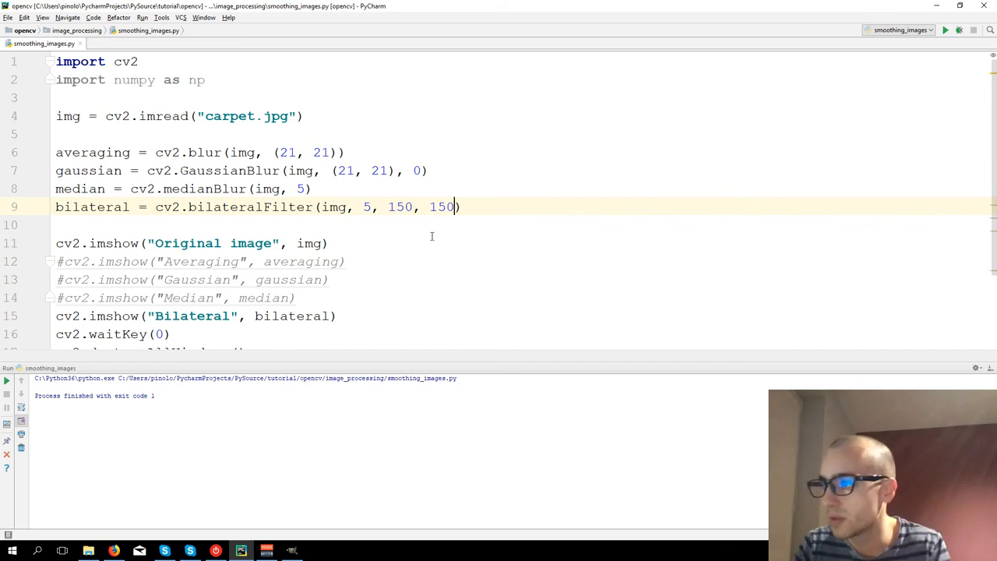
pyautogui.press('enter')
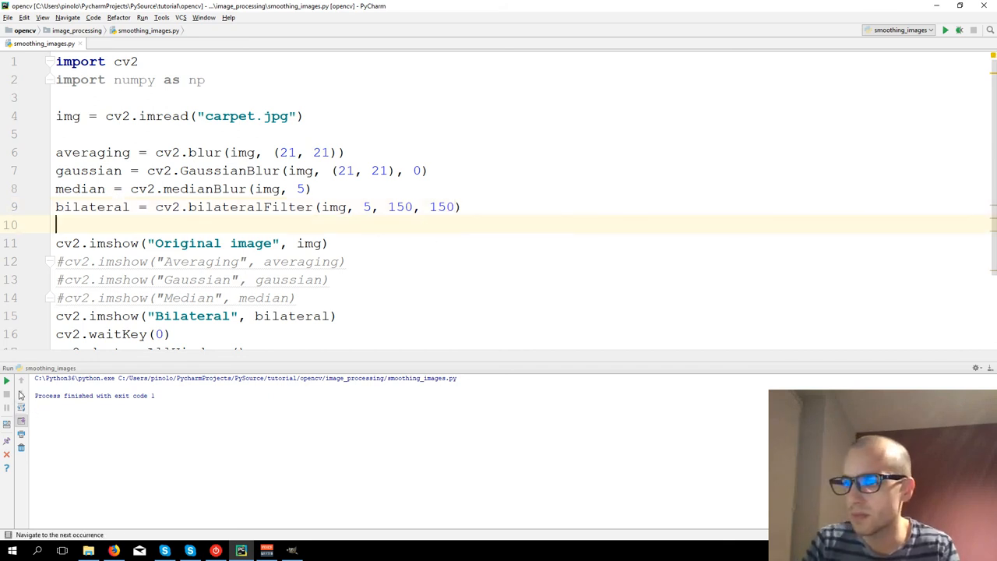
pyautogui.click(944, 29)
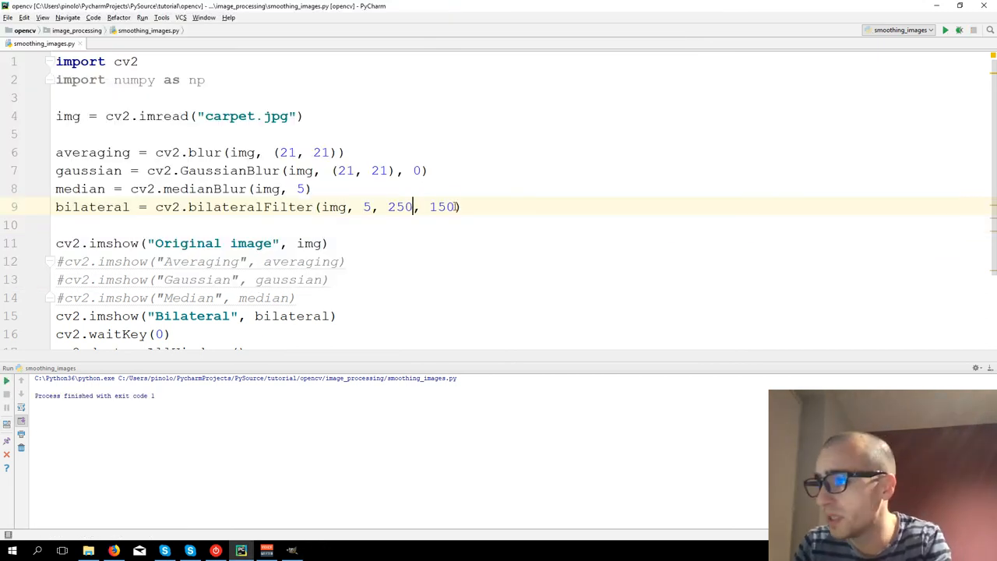
pyautogui.write('250')
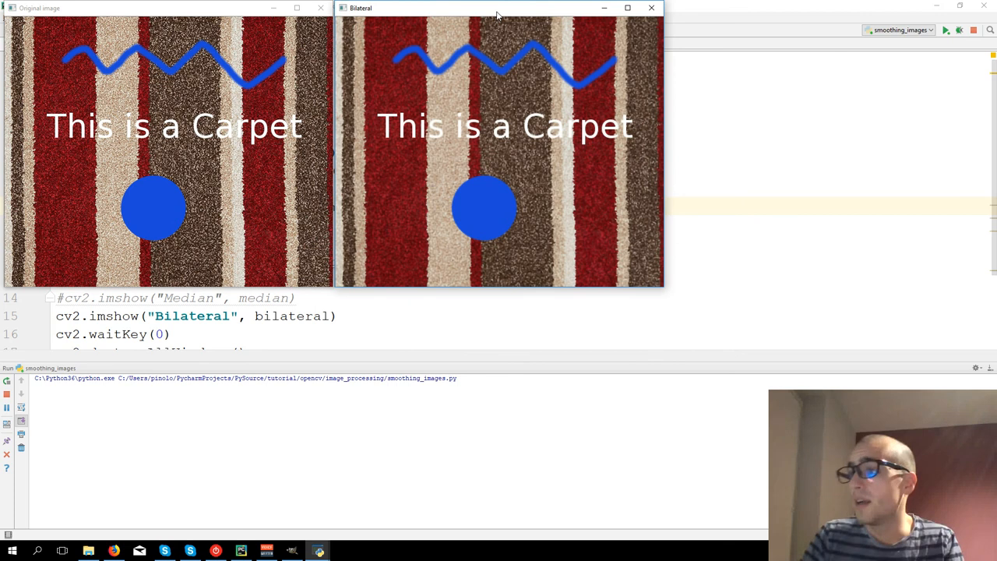
pyautogui.moveTo(393, 183)
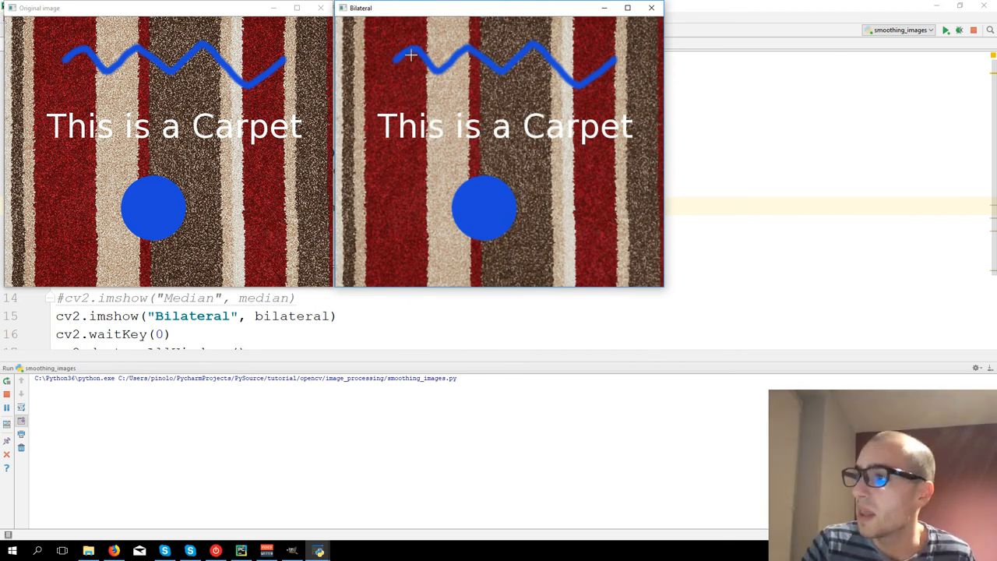
pyautogui.moveTo(384, 231)
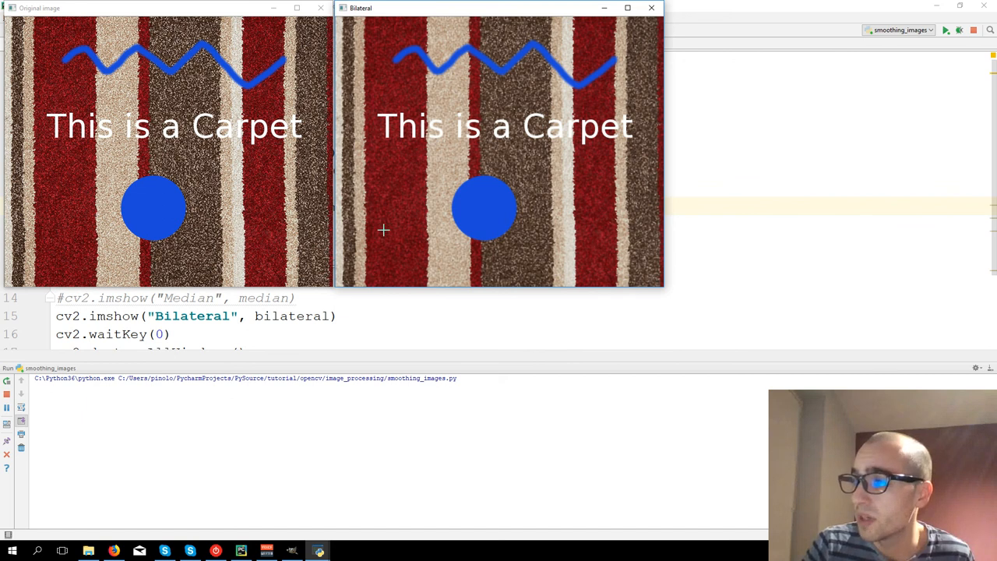
pyautogui.moveTo(380, 206)
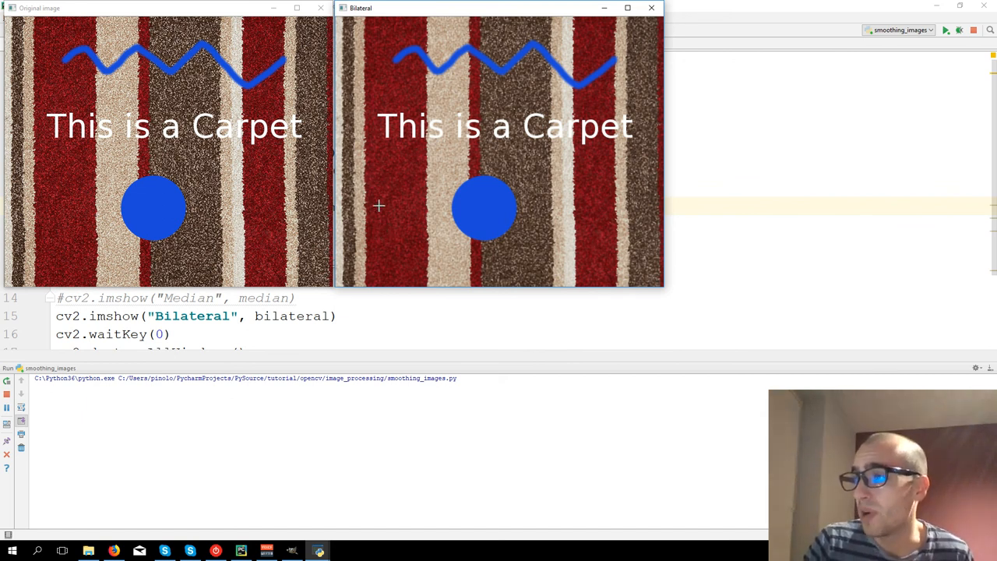
pyautogui.moveTo(380, 72)
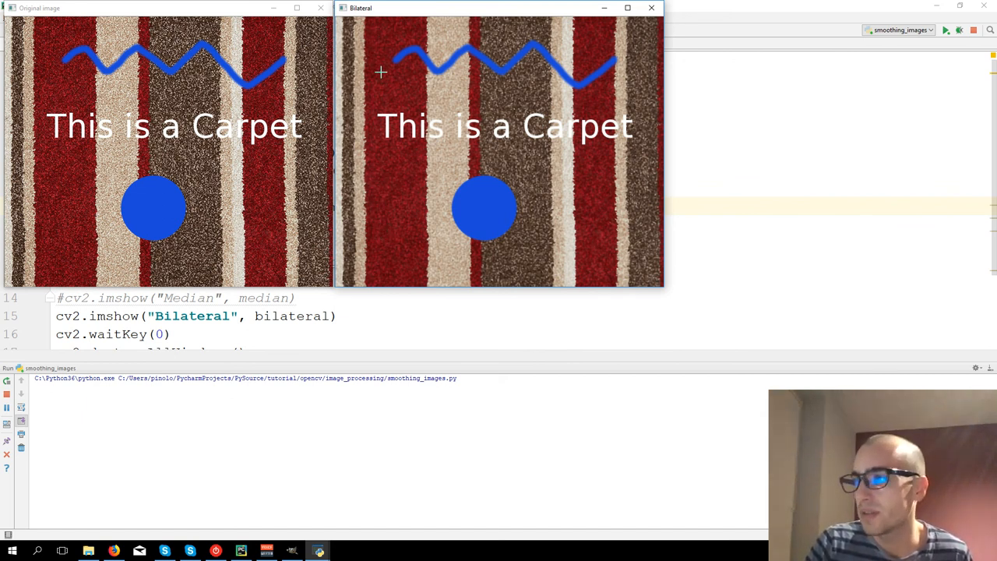
pyautogui.moveTo(374, 169)
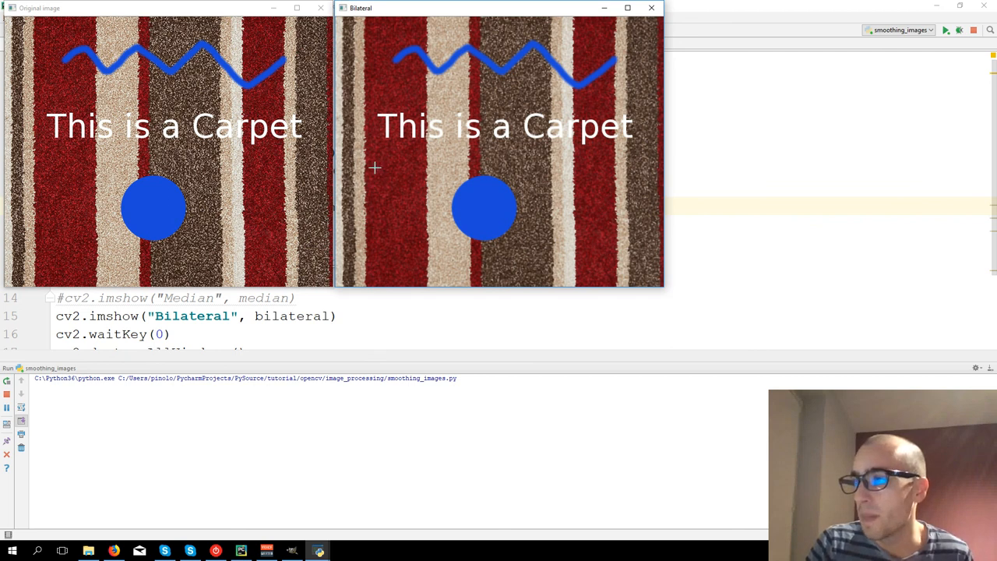
pyautogui.moveTo(377, 112)
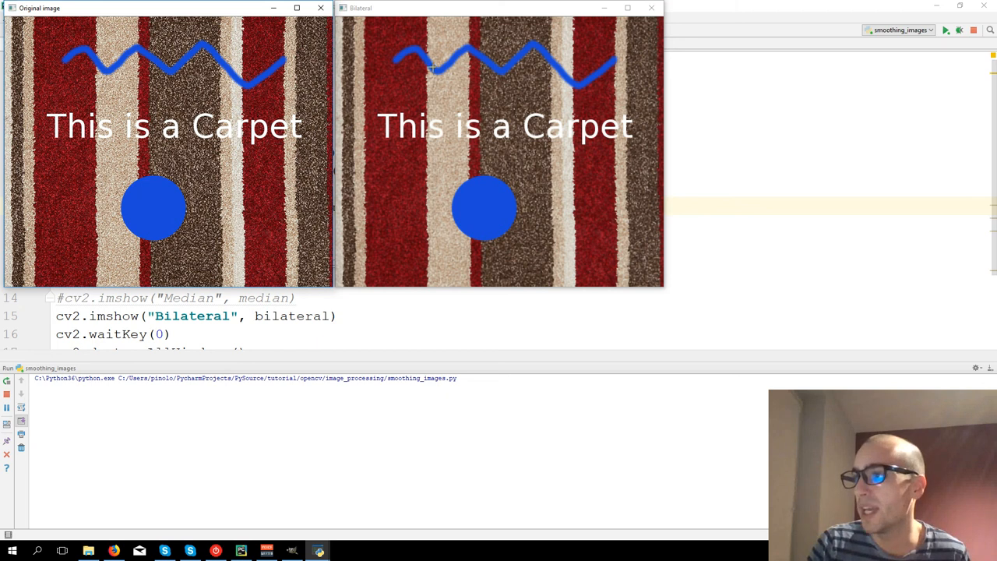
pyautogui.moveTo(487, 200)
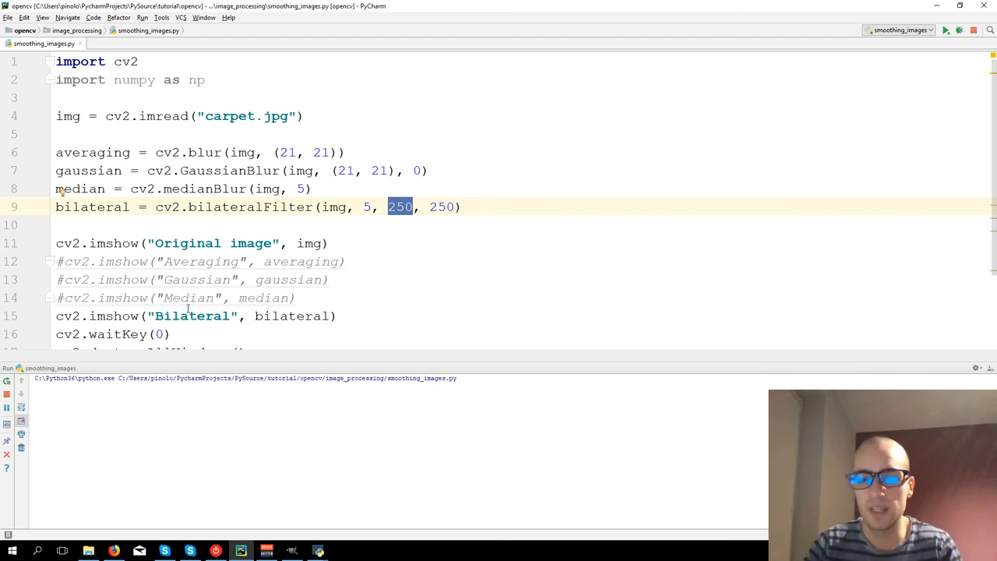
pyautogui.moveTo(206, 375)
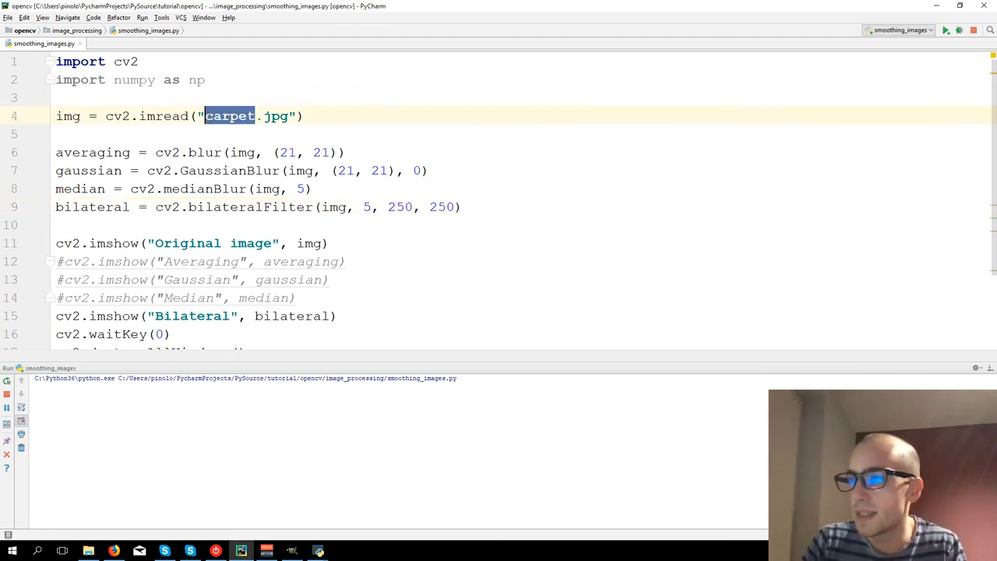
# - Load lake.jpg in imread, run, and place the bilateral result beside the original
pyautogui.write('lake')
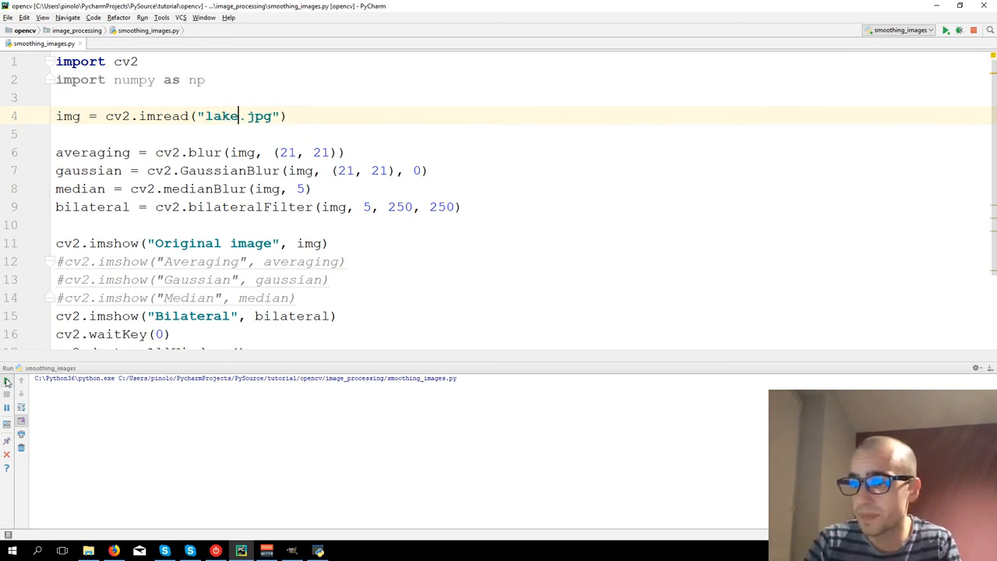
pyautogui.click(946, 30)
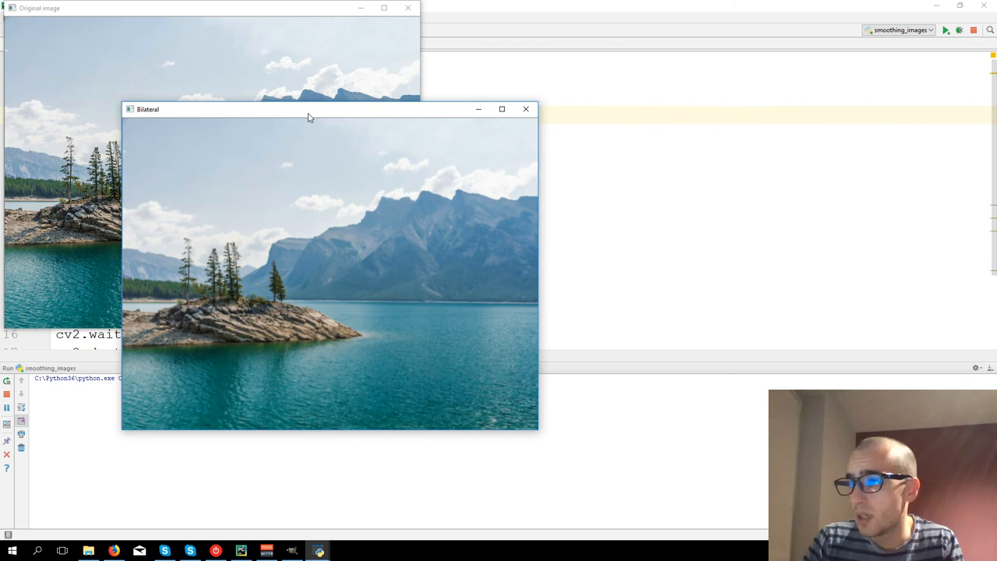
pyautogui.moveTo(309, 109); pyautogui.dragTo(654, 8)
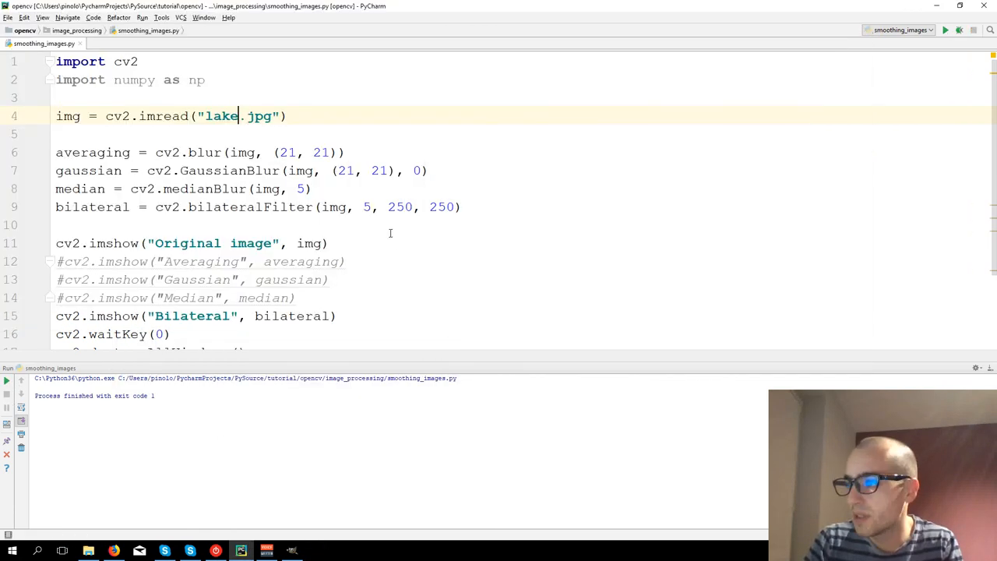
# - Set the bilateralFilter diameter to 9 and start retyping its colour sigma
pyautogui.doubleClick(368, 206)
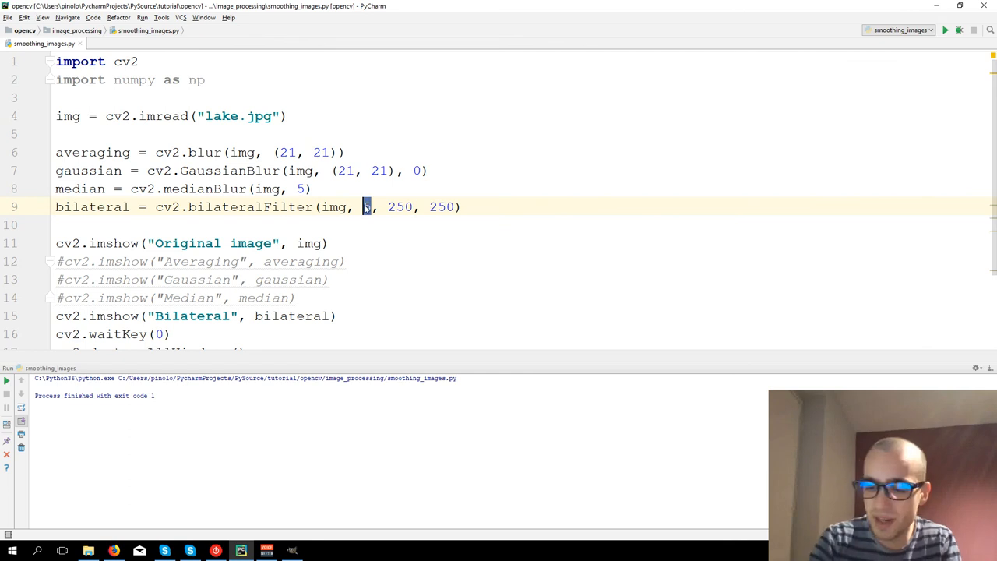
pyautogui.write('9')
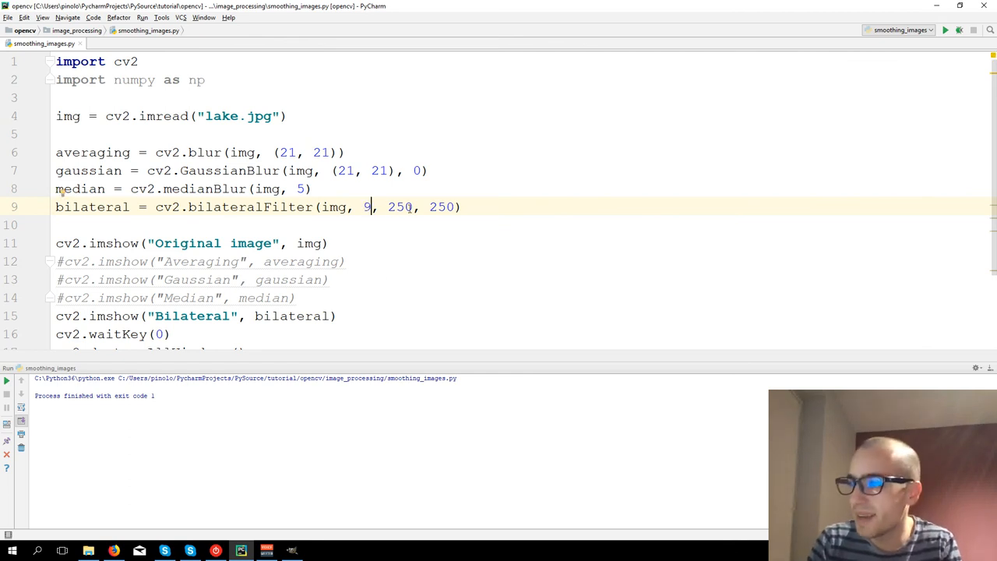
pyautogui.write('3')
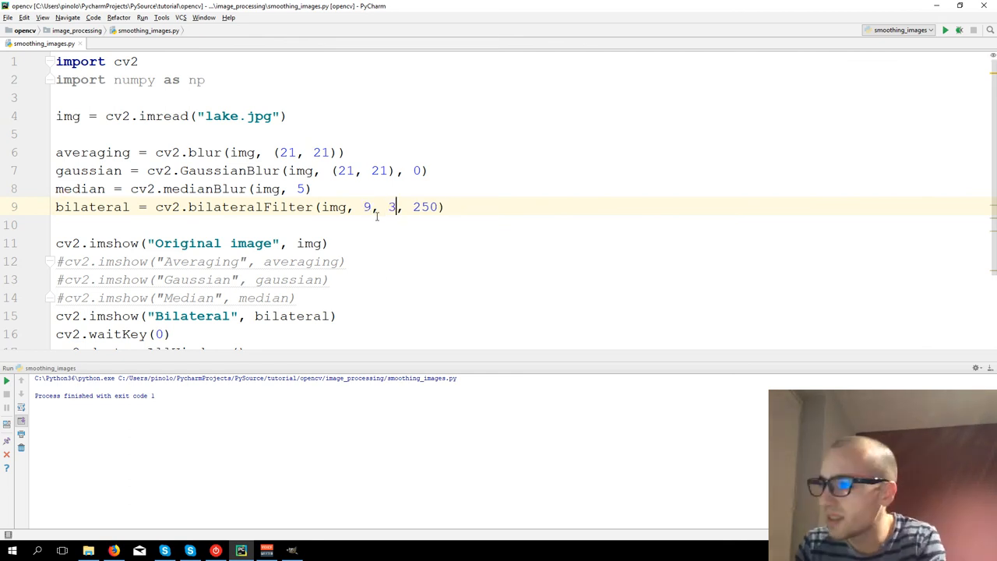